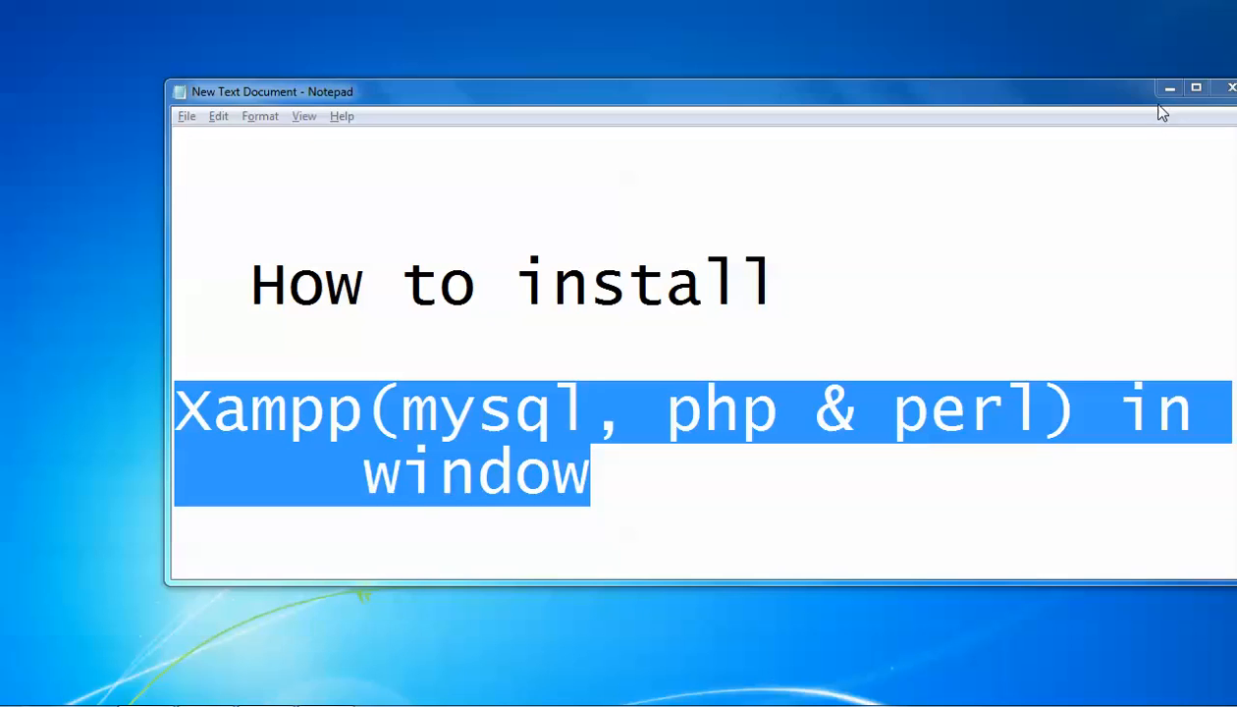
{"action": "mouse_move", "coordinate": [1169, 88]}
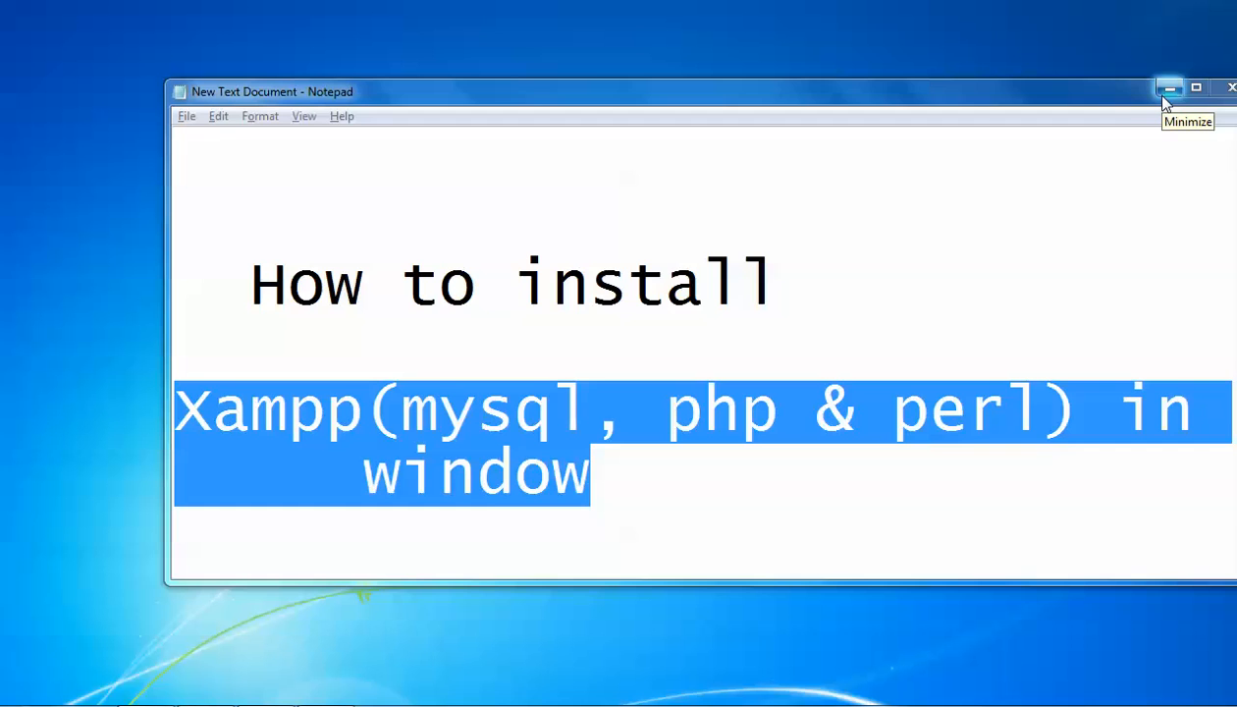
Minimize the 'How to install Xampp' Notepad notes to reveal the desktop
{"action": "left_click", "coordinate": [1170, 87]}
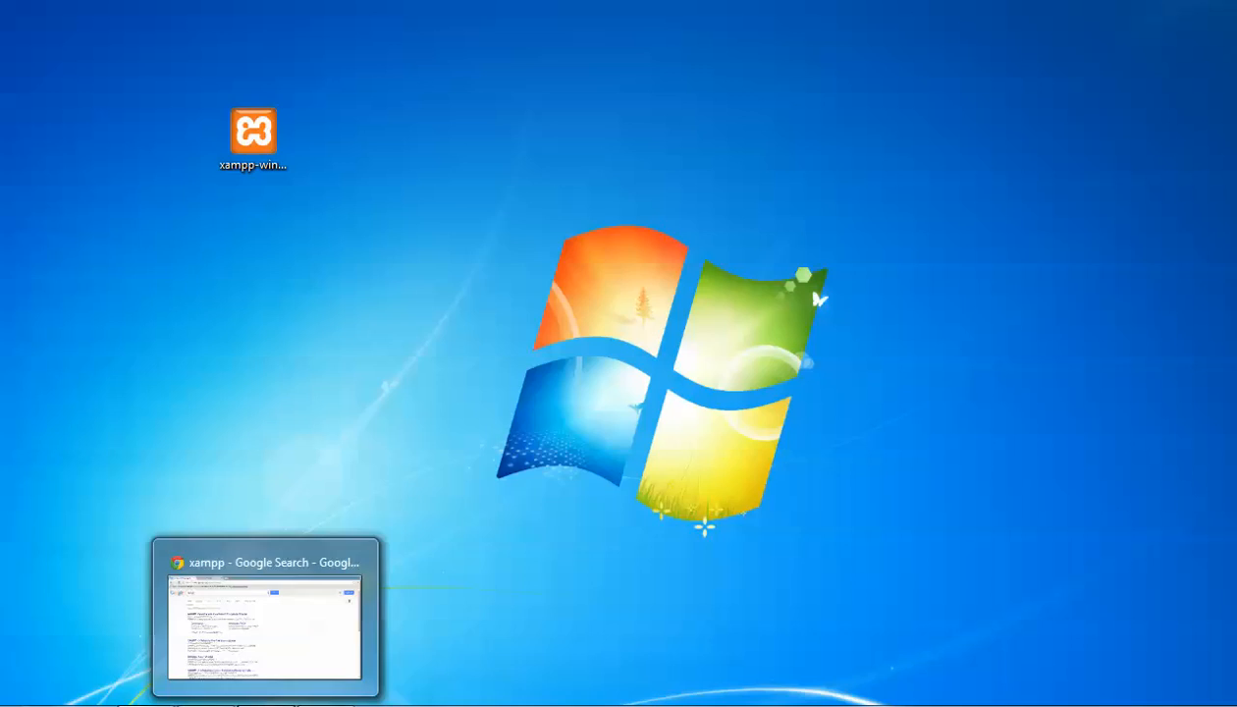
Restore Chrome and scroll to the top of the Apache Friends XAMPP download page
{"action": "left_click", "coordinate": [265, 629]}
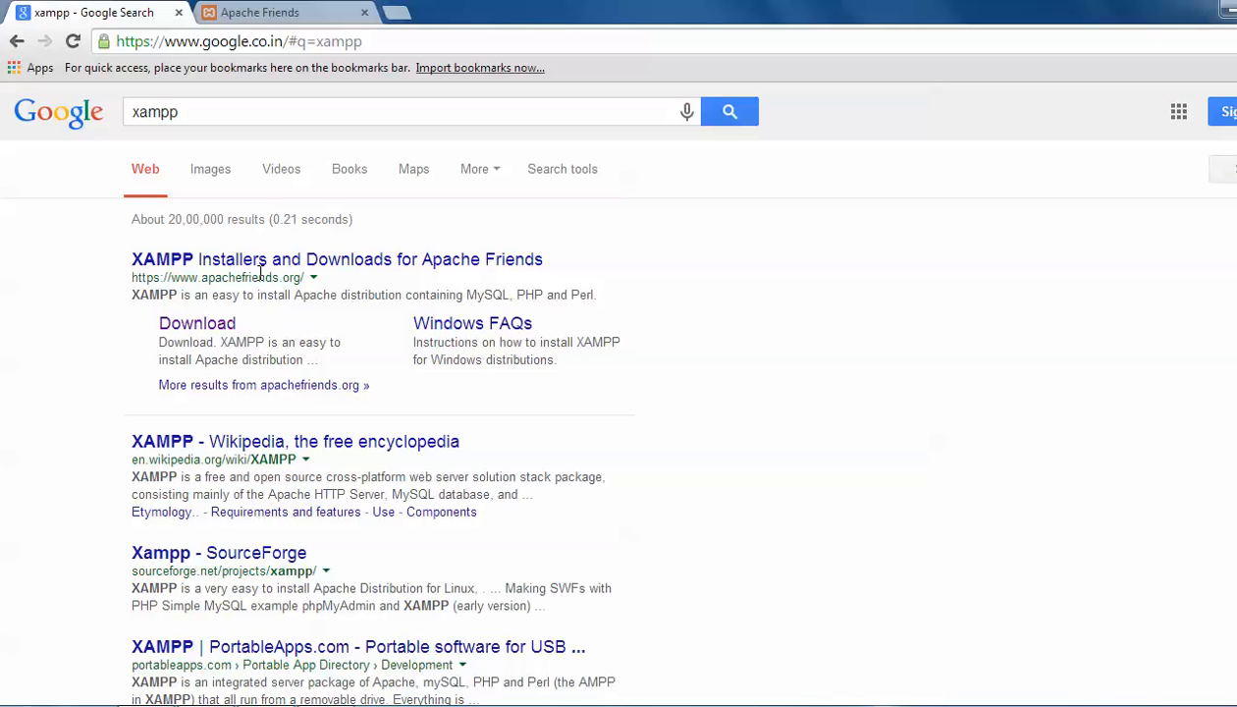
{"action": "mouse_move", "coordinate": [208, 333]}
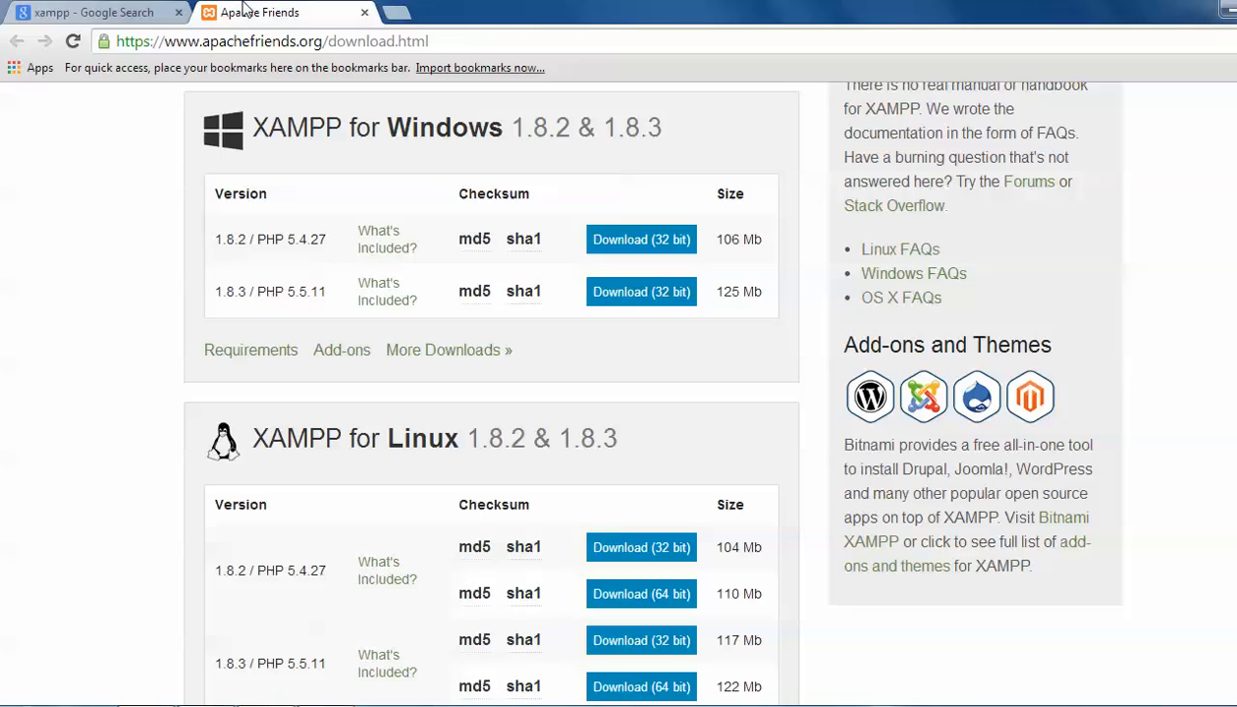
{"action": "mouse_move", "coordinate": [232, 371]}
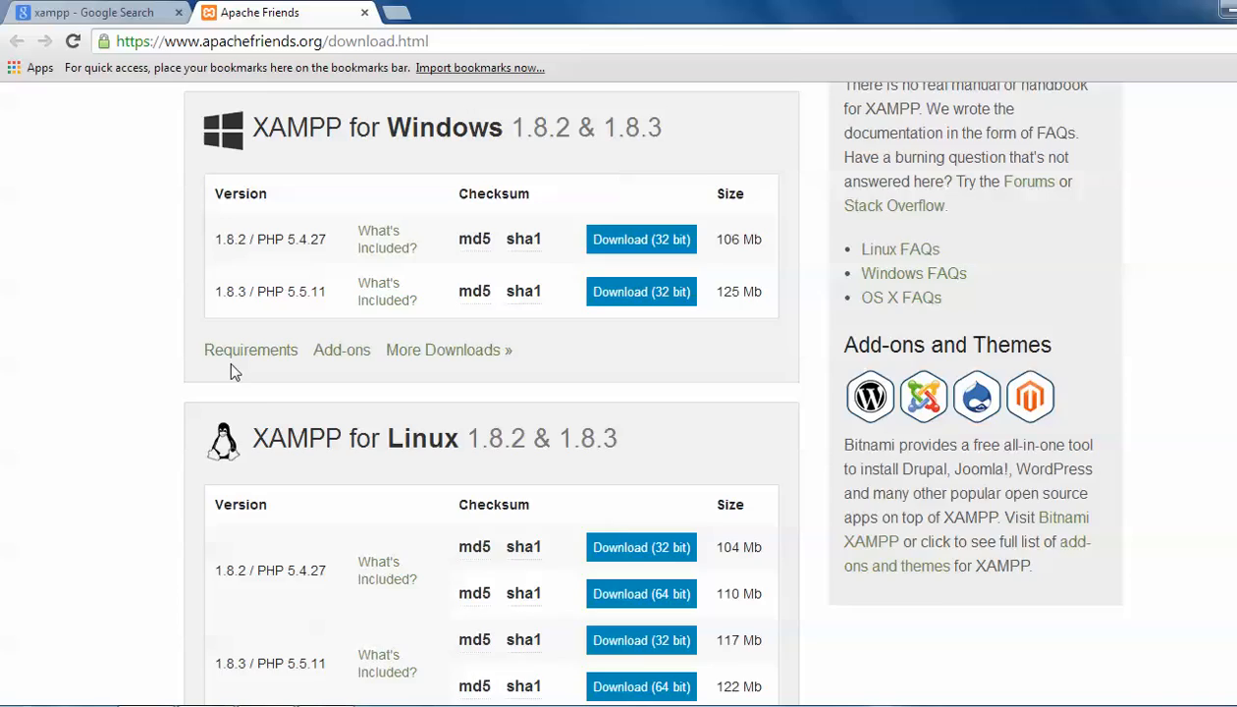
{"action": "scroll", "scroll_direction": "up", "scroll_amount": 3}
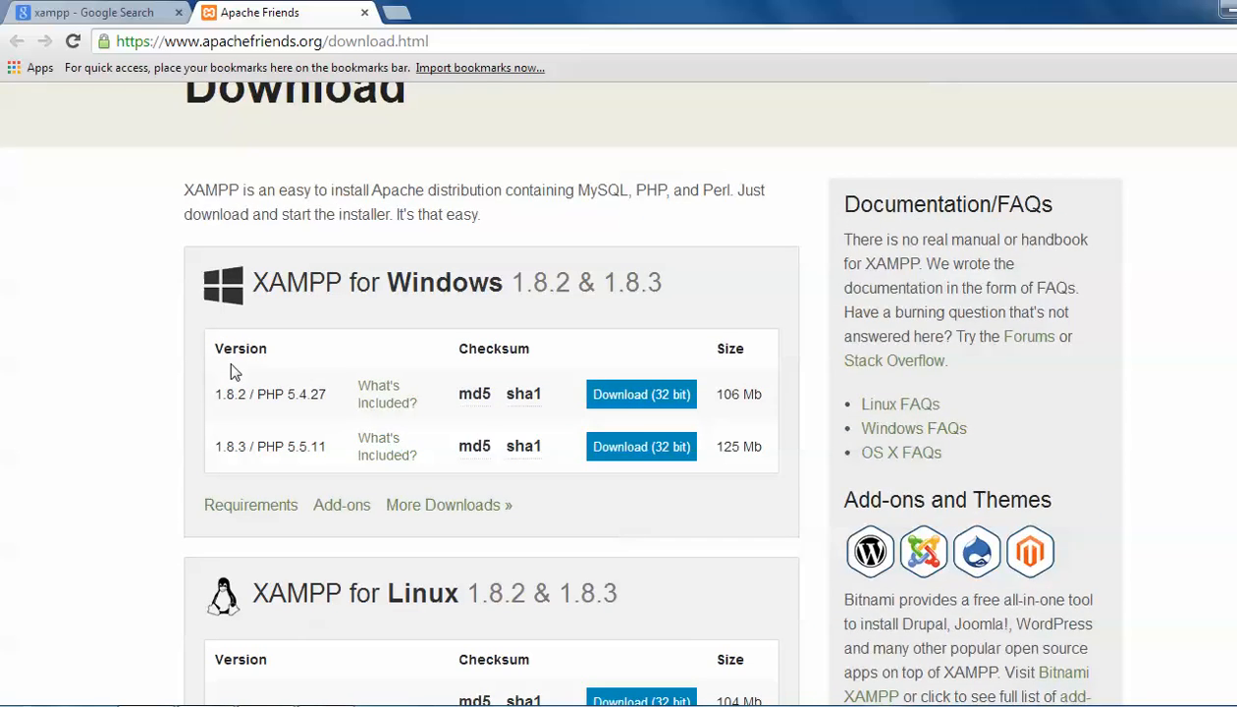
{"action": "scroll", "scroll_direction": "down", "scroll_amount": 3}
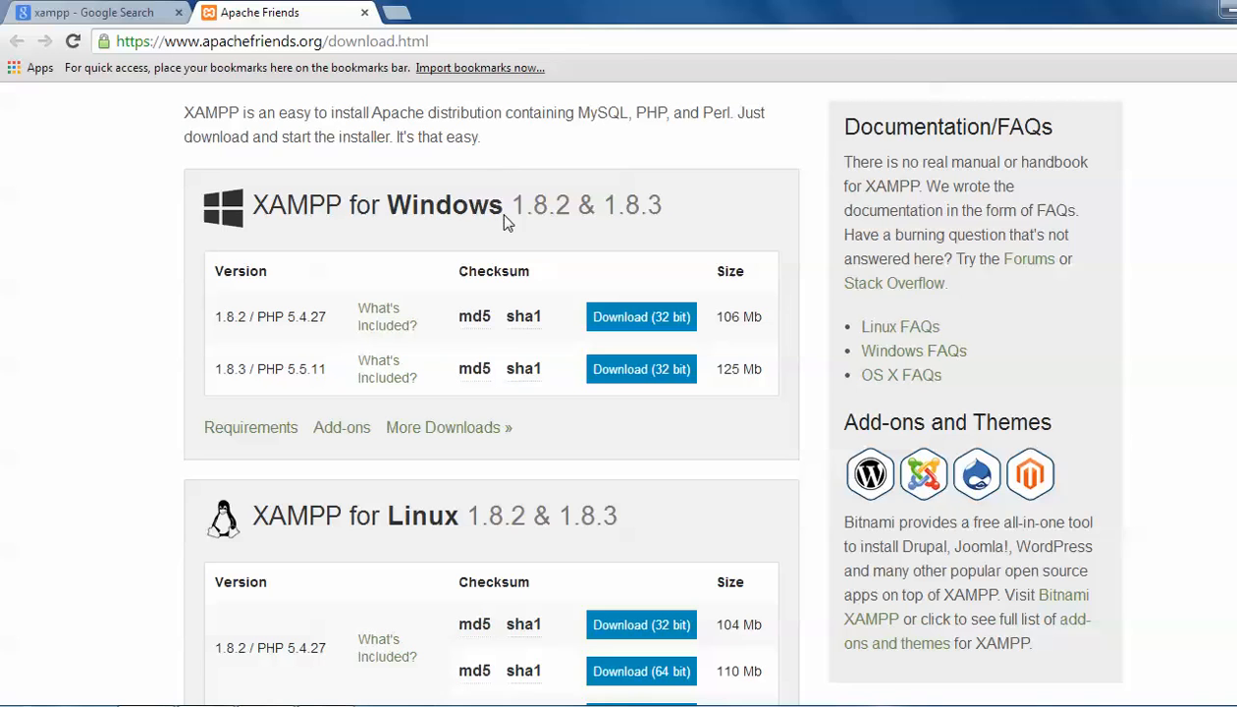
{"action": "mouse_move", "coordinate": [562, 226]}
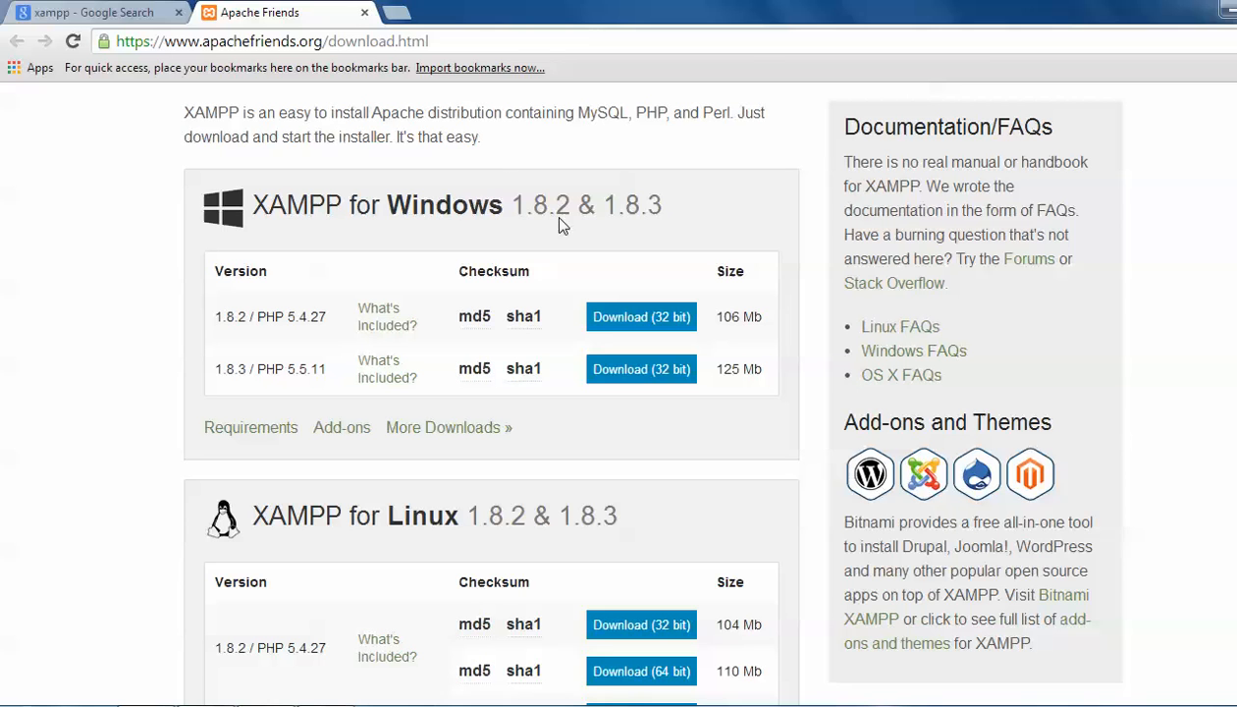
{"action": "mouse_move", "coordinate": [591, 224]}
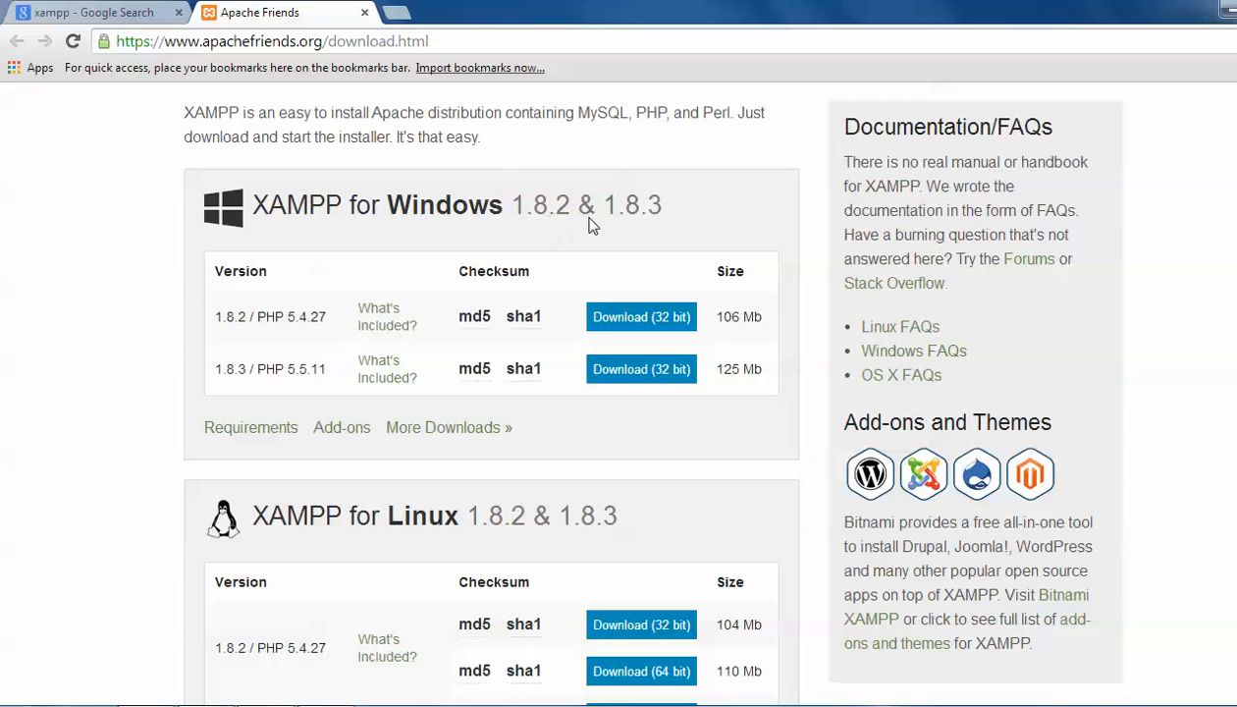
{"action": "mouse_move", "coordinate": [615, 235]}
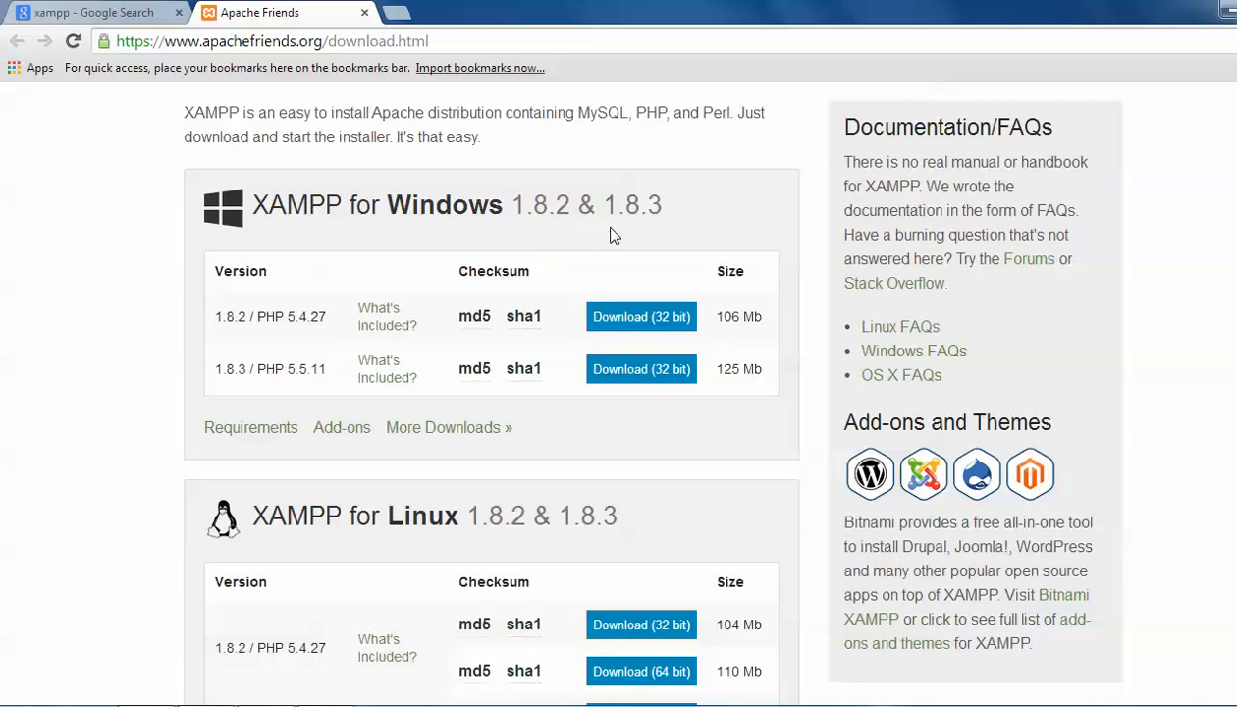
{"action": "mouse_move", "coordinate": [599, 257]}
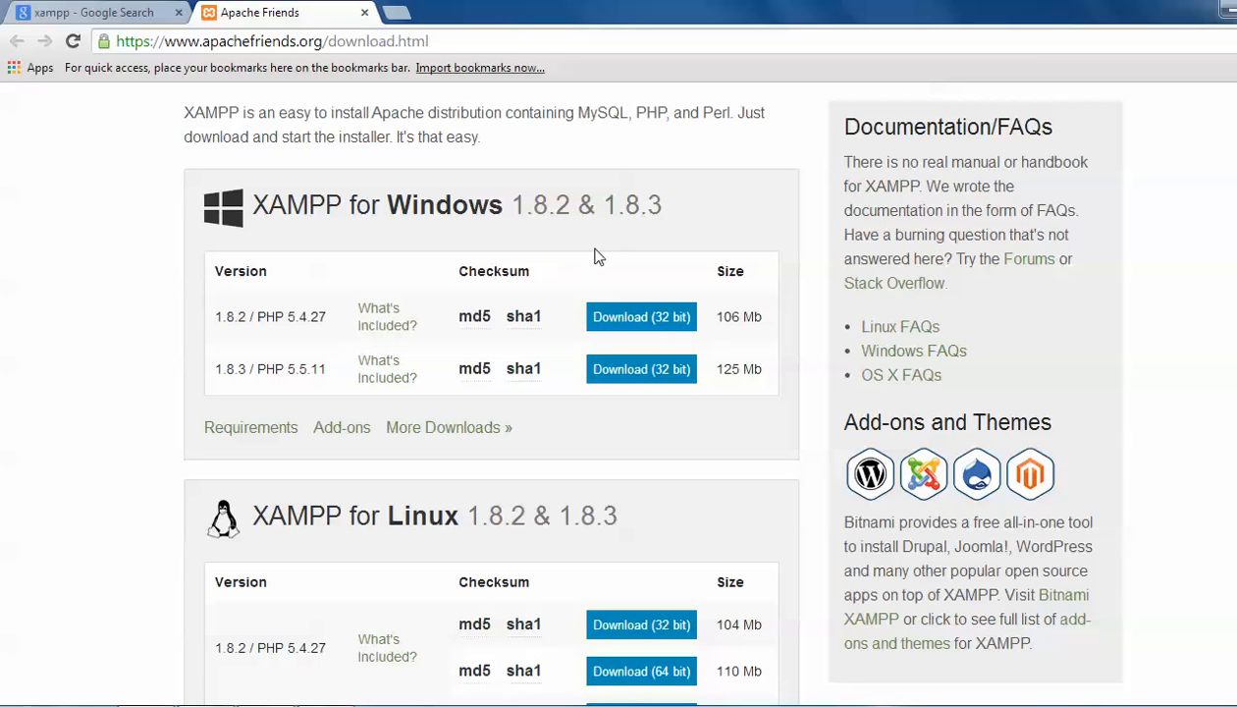
{"action": "mouse_move", "coordinate": [257, 529]}
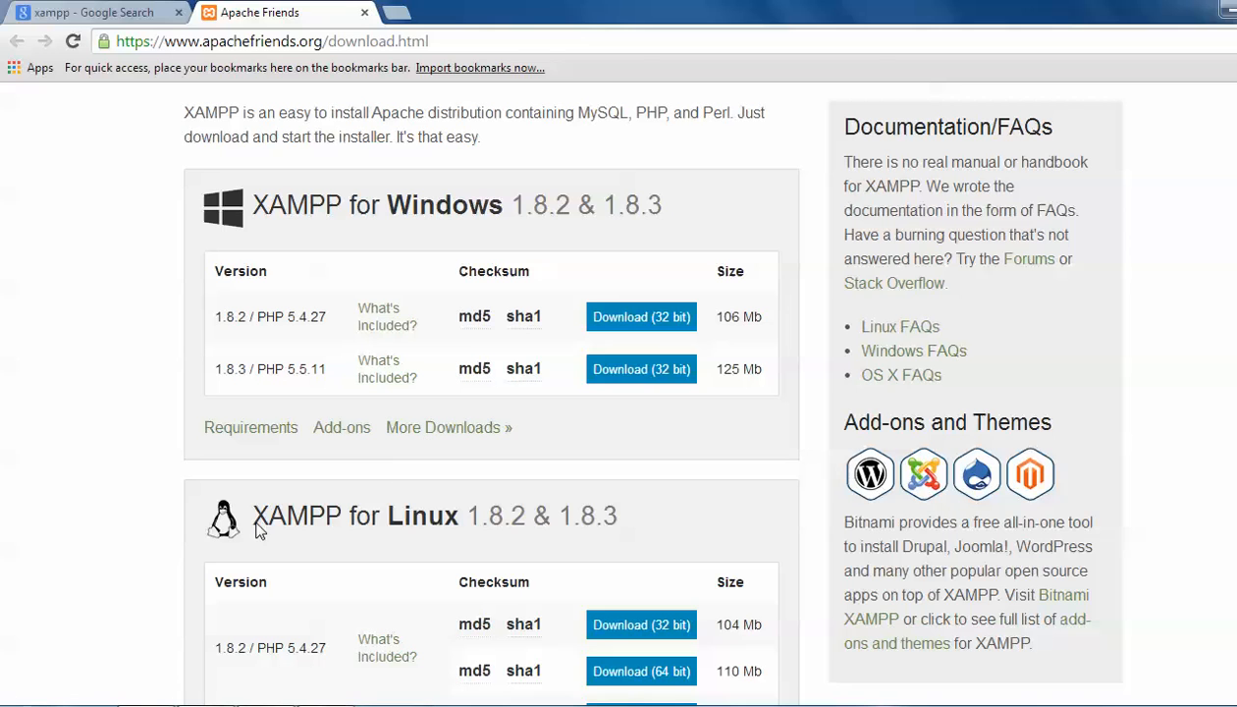
{"action": "mouse_move", "coordinate": [480, 532]}
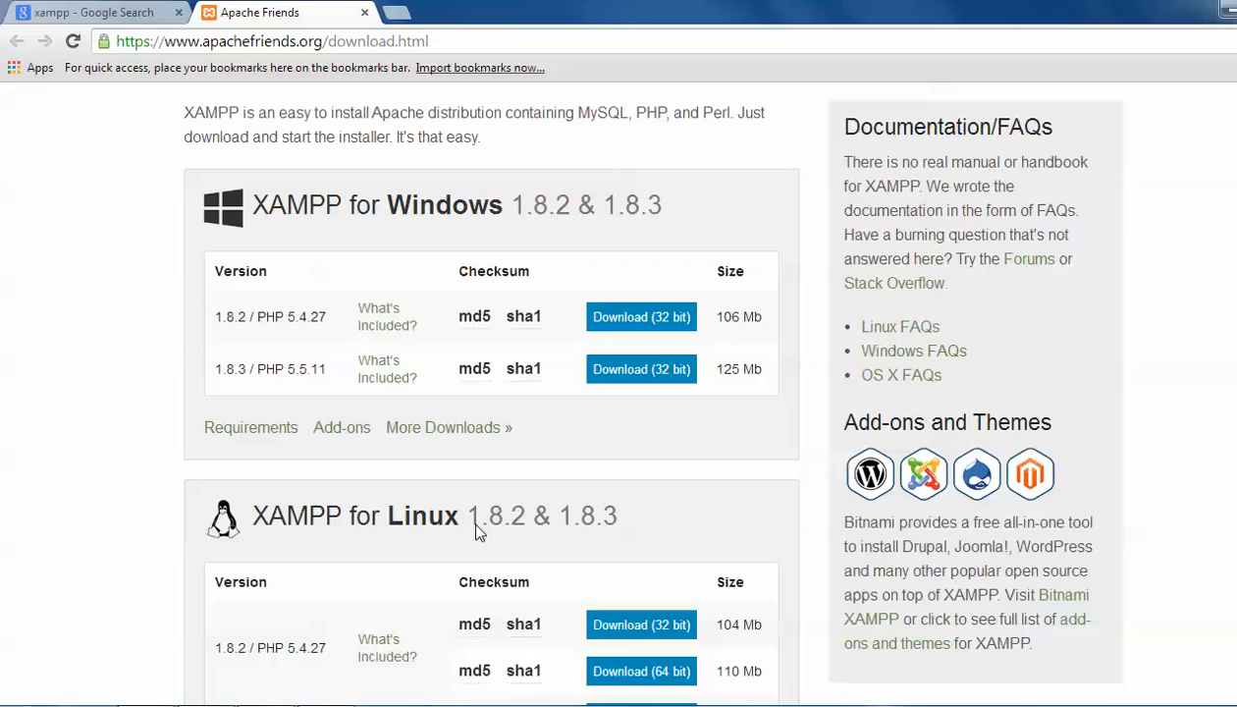
{"action": "mouse_move", "coordinate": [627, 624]}
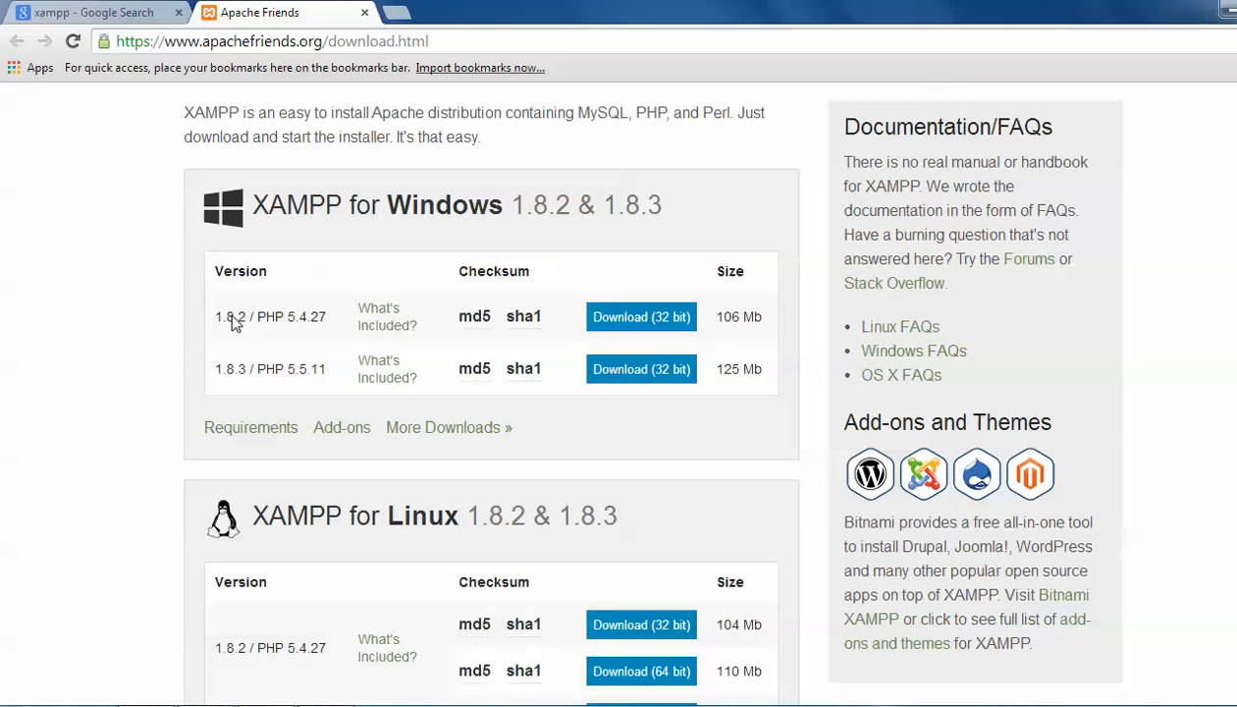
{"action": "mouse_move", "coordinate": [373, 314]}
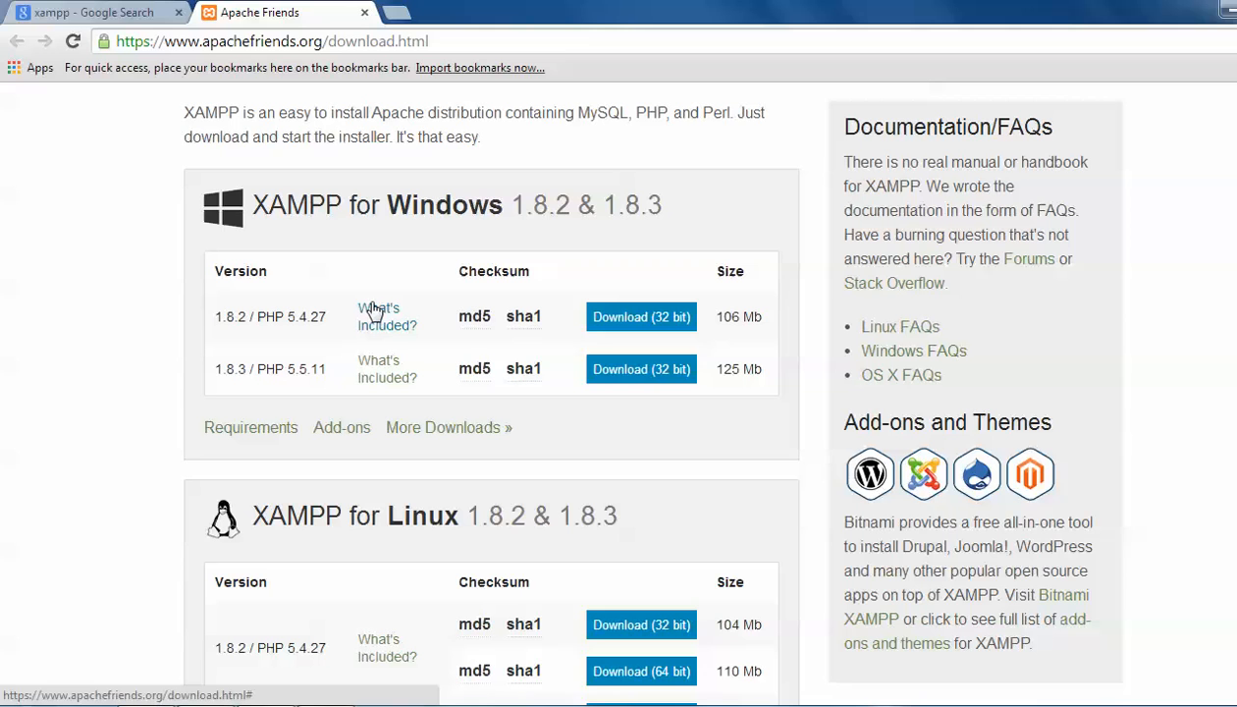
{"action": "mouse_move", "coordinate": [254, 329]}
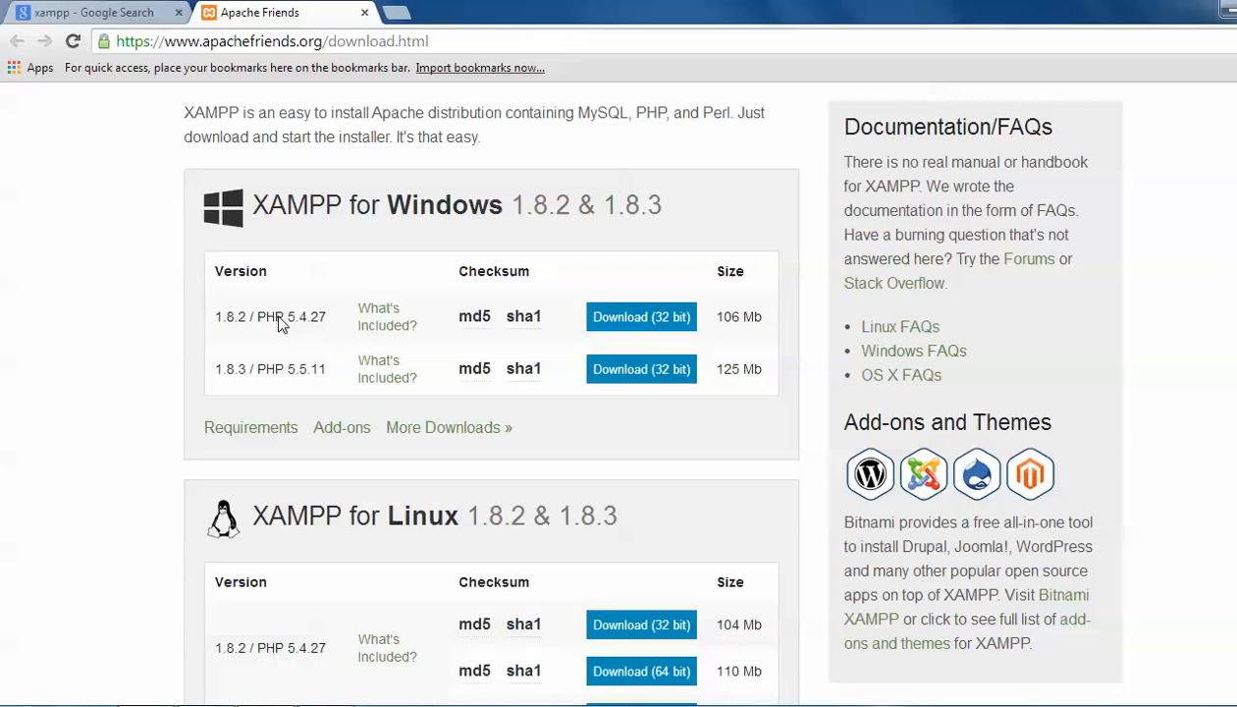
{"action": "mouse_move", "coordinate": [283, 337]}
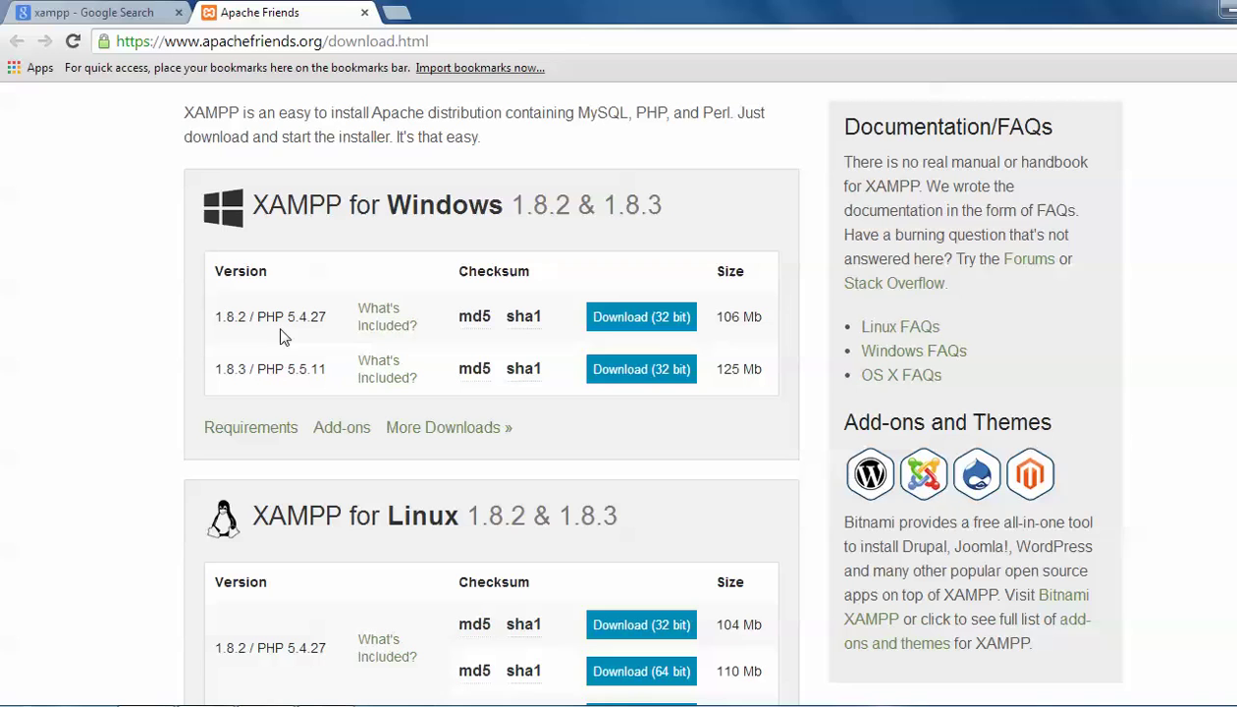
{"action": "mouse_move", "coordinate": [243, 376]}
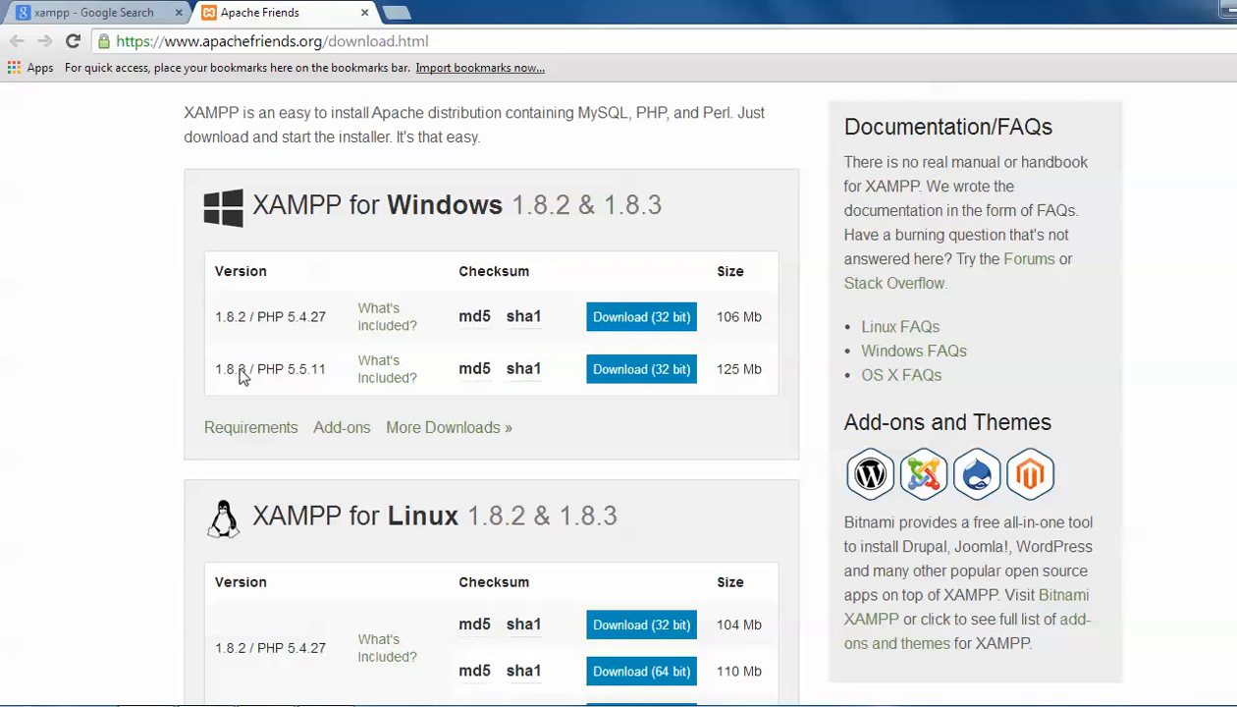
{"action": "mouse_move", "coordinate": [246, 381]}
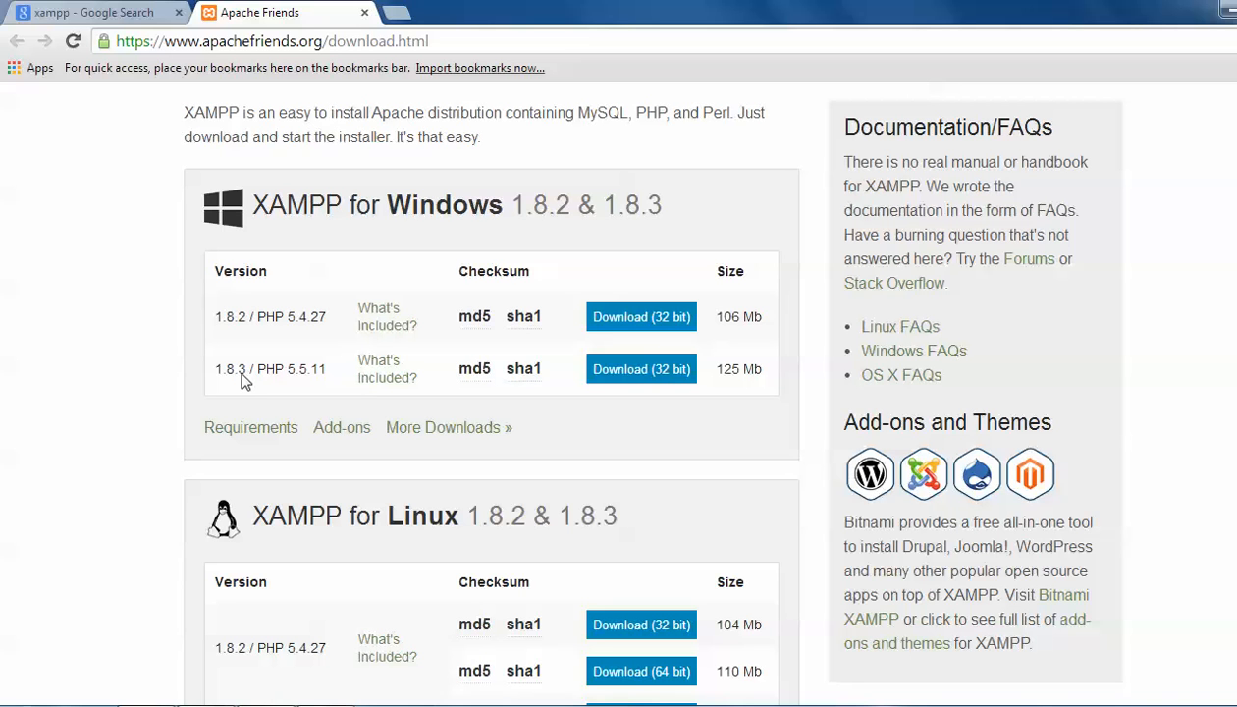
{"action": "mouse_move", "coordinate": [251, 381]}
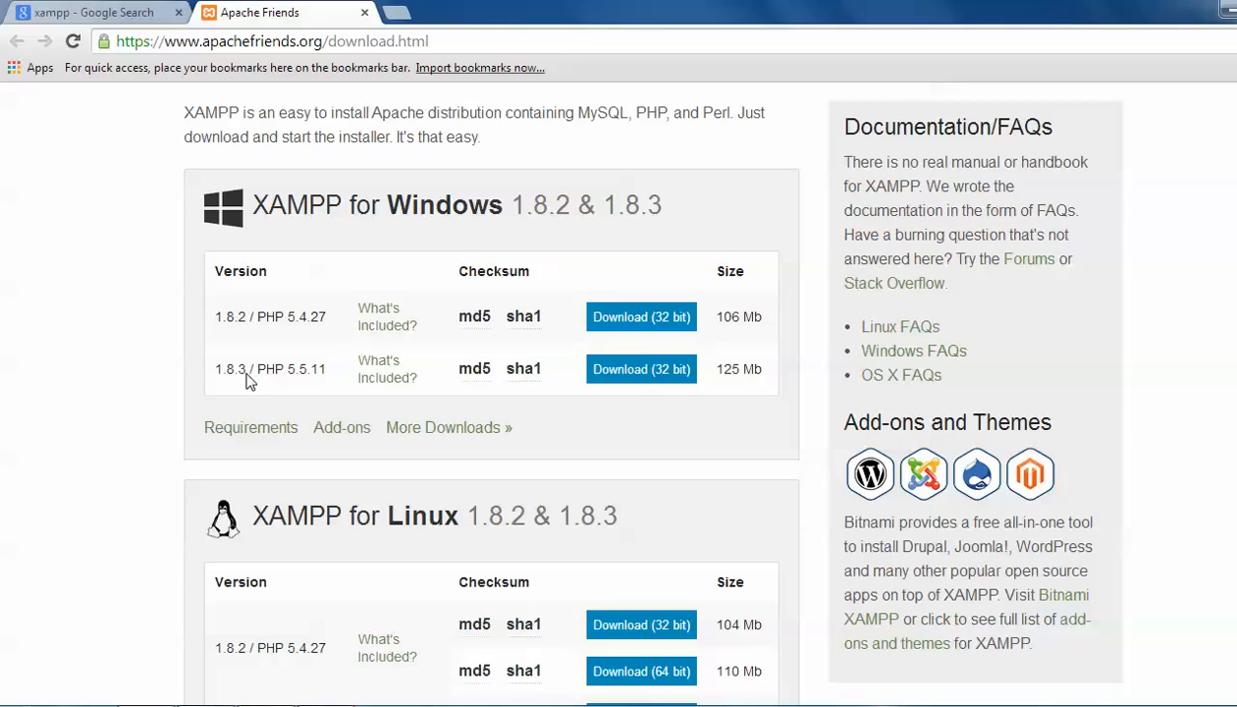
{"action": "mouse_move", "coordinate": [265, 378]}
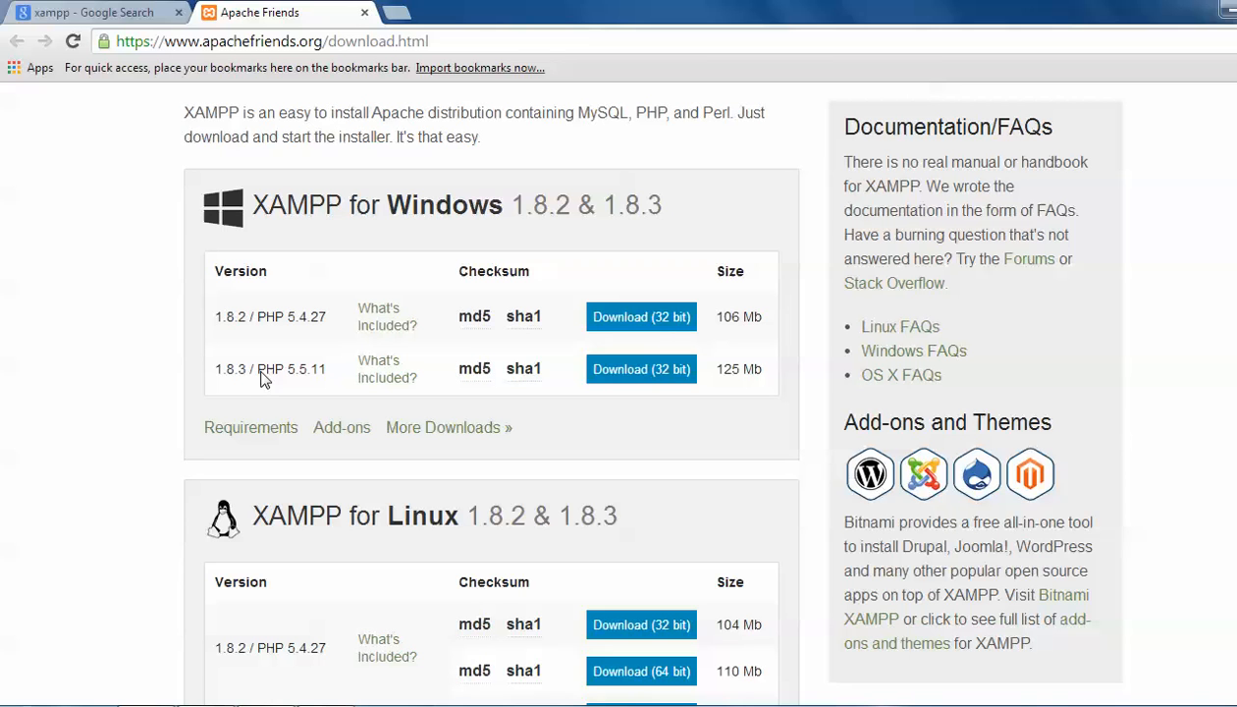
{"action": "mouse_move", "coordinate": [224, 355]}
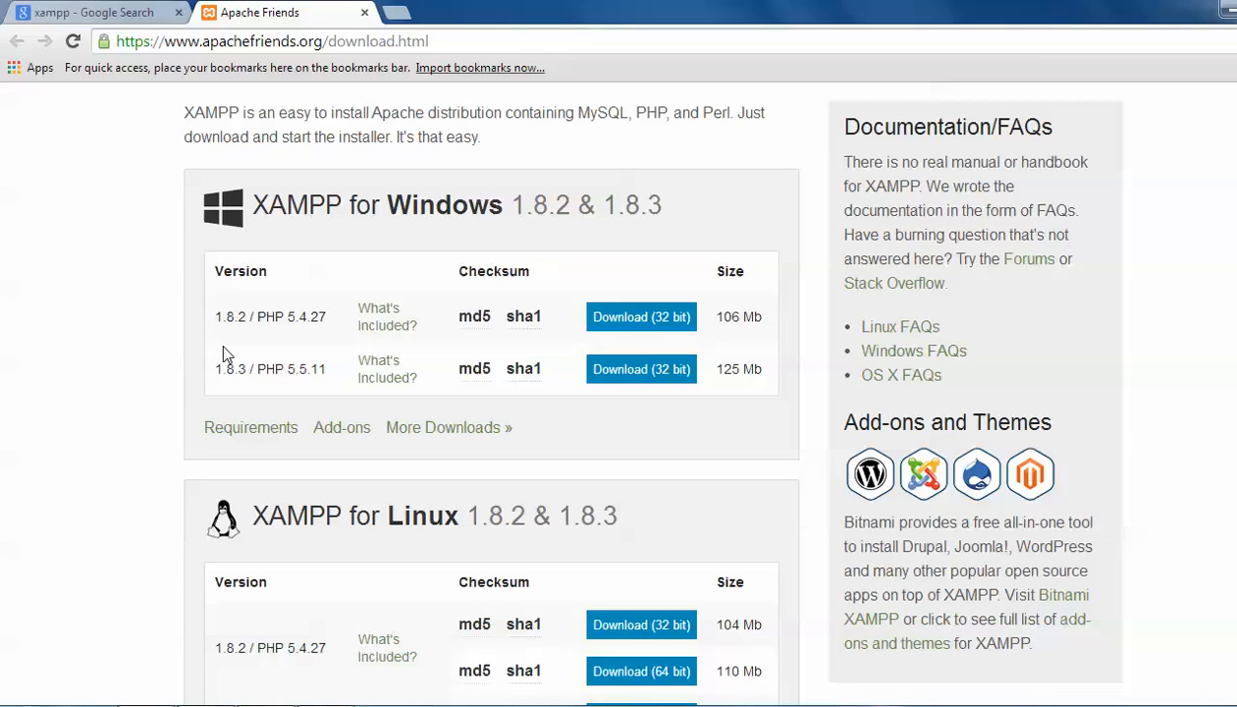
{"action": "mouse_move", "coordinate": [307, 330]}
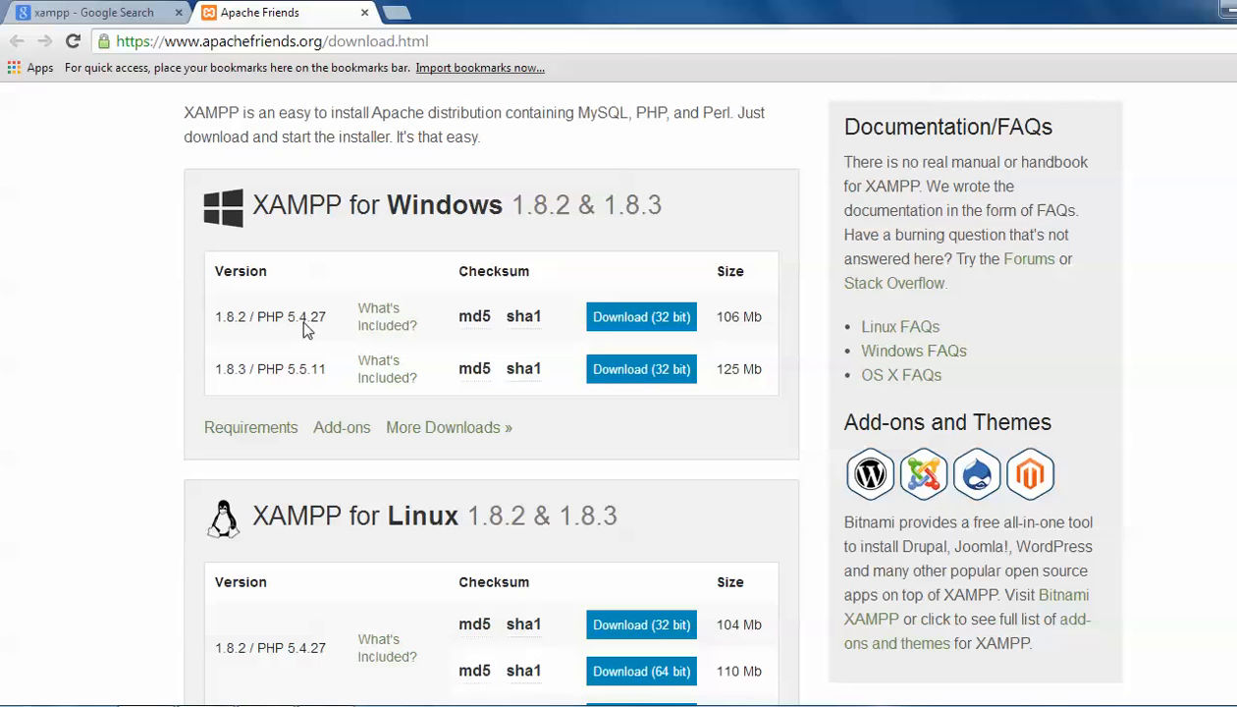
{"action": "mouse_move", "coordinate": [674, 320]}
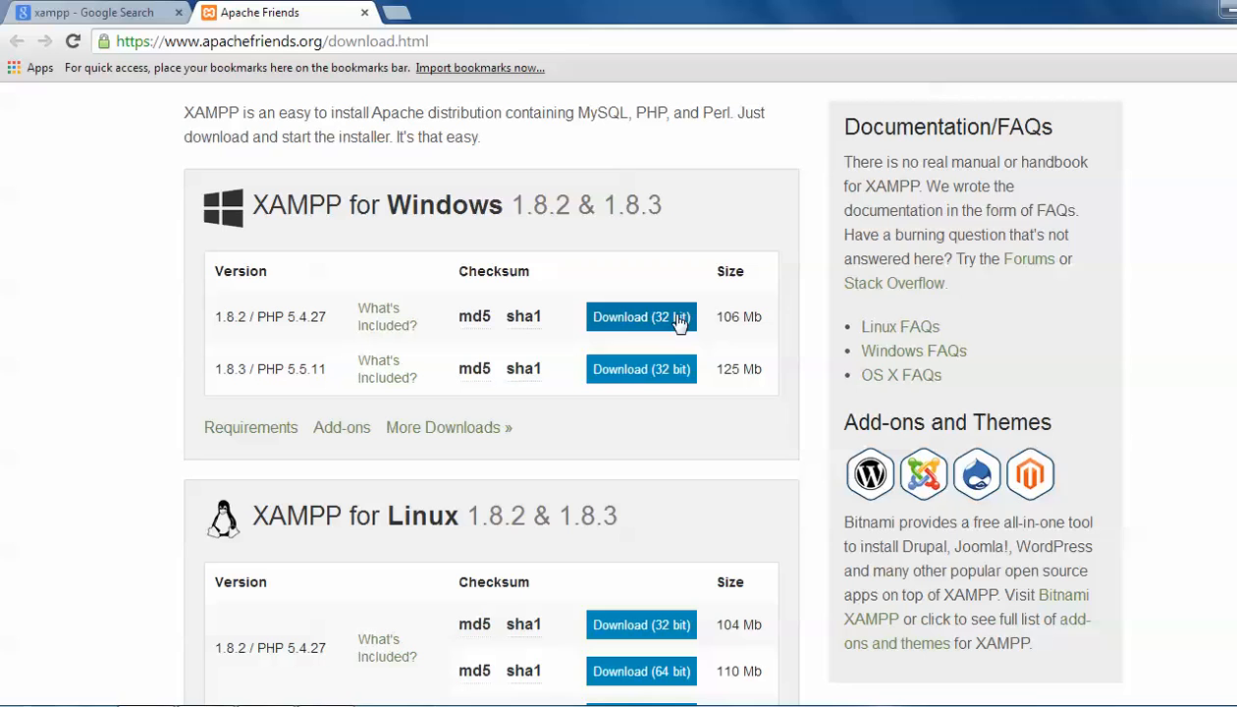
Download the 32-bit installer, hide Chrome, and launch xampp-win32-1.7.7-VC9-installer from the desktop
{"action": "left_click", "coordinate": [641, 317]}
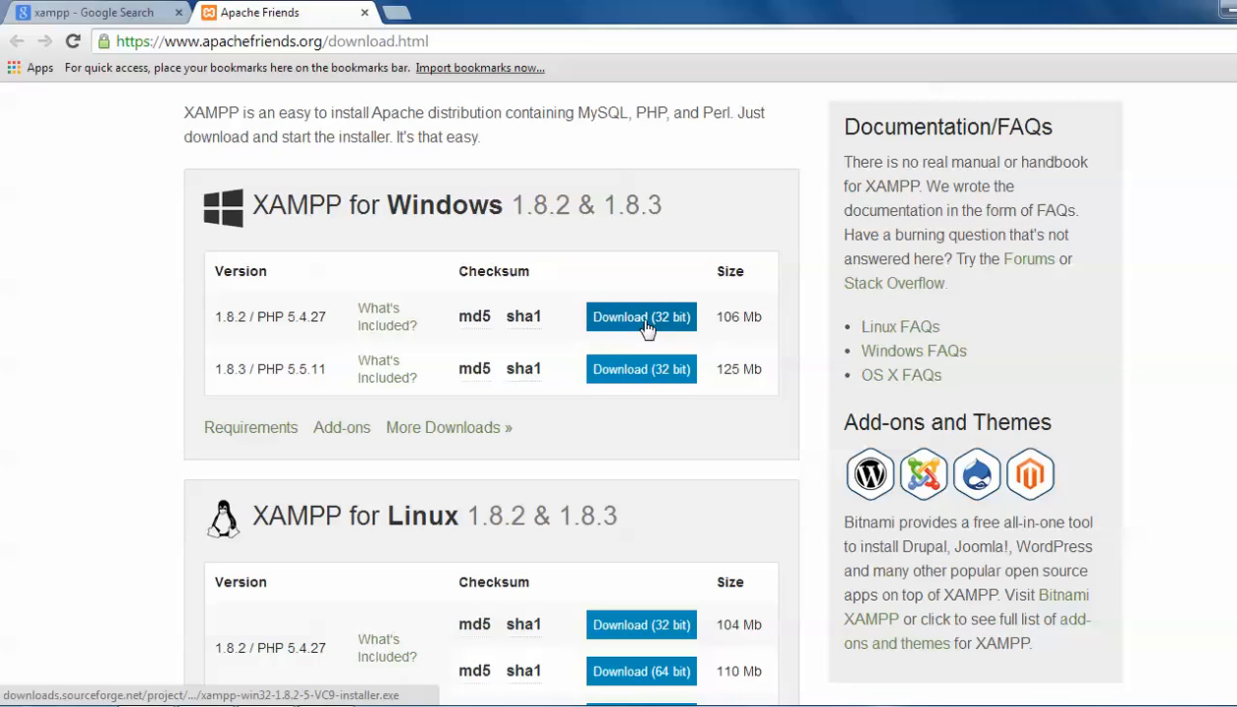
{"action": "left_click", "coordinate": [641, 316]}
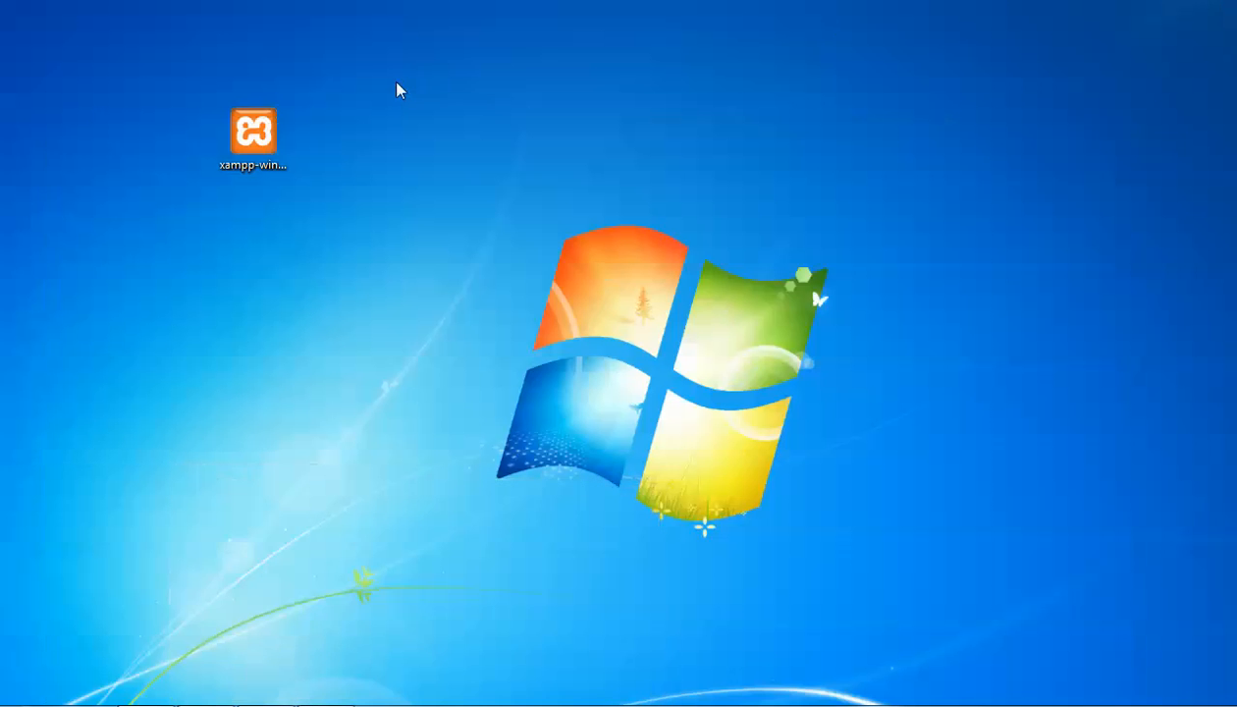
{"action": "left_click", "coordinate": [254, 133]}
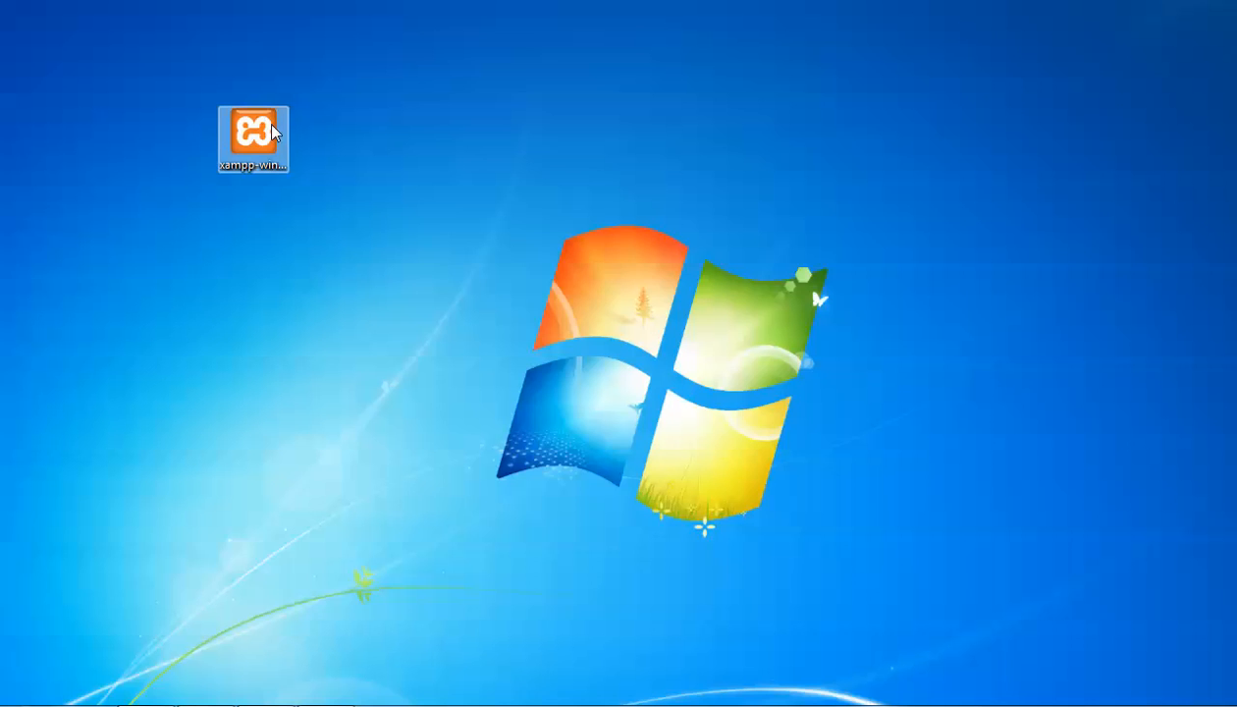
{"action": "left_click", "coordinate": [253, 131]}
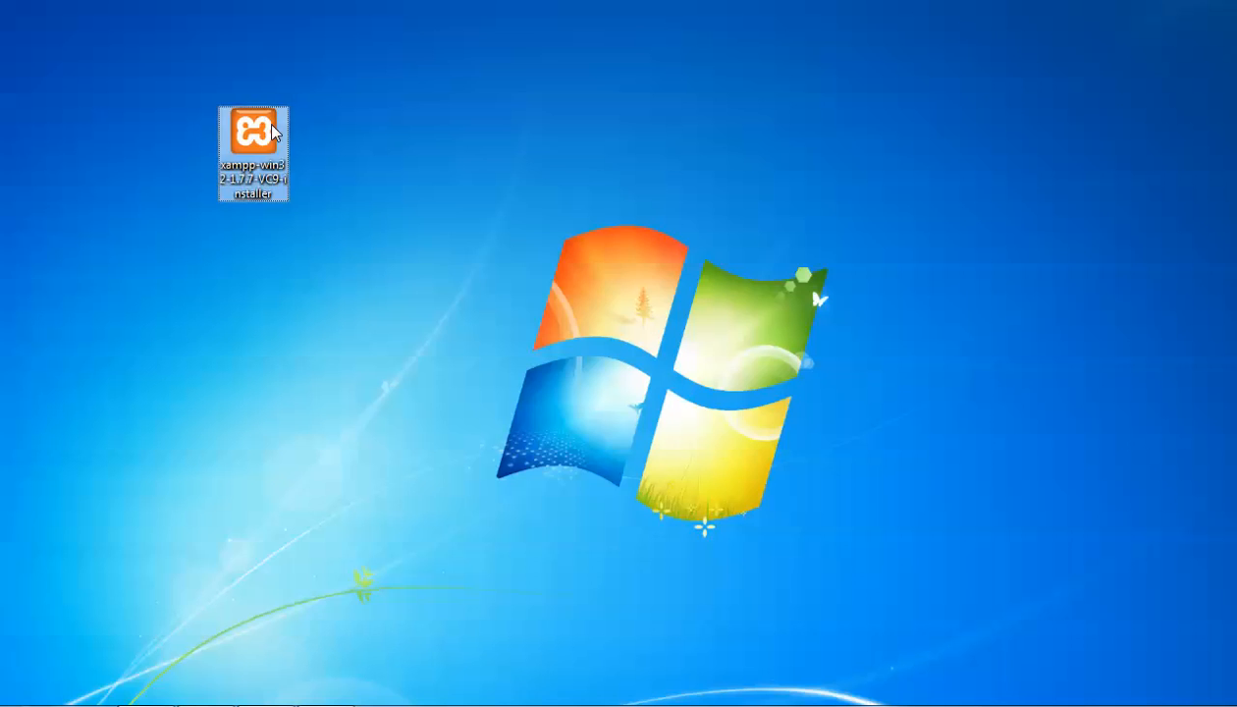
{"action": "double_click", "coordinate": [251, 133]}
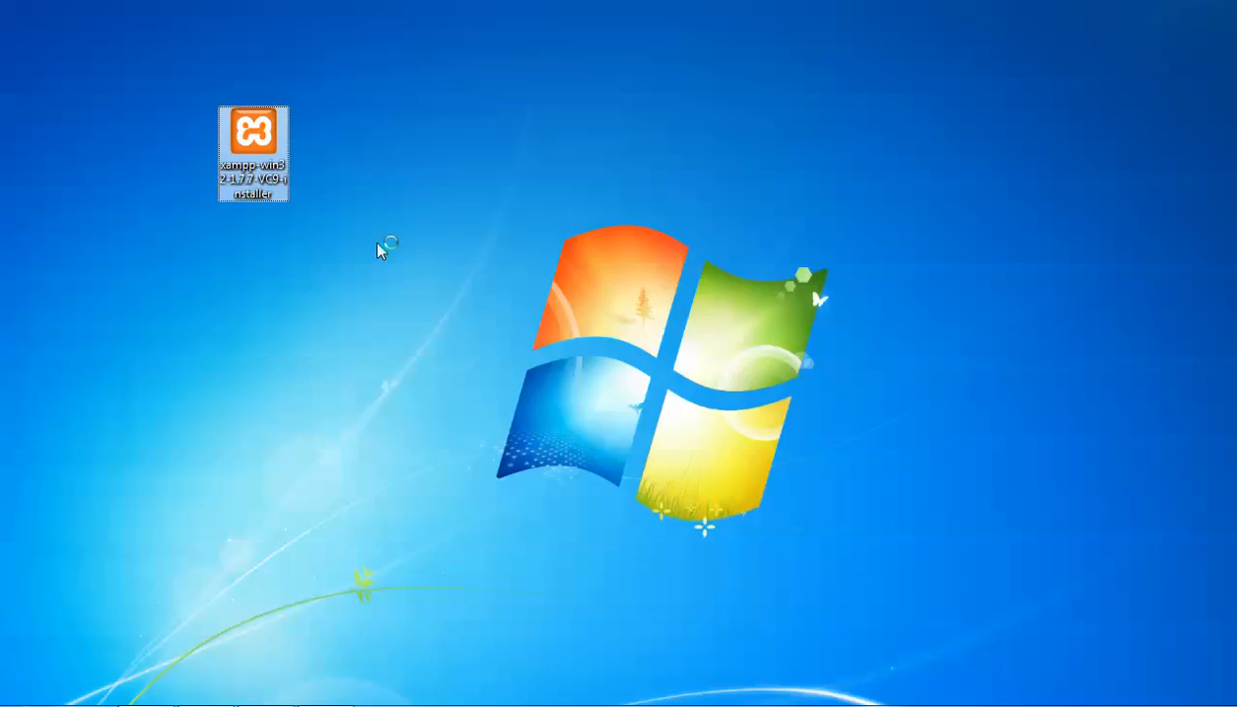
{"action": "double_click", "coordinate": [252, 133]}
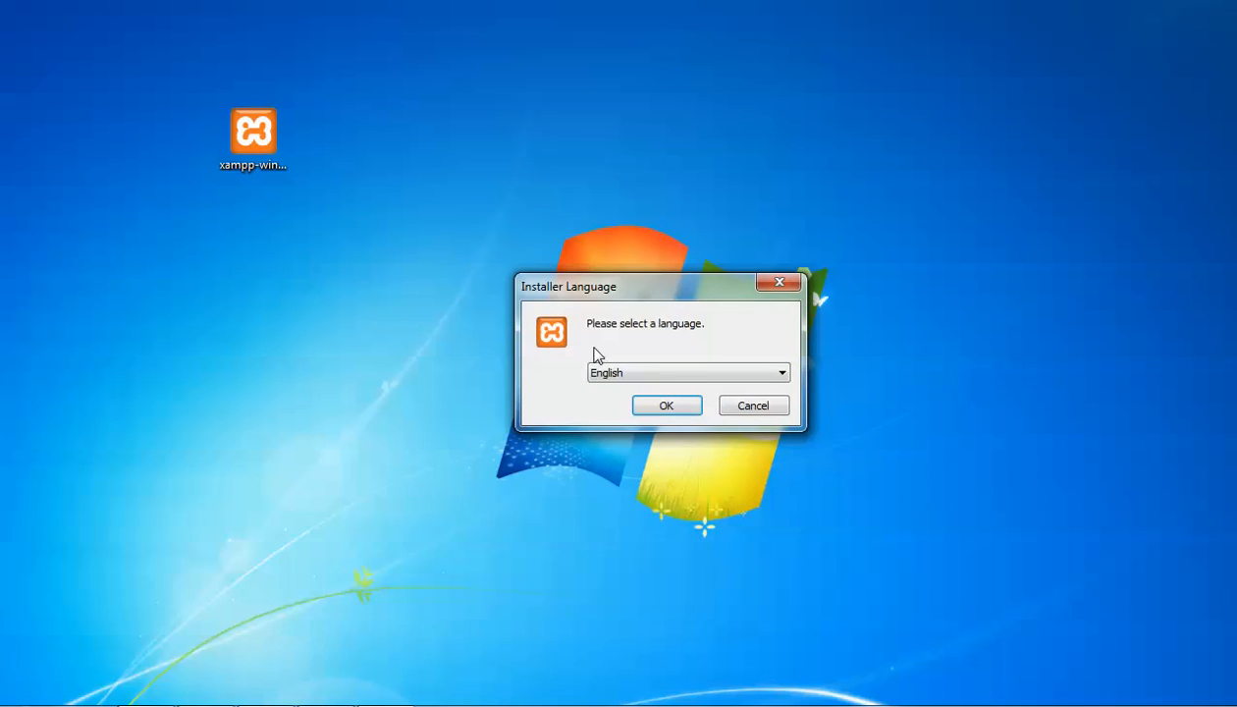
Choose English, dismiss the UAC warning, and keep c:\xampp as the install folder
{"action": "left_click", "coordinate": [667, 405]}
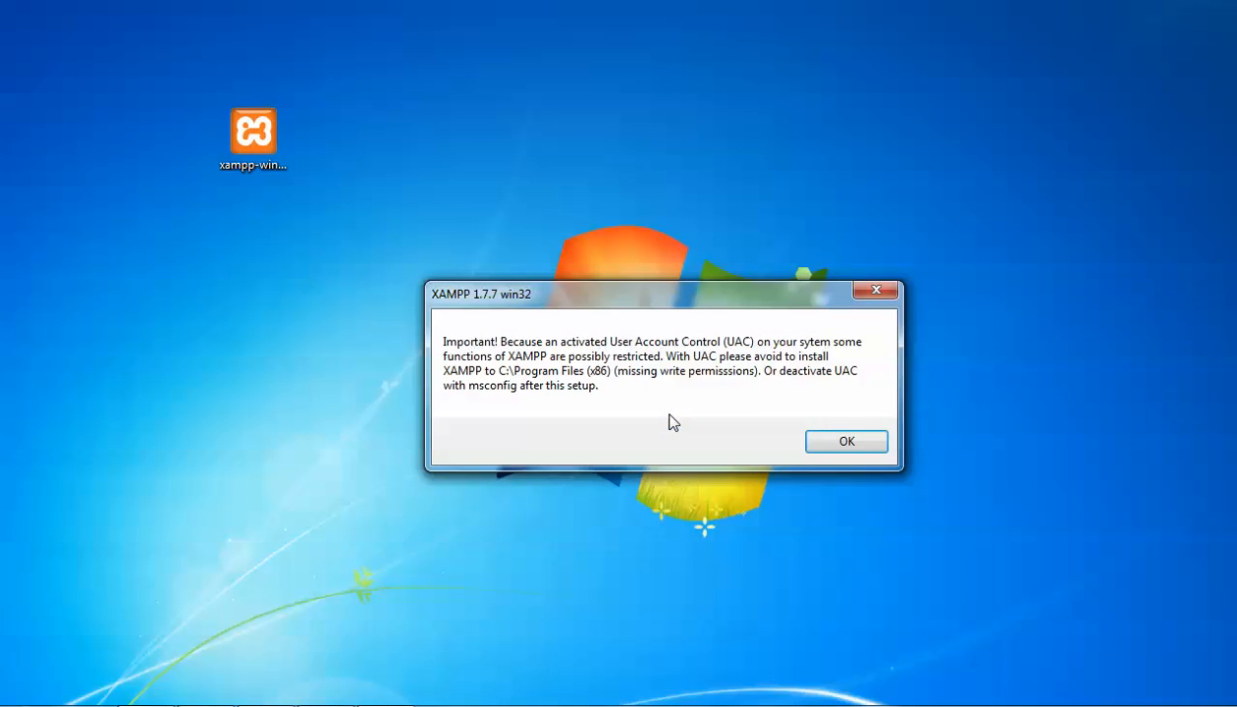
{"action": "left_click", "coordinate": [847, 441]}
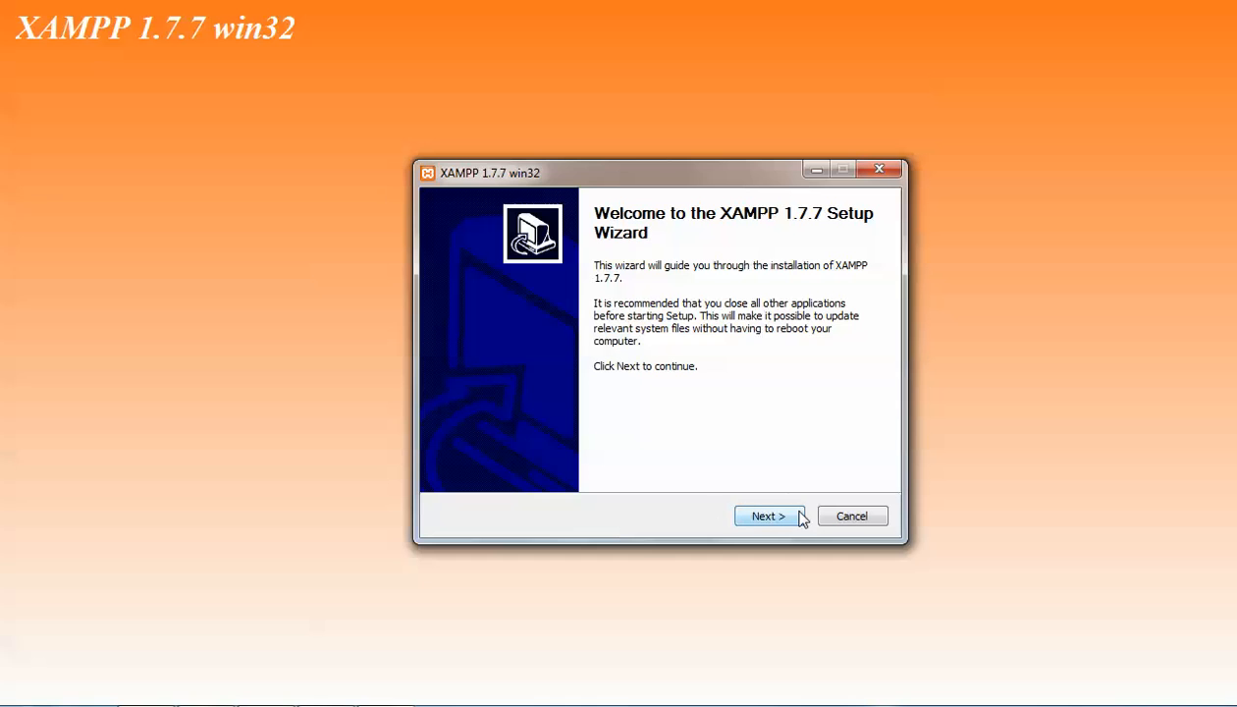
{"action": "left_click", "coordinate": [769, 516]}
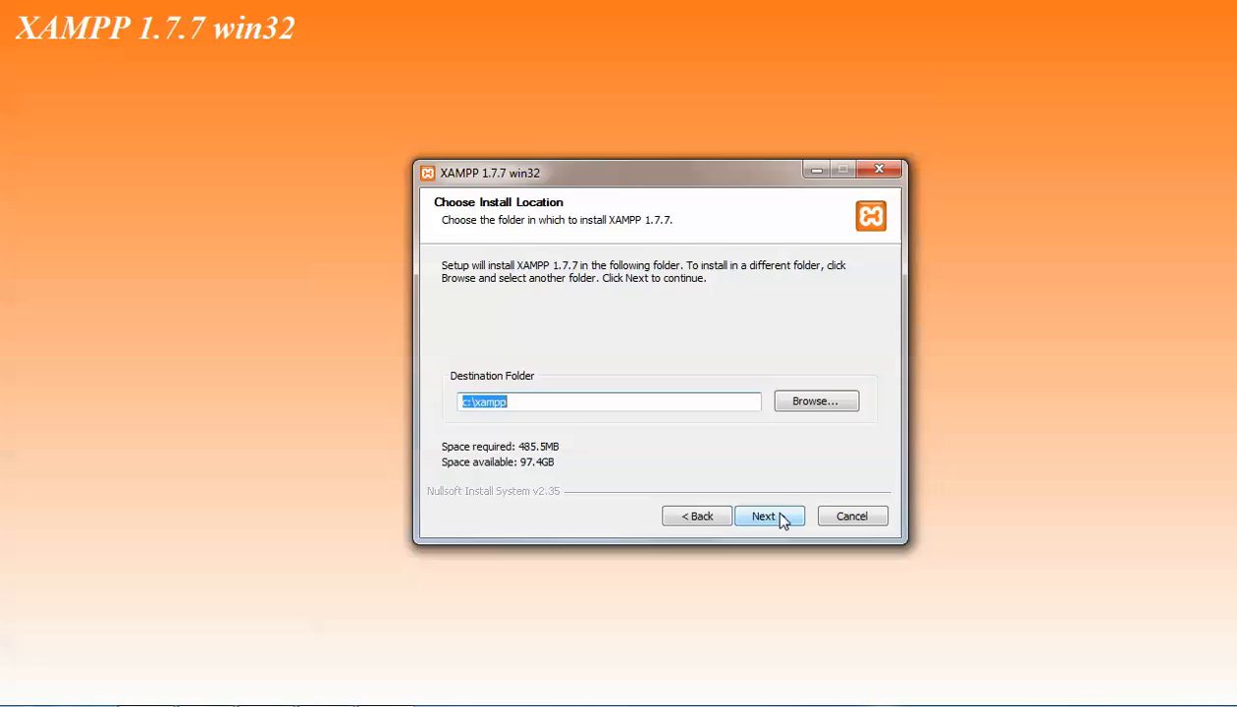
{"action": "left_click", "coordinate": [769, 516]}
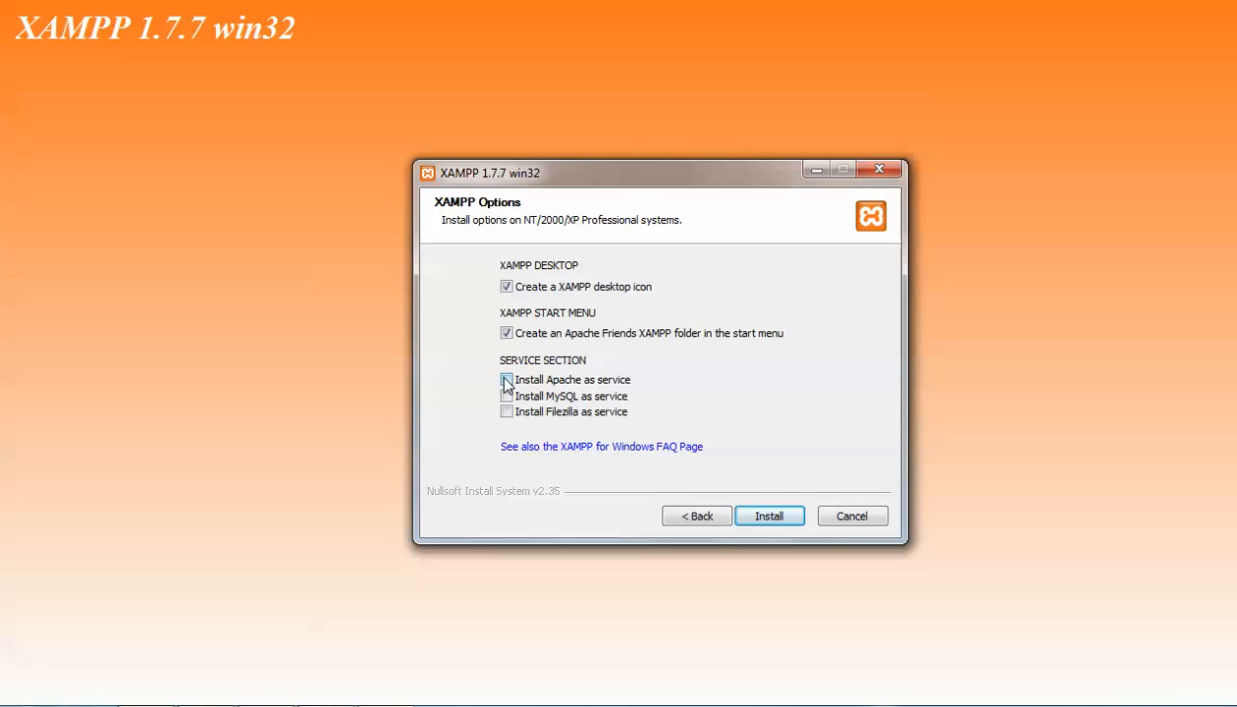
Enable Apache, MySQL and FileZilla as services and run the XAMPP 1.7.7 installation
{"action": "left_click", "coordinate": [507, 396]}
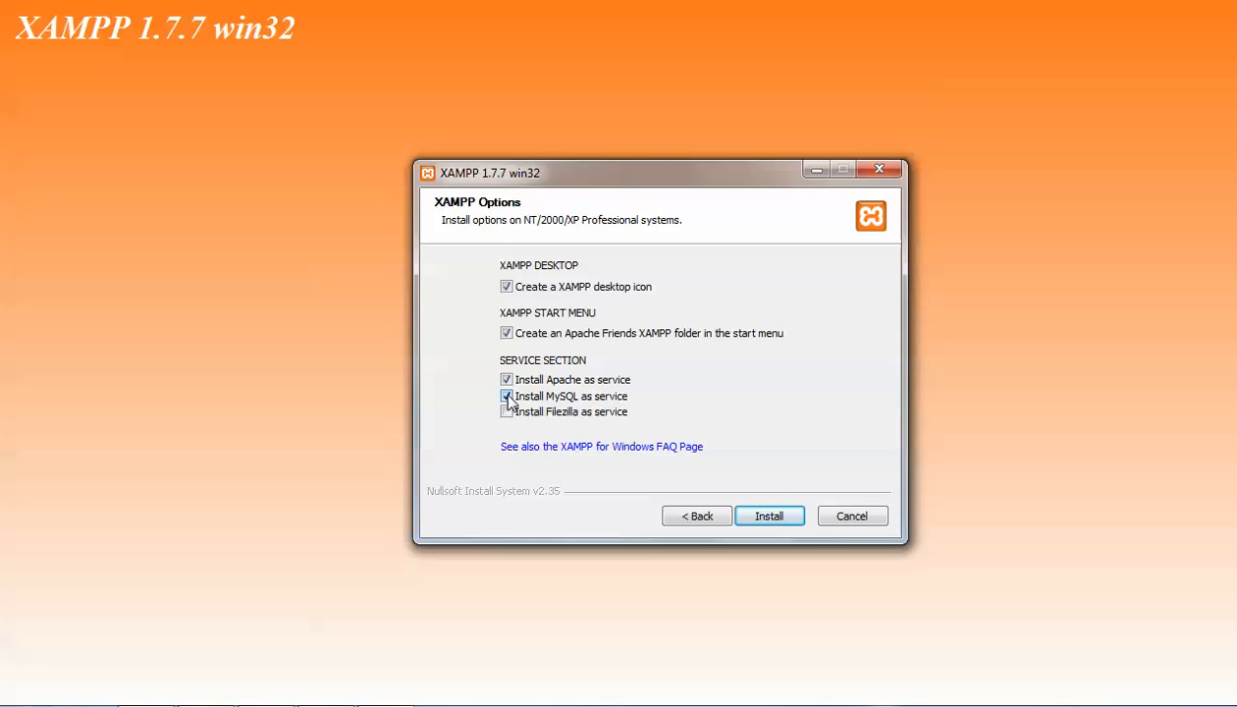
{"action": "left_click", "coordinate": [506, 412]}
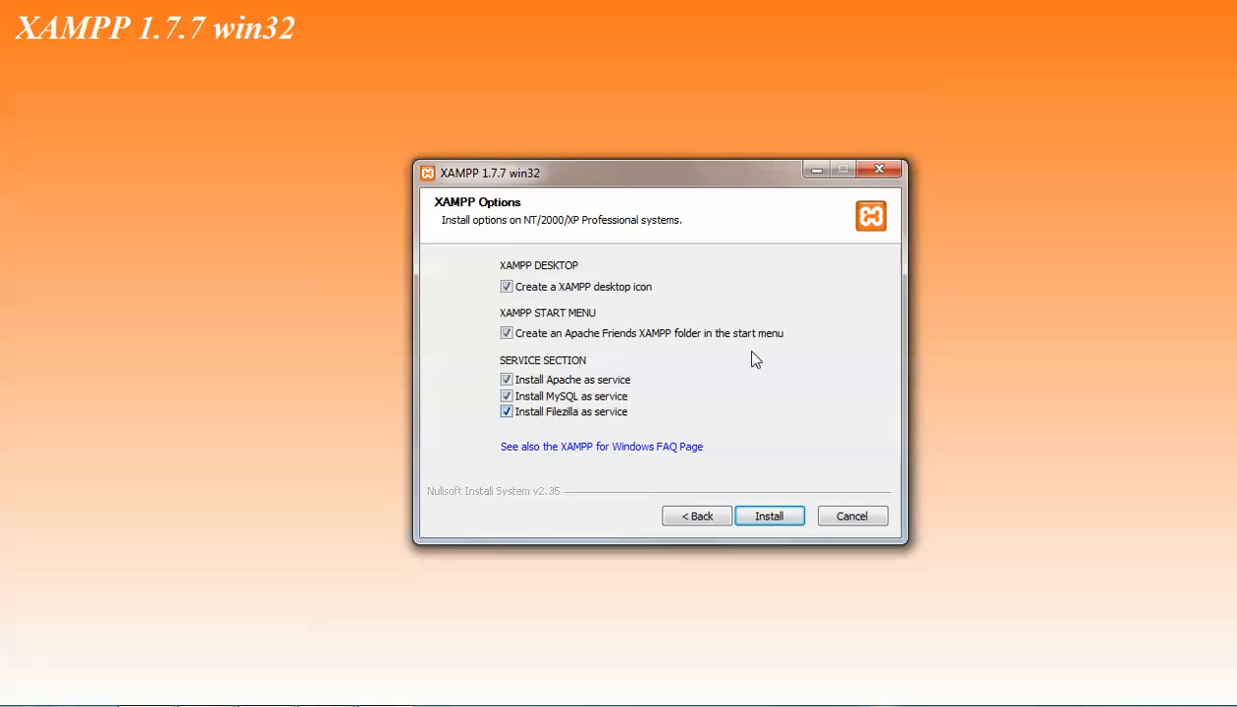
{"action": "mouse_move", "coordinate": [453, 248]}
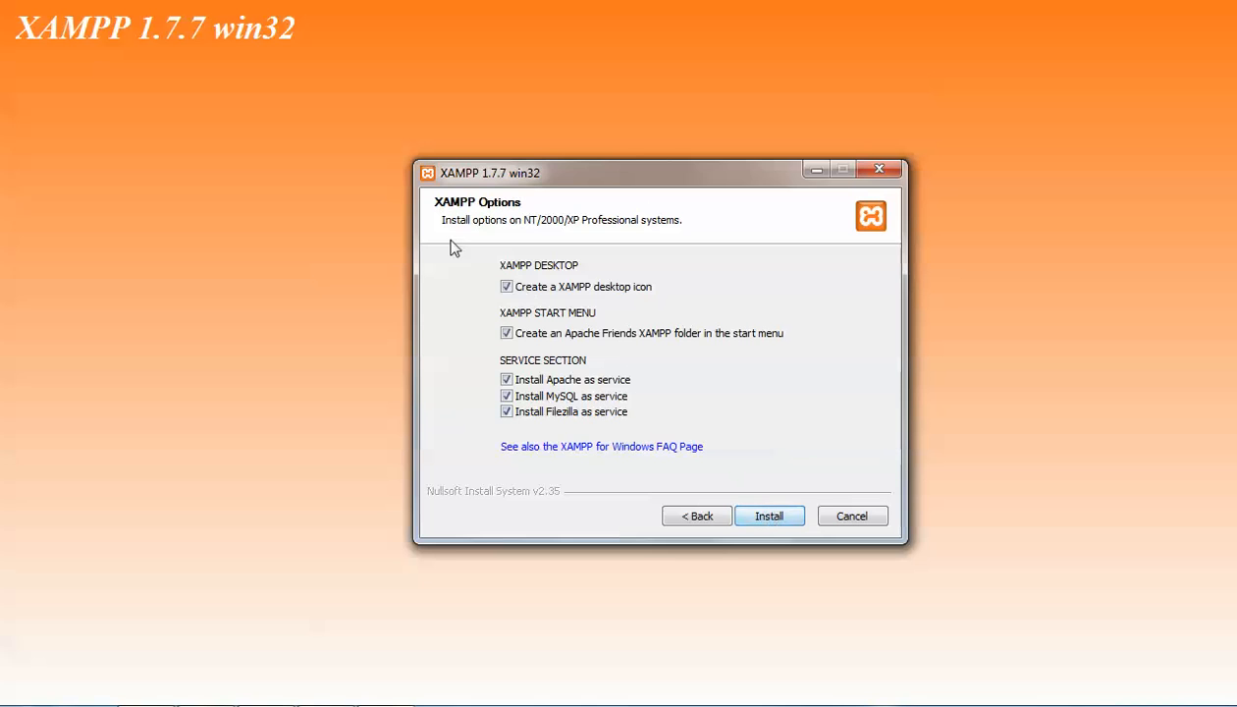
{"action": "mouse_move", "coordinate": [588, 295]}
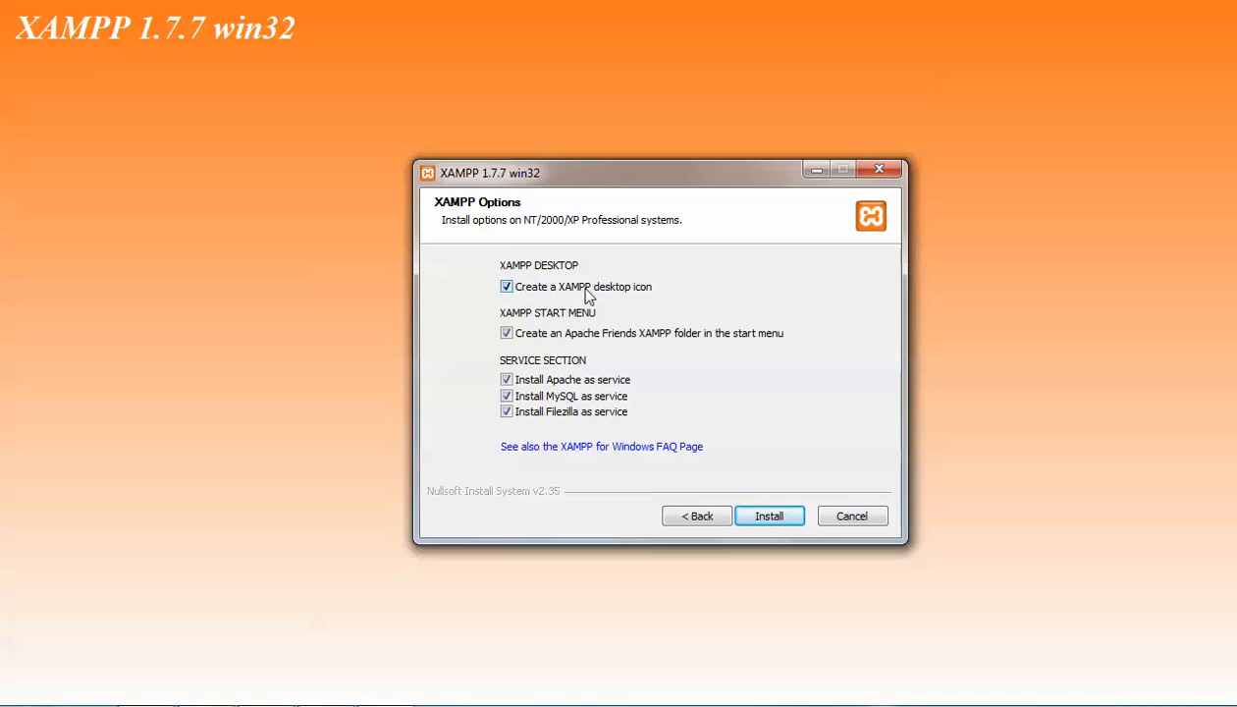
{"action": "mouse_move", "coordinate": [545, 334]}
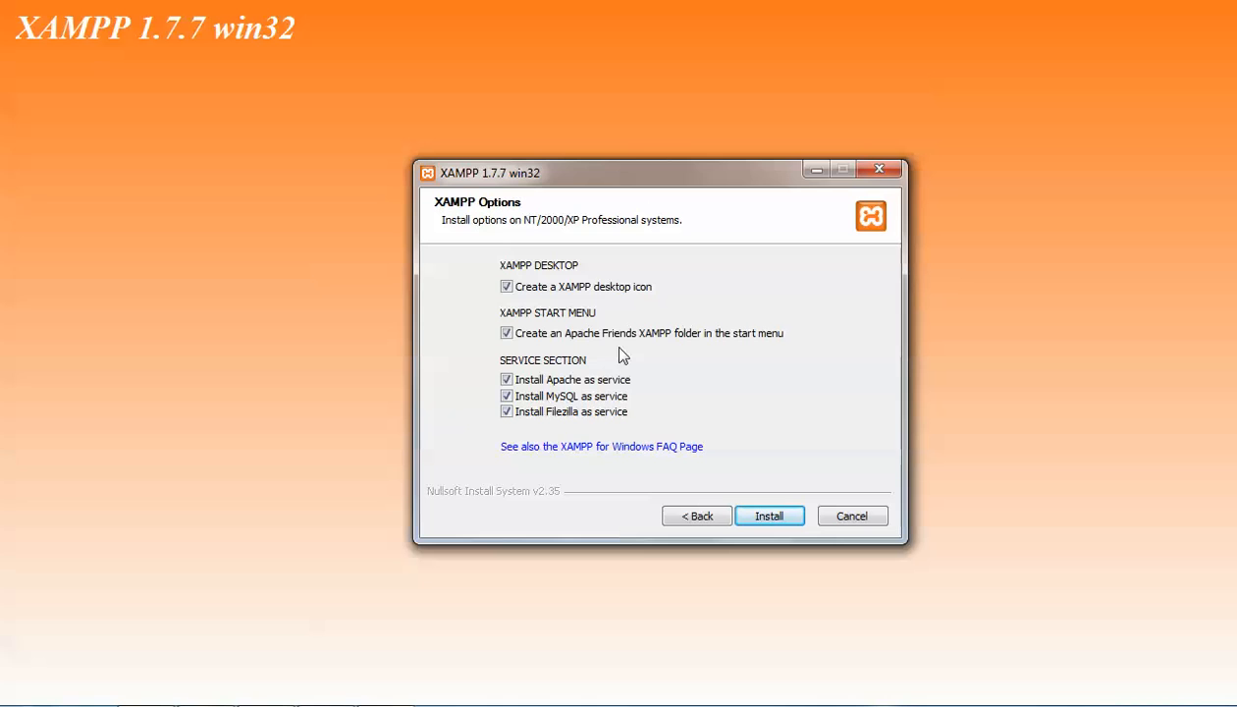
{"action": "mouse_move", "coordinate": [628, 453]}
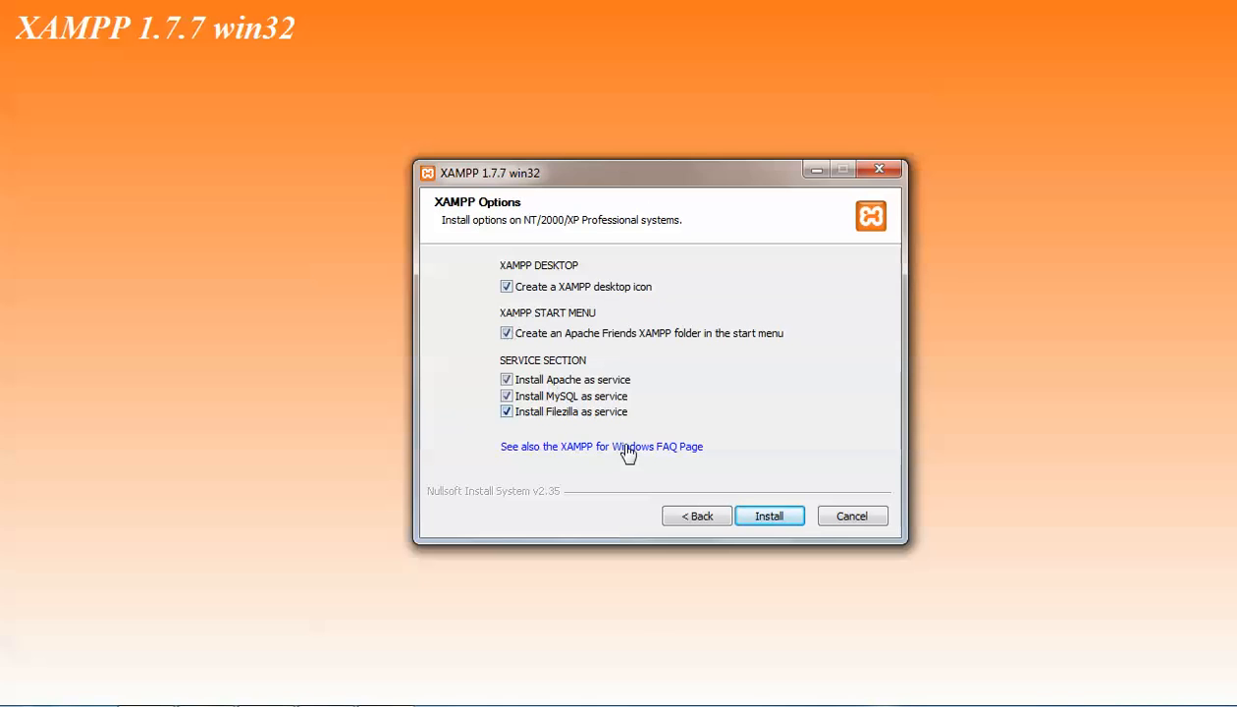
{"action": "left_click", "coordinate": [769, 516]}
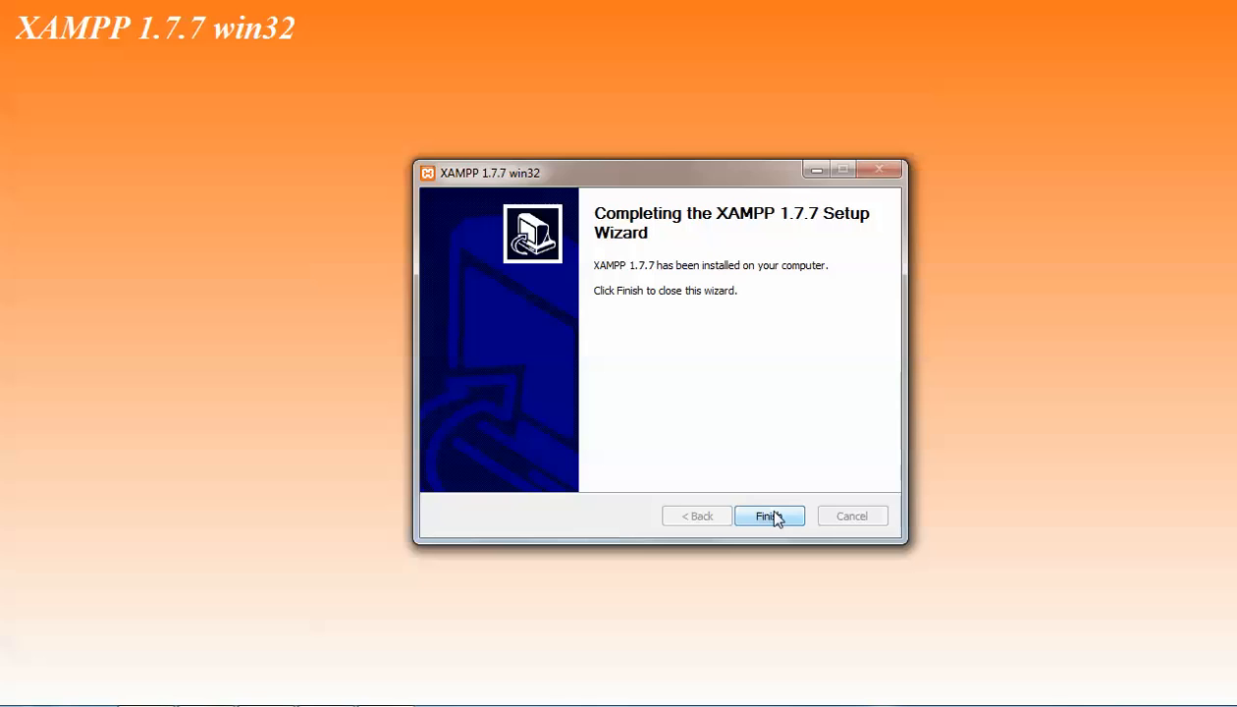
Finish the wizard, acknowledge the service installation message, and launch the Control Panel
{"action": "left_click", "coordinate": [769, 515]}
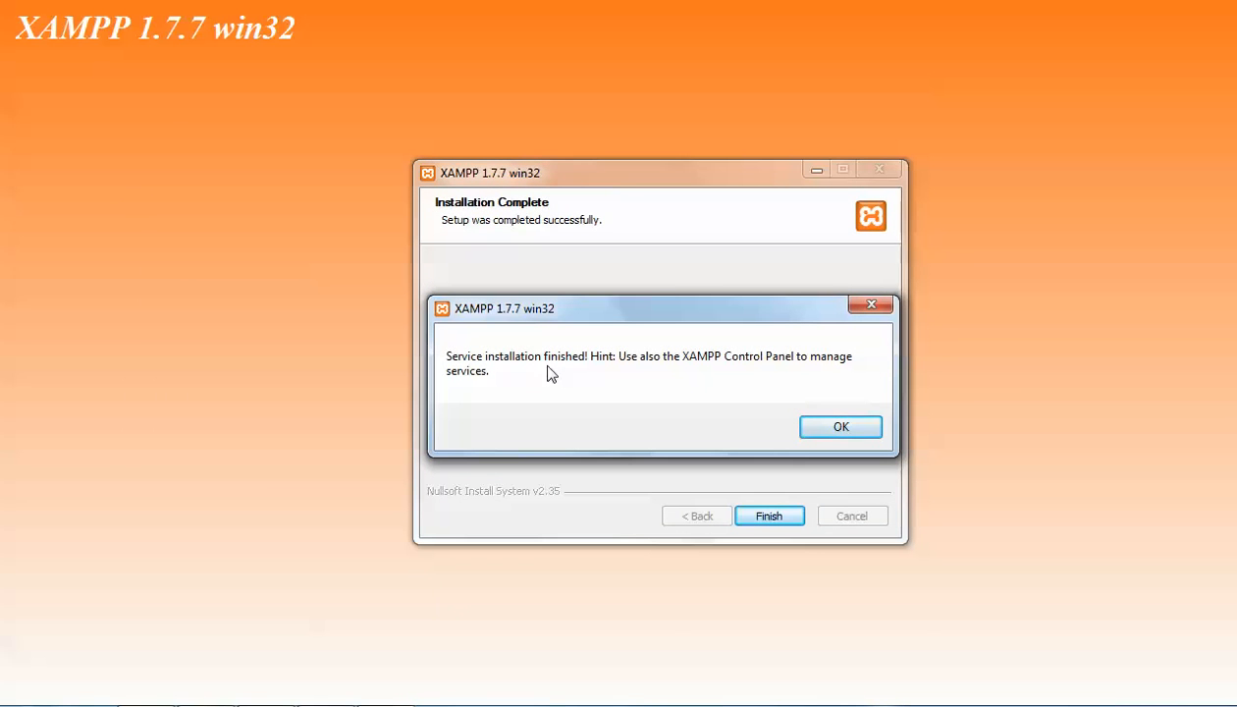
{"action": "mouse_move", "coordinate": [738, 377]}
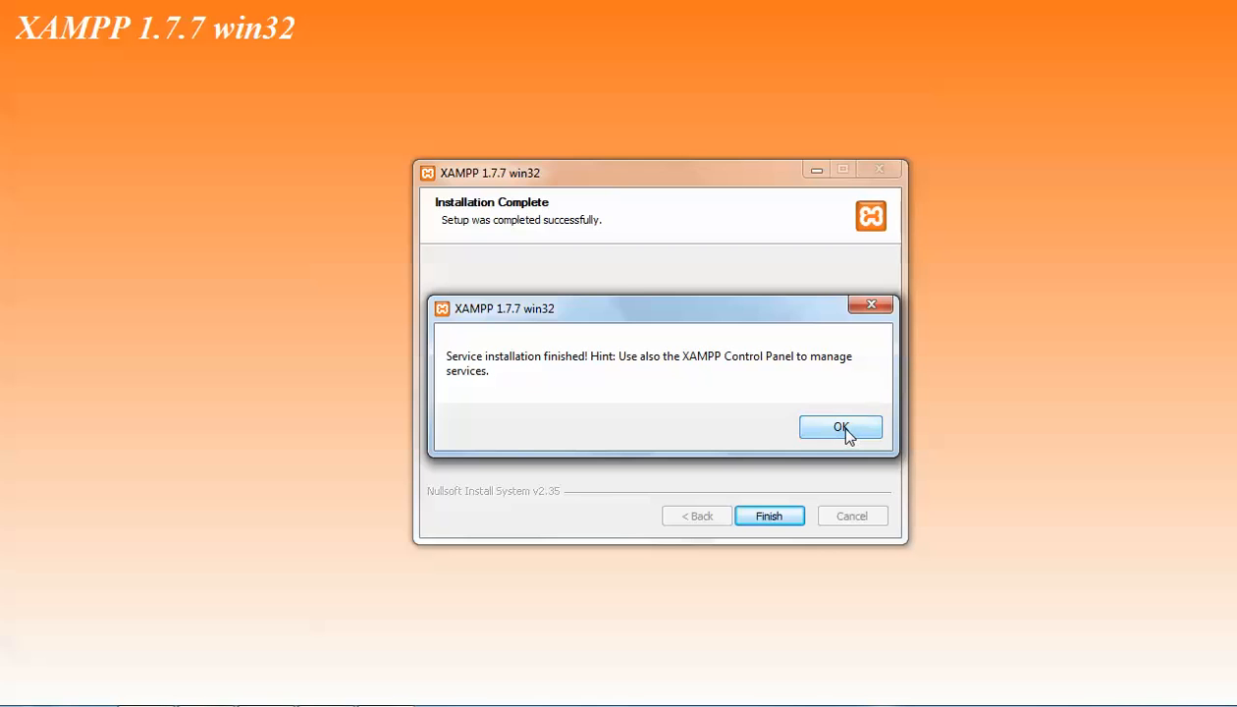
{"action": "left_click", "coordinate": [840, 427]}
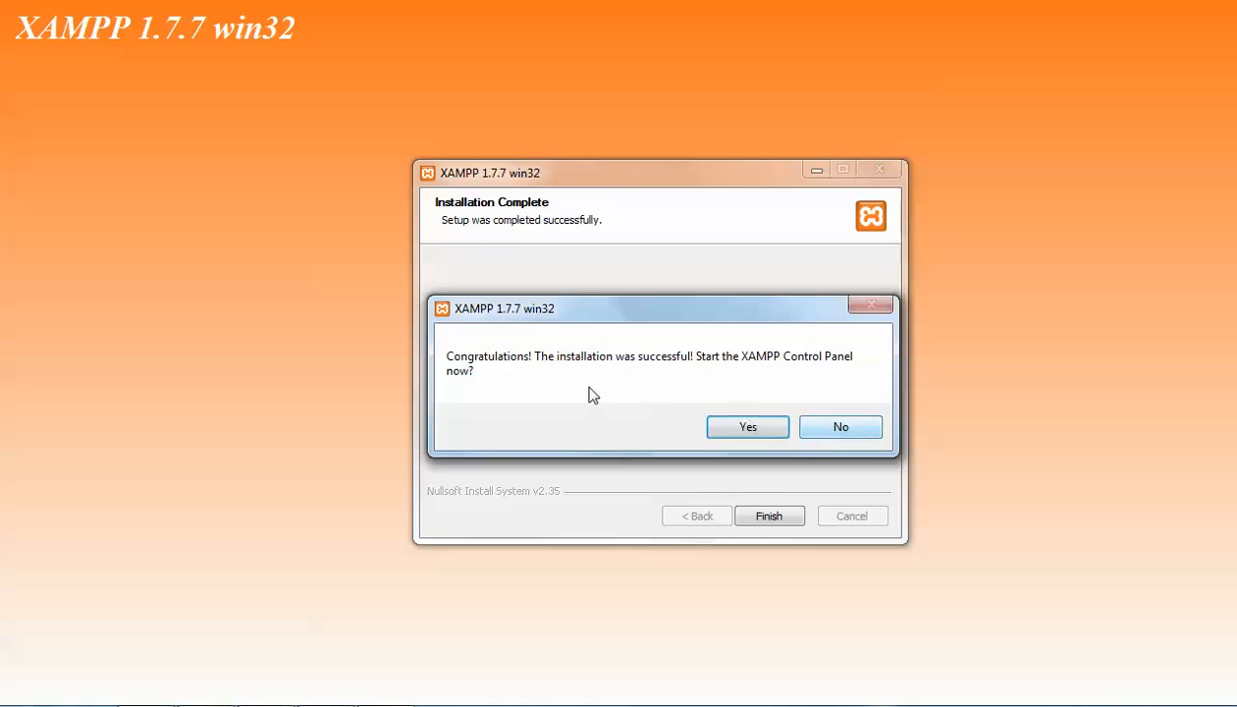
{"action": "mouse_move", "coordinate": [778, 383]}
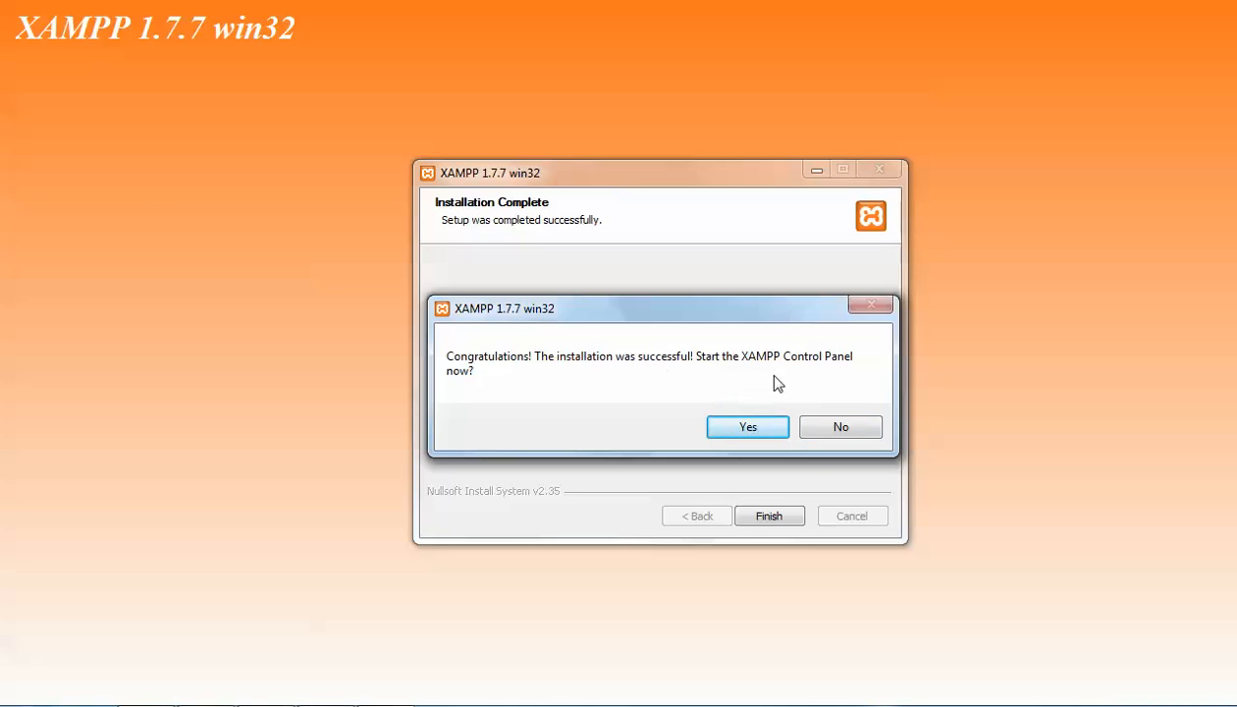
{"action": "mouse_move", "coordinate": [750, 427]}
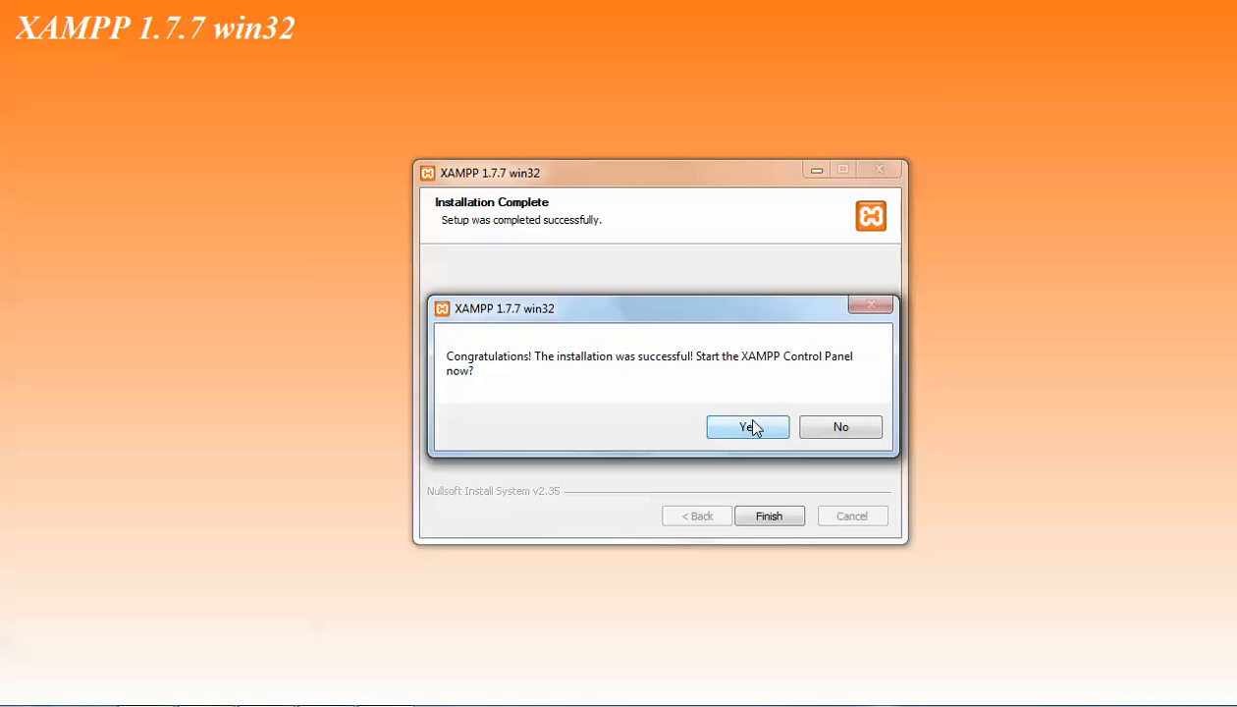
{"action": "mouse_move", "coordinate": [769, 392]}
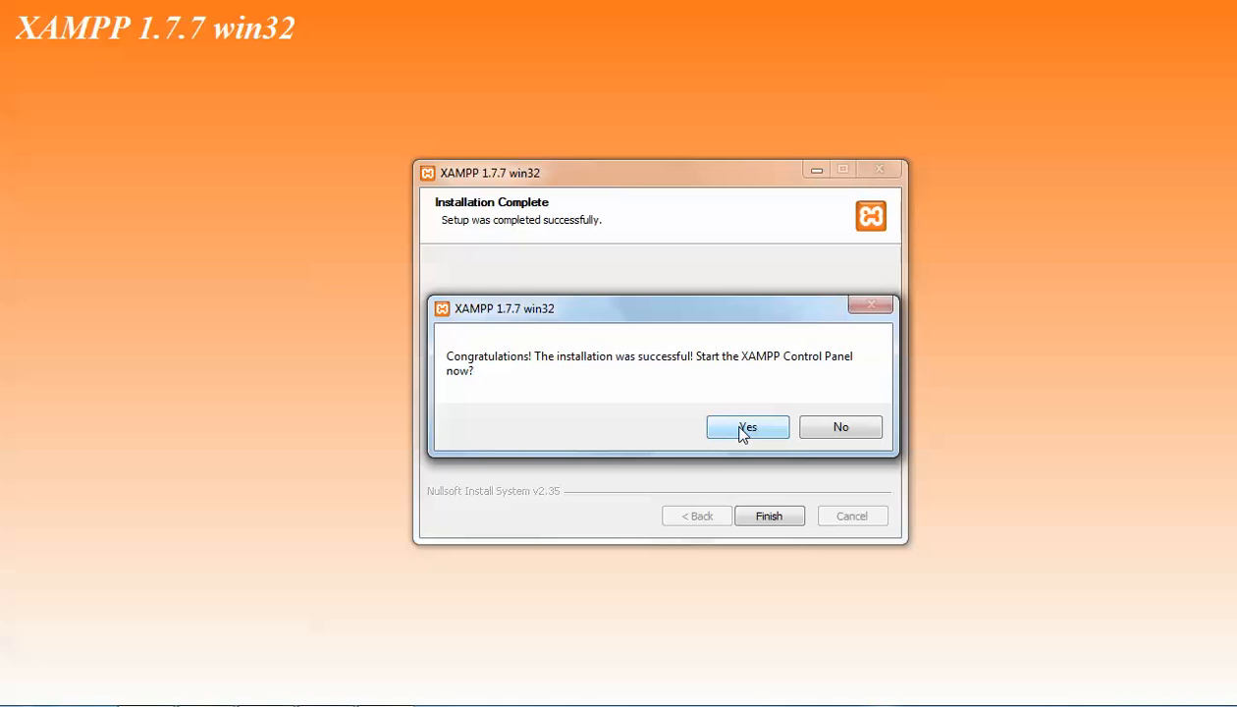
{"action": "left_click", "coordinate": [747, 427]}
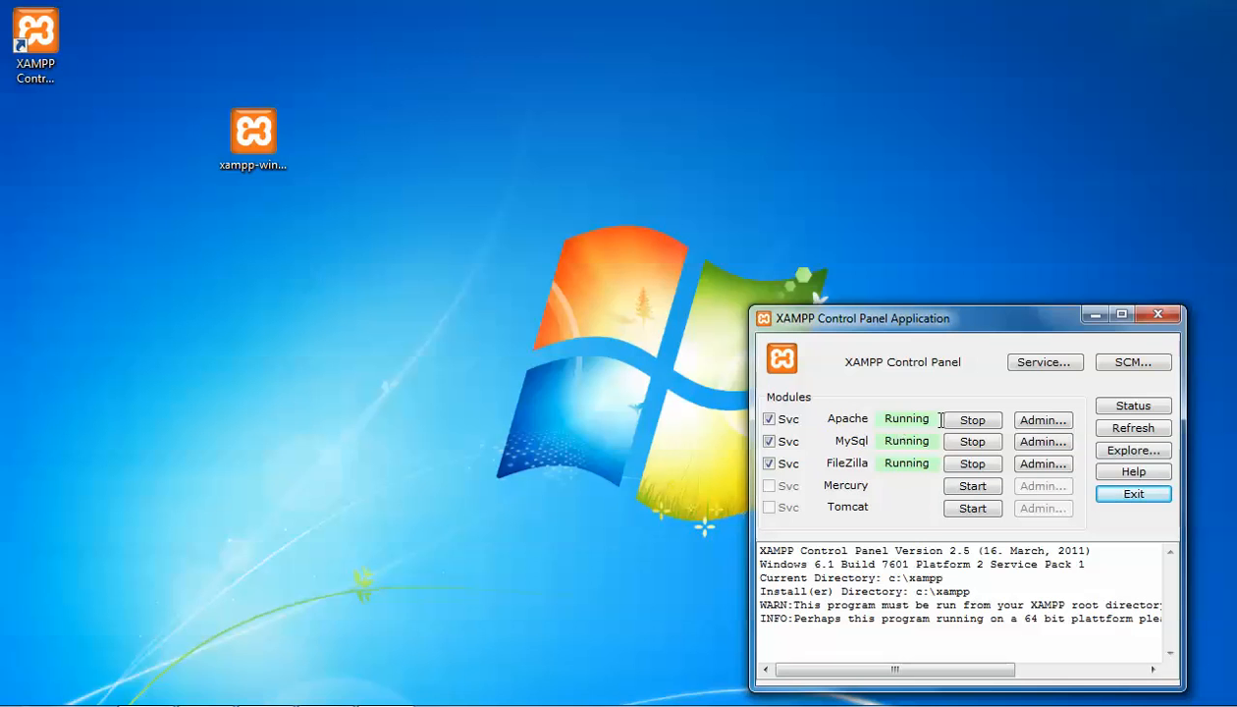
{"action": "mouse_move", "coordinate": [851, 464]}
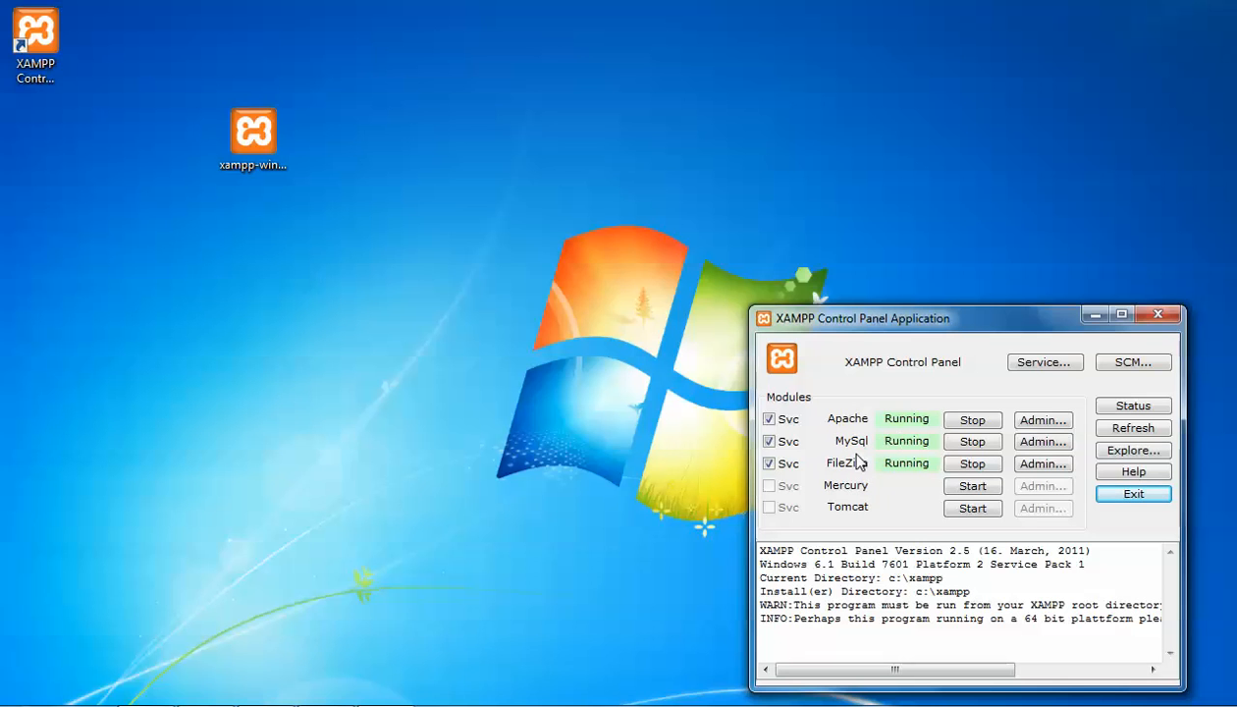
{"action": "mouse_move", "coordinate": [843, 427]}
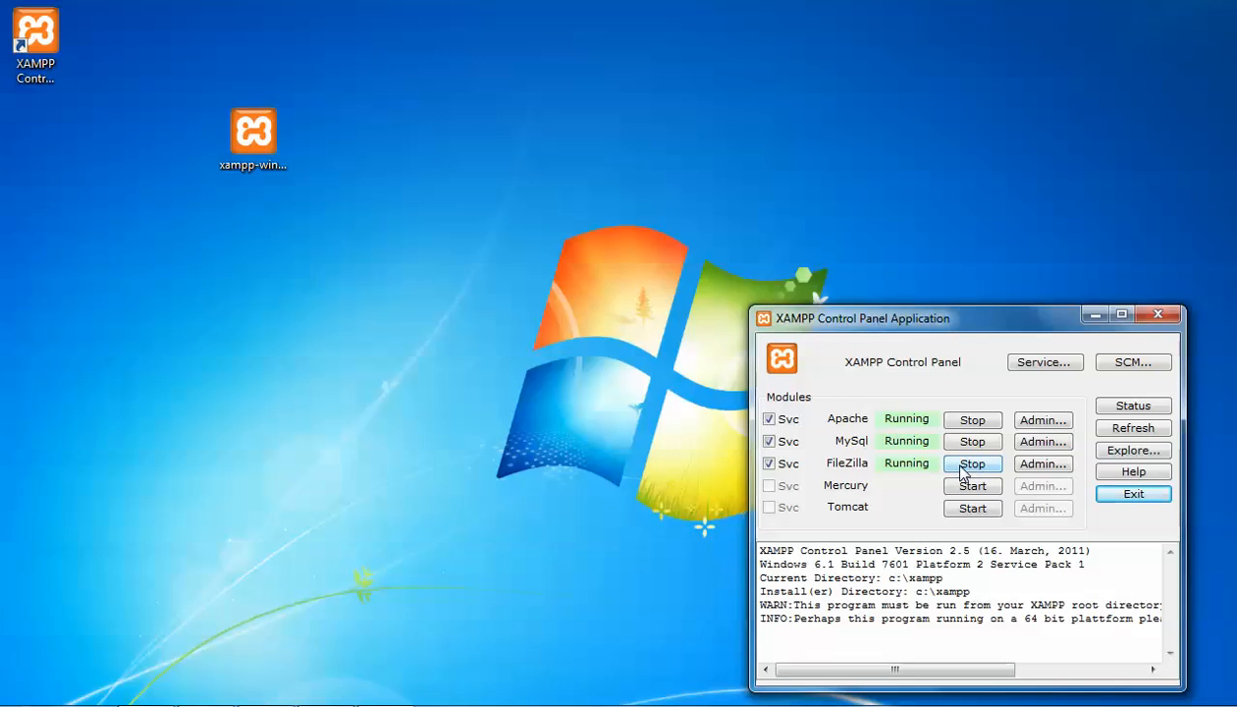
Stop the FileZilla service, leaving Apache and MySql running
{"action": "left_click", "coordinate": [973, 463]}
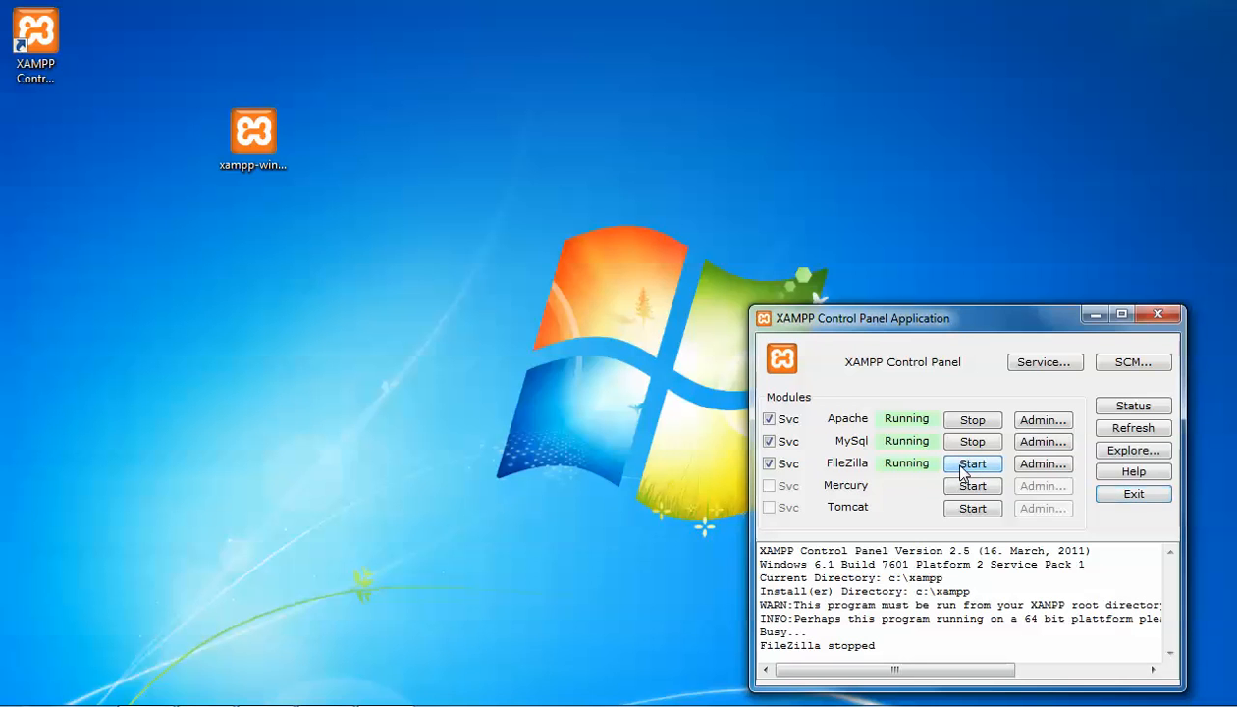
{"action": "left_click", "coordinate": [973, 463]}
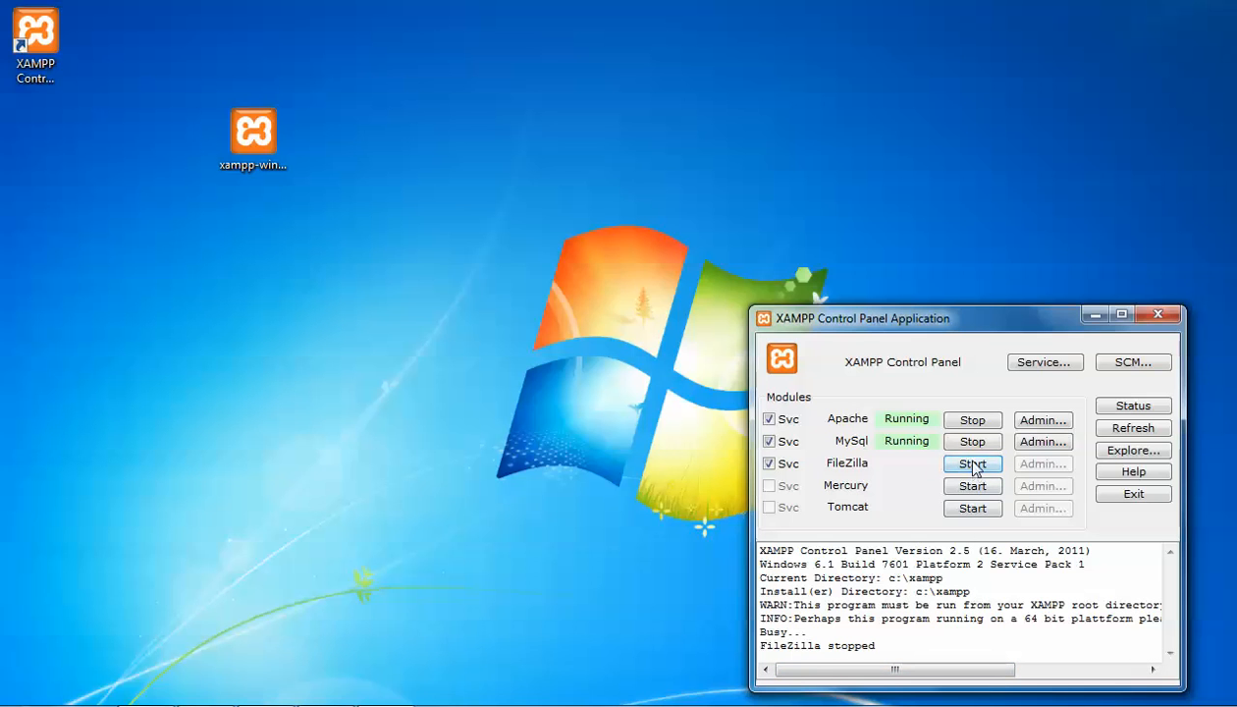
{"action": "left_click", "coordinate": [972, 464]}
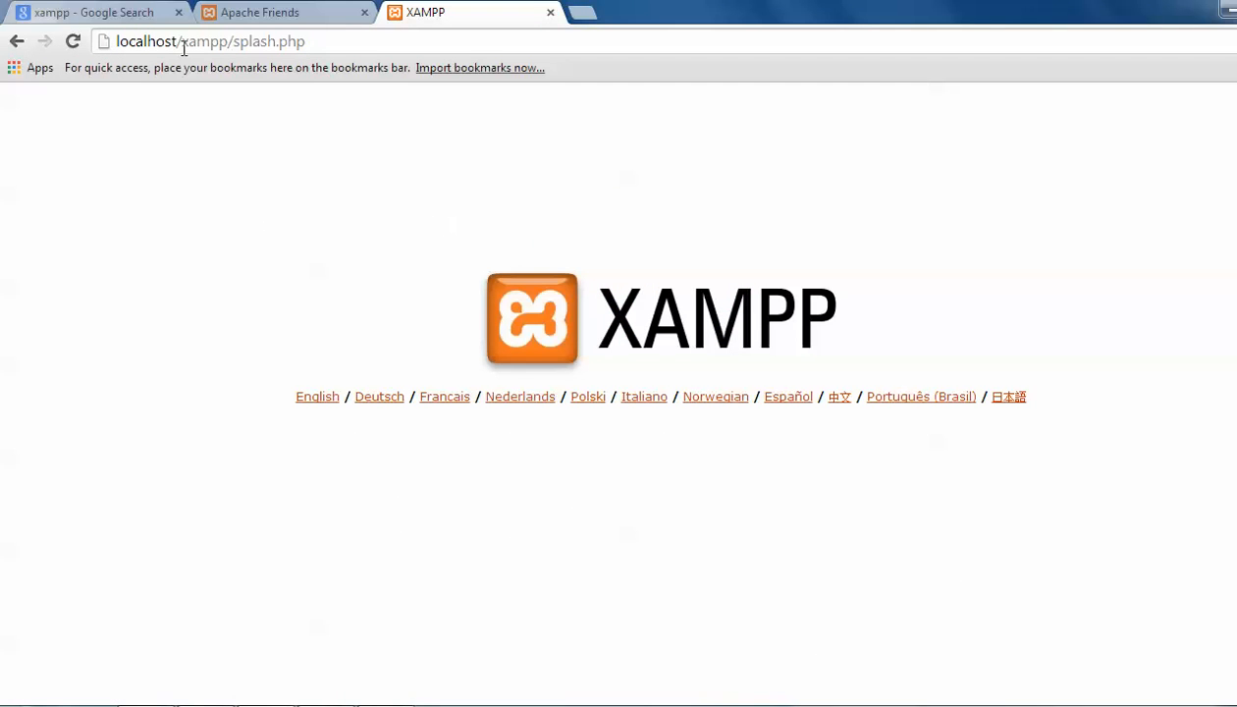
{"action": "mouse_move", "coordinate": [201, 45]}
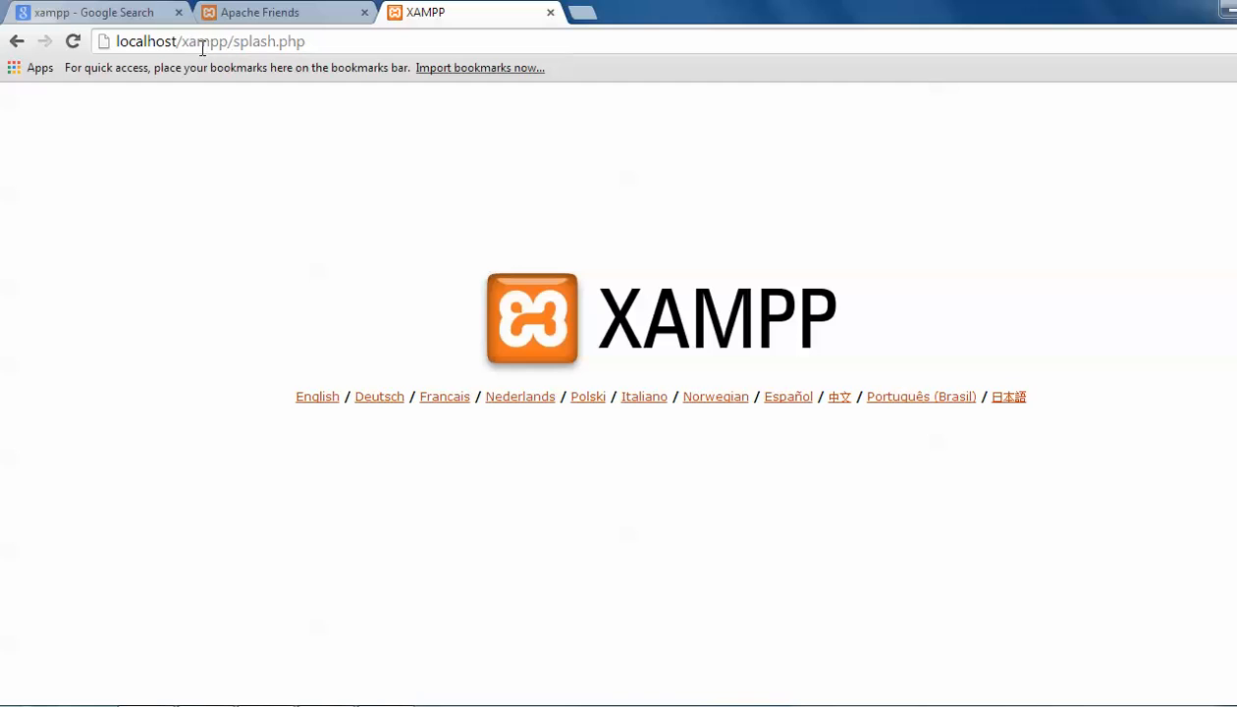
{"action": "mouse_move", "coordinate": [255, 51]}
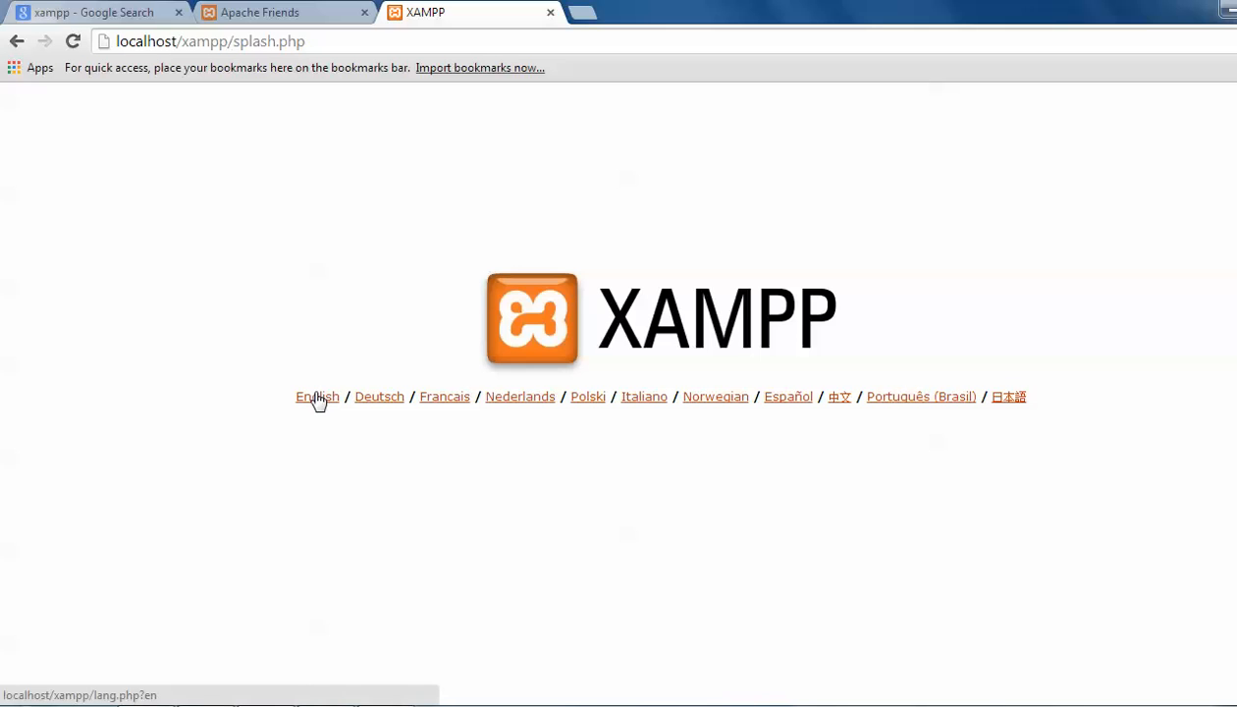
Choose English on localhost/xampp/splash.php to open the XAMPP 1.7.7 welcome page
{"action": "left_click", "coordinate": [316, 397]}
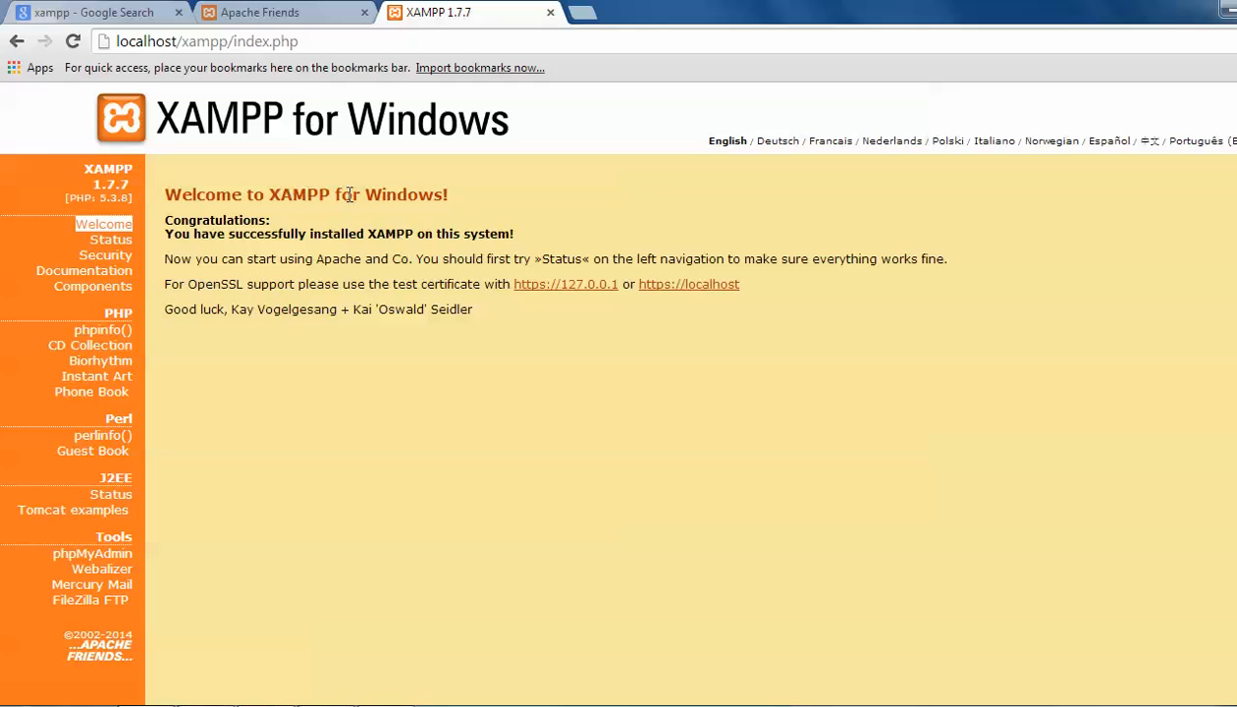
{"action": "mouse_move", "coordinate": [232, 234]}
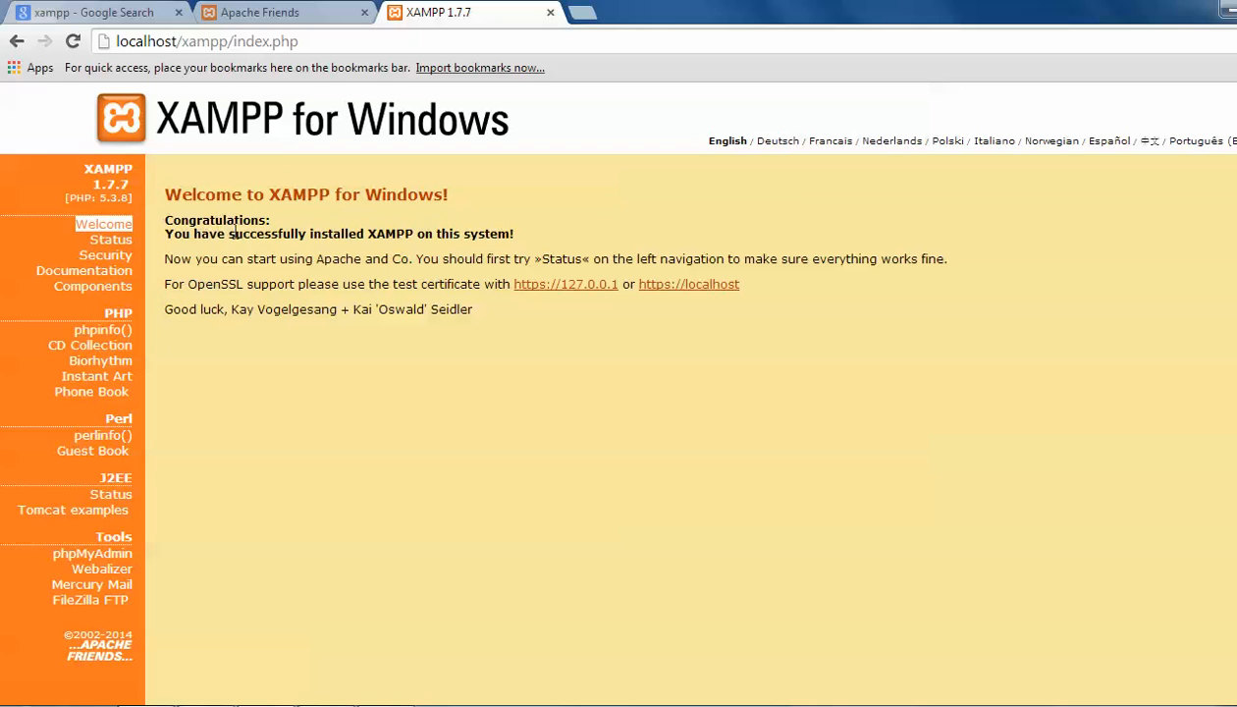
{"action": "mouse_move", "coordinate": [243, 250]}
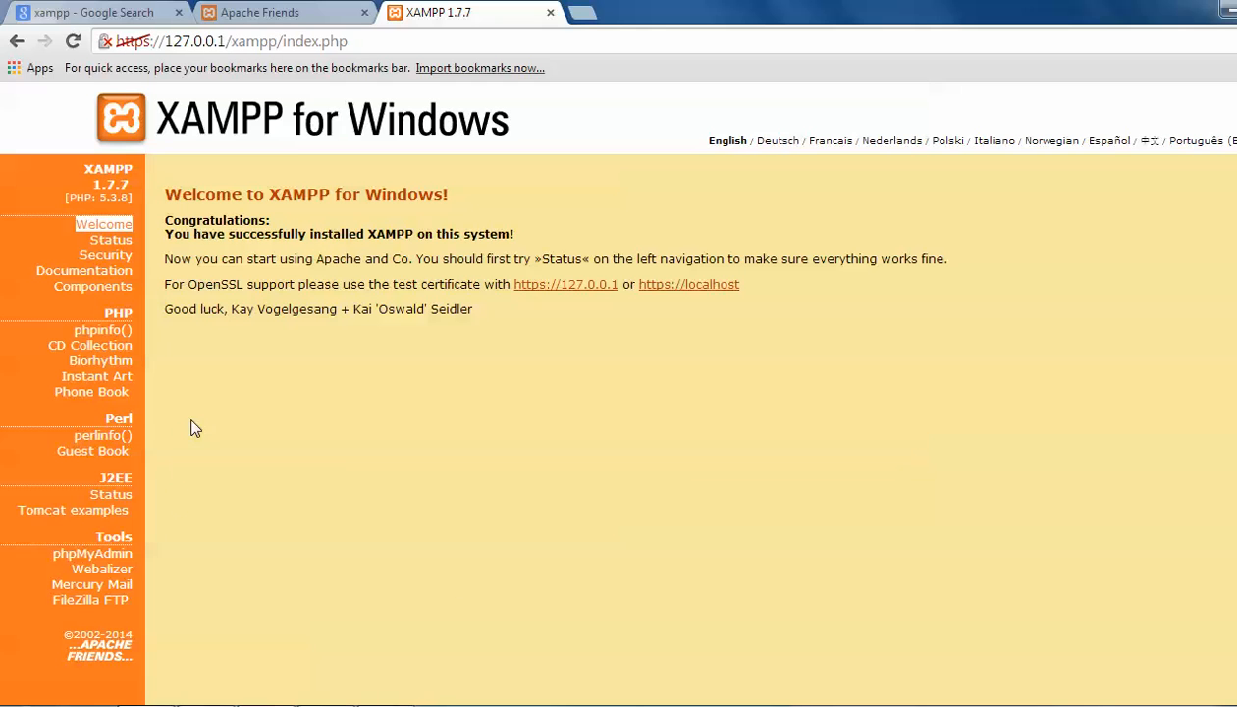
{"action": "mouse_move", "coordinate": [103, 329]}
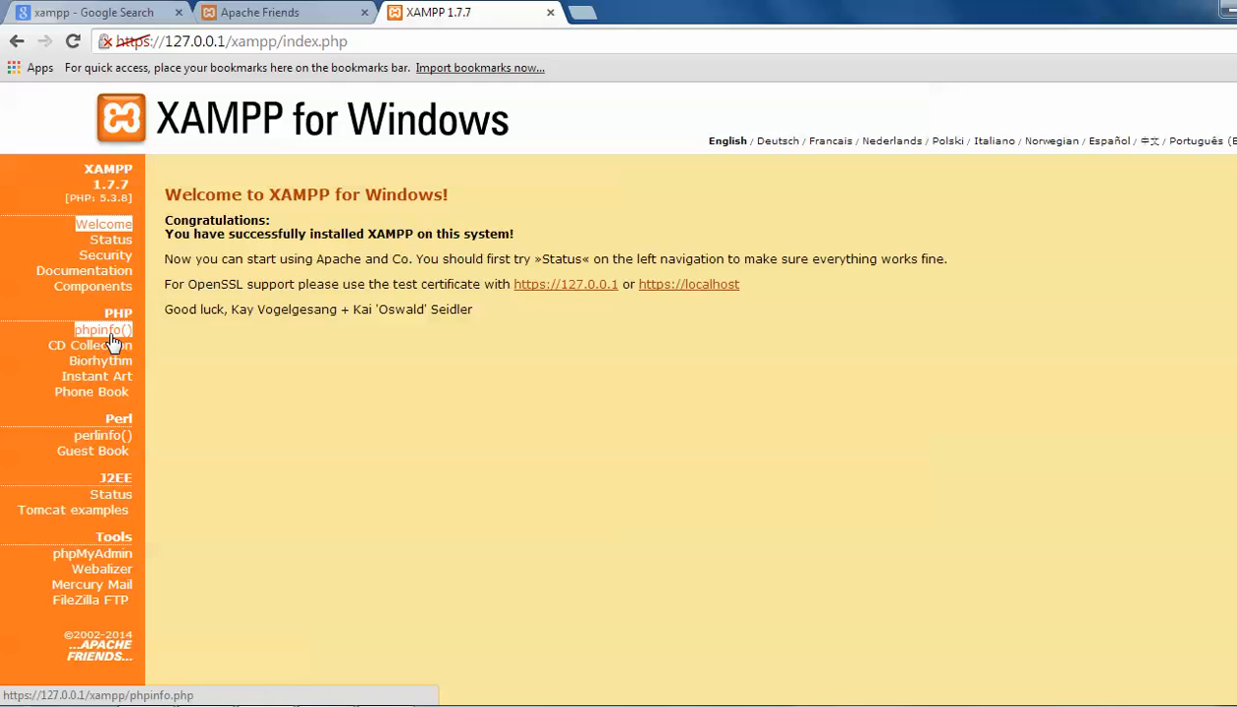
Open phpinfo() in a new tab and scroll through the PHP 5.3.8 configuration
{"action": "right_click", "coordinate": [102, 329]}
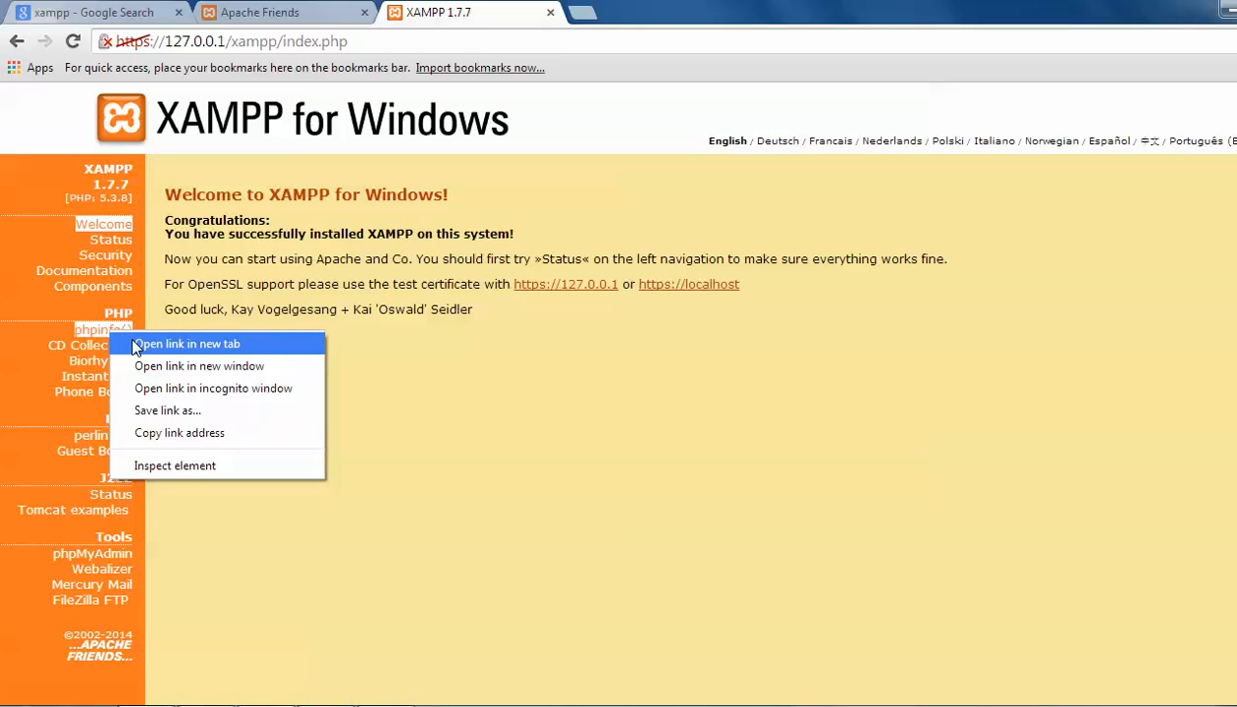
{"action": "left_click", "coordinate": [186, 343]}
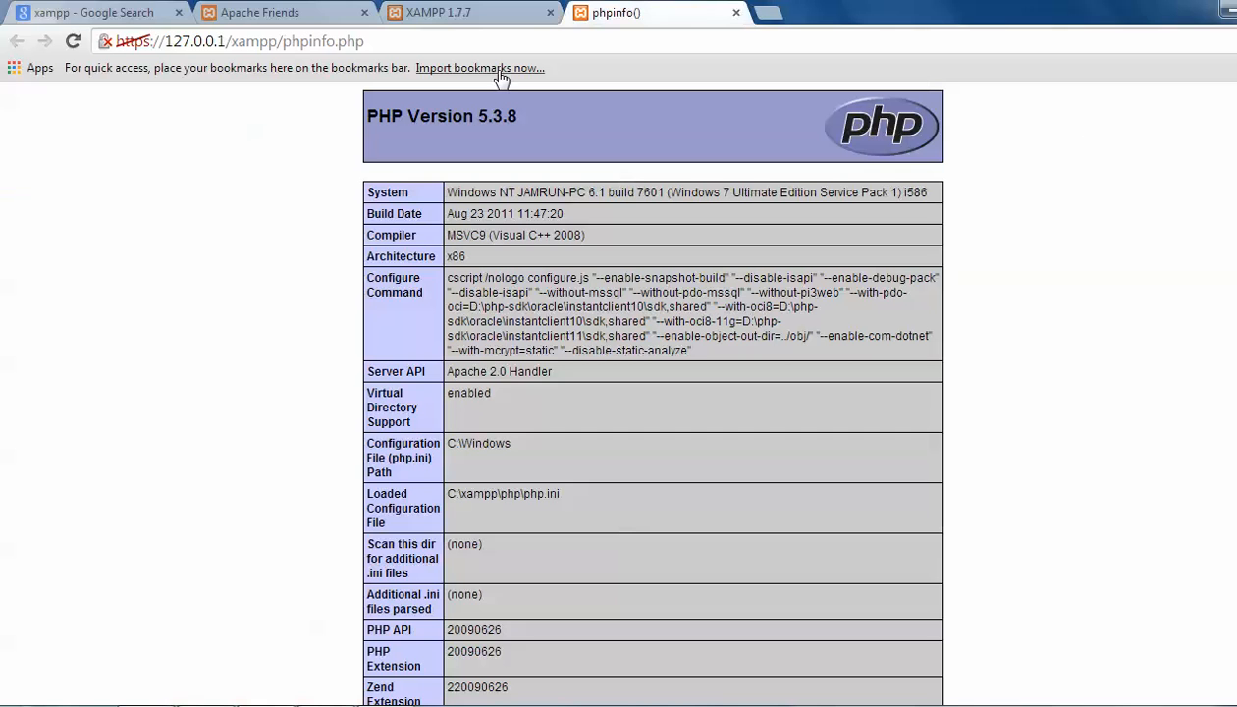
{"action": "mouse_move", "coordinate": [309, 44]}
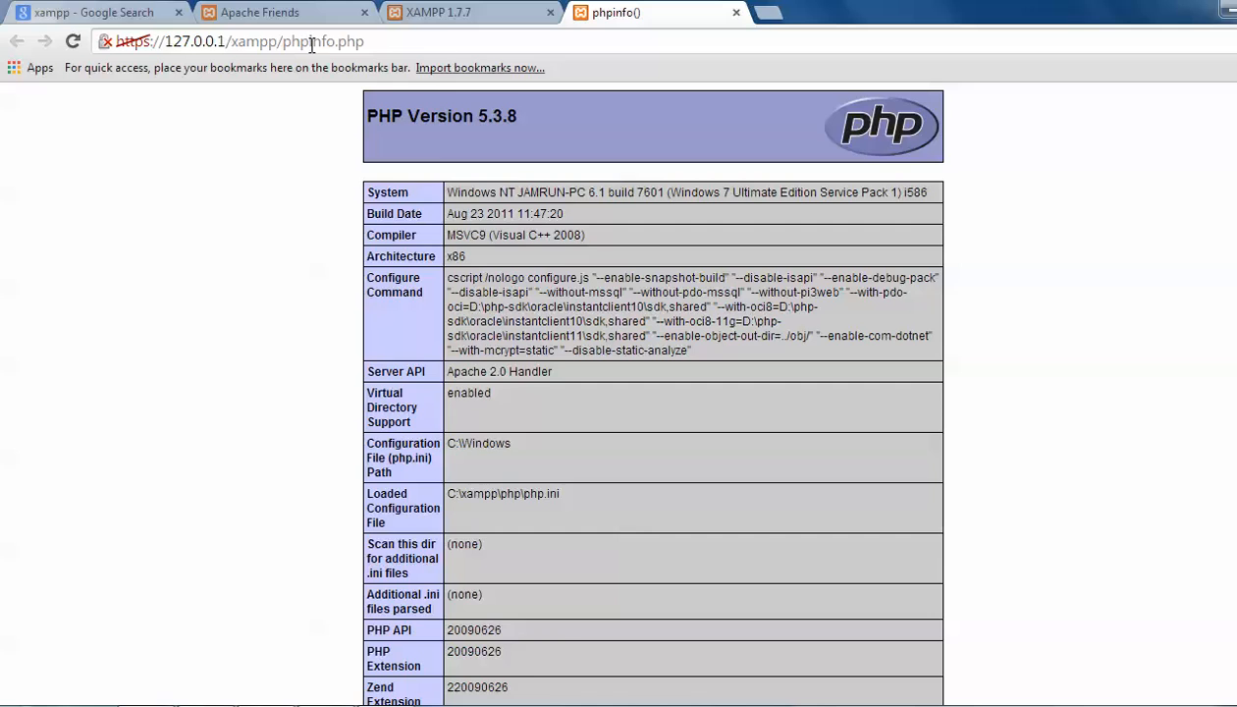
{"action": "scroll", "scroll_direction": "down", "scroll_amount": 3}
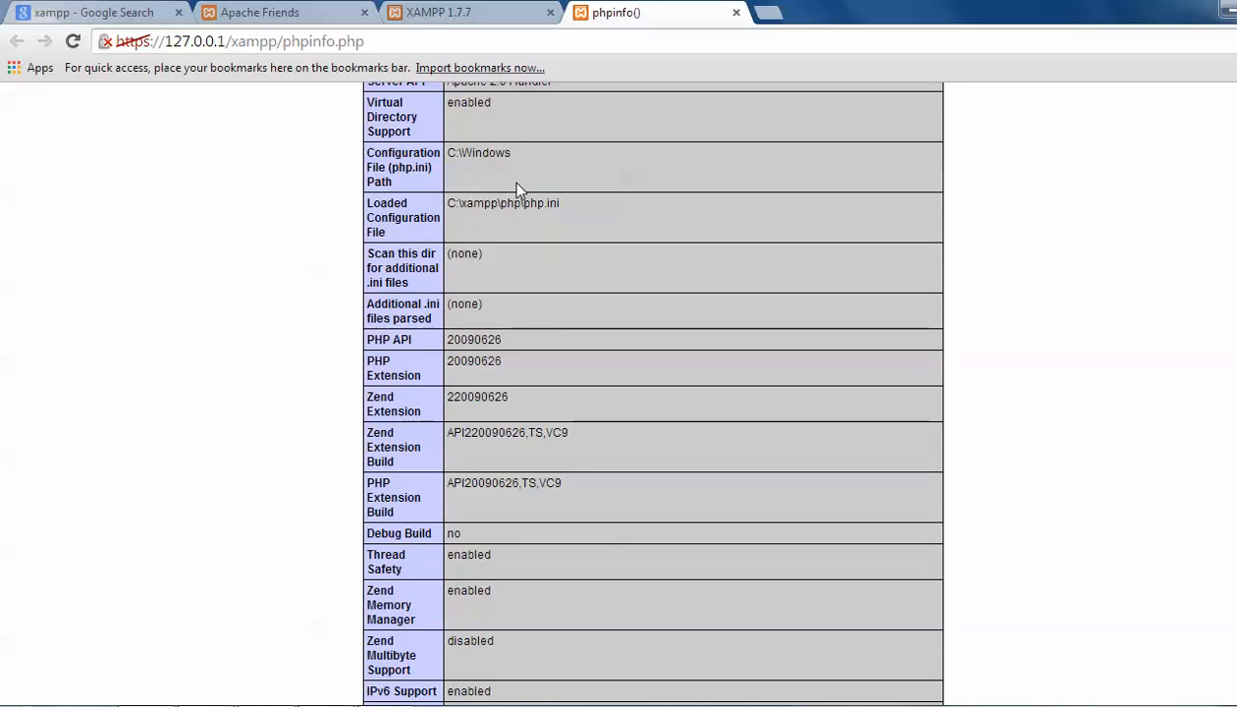
{"action": "double_click", "coordinate": [509, 203]}
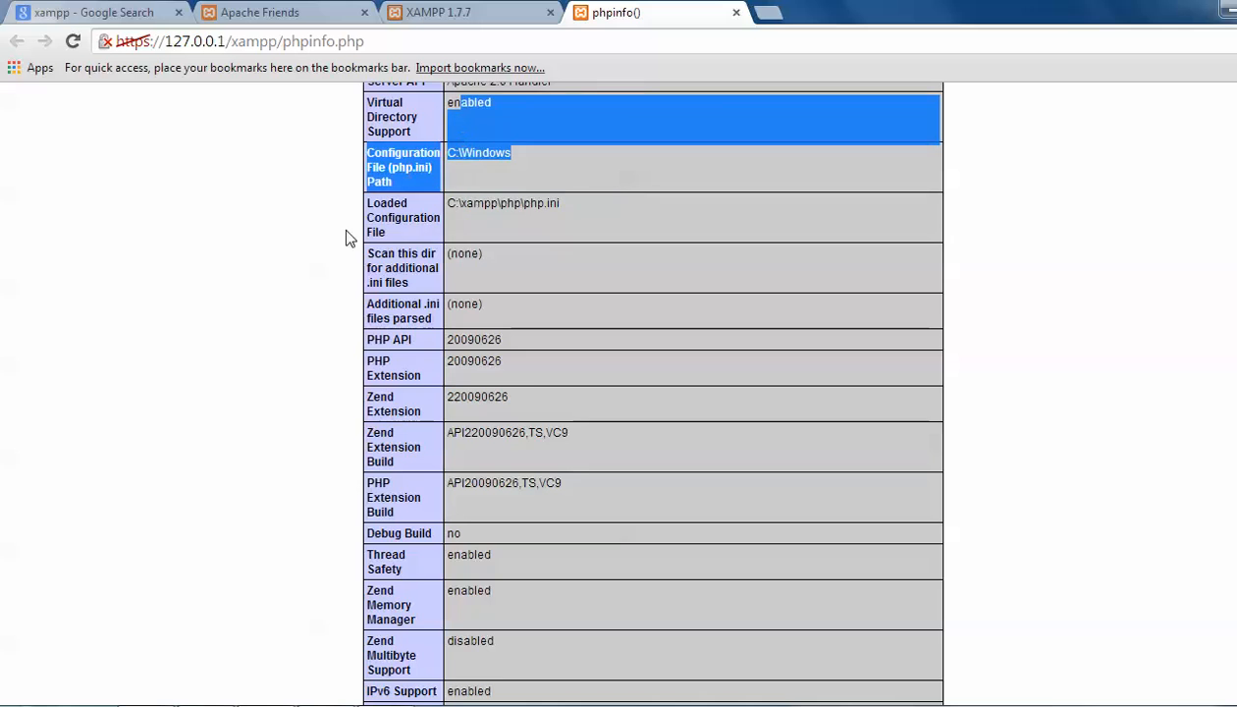
{"action": "scroll", "scroll_direction": "down", "scroll_amount": 3}
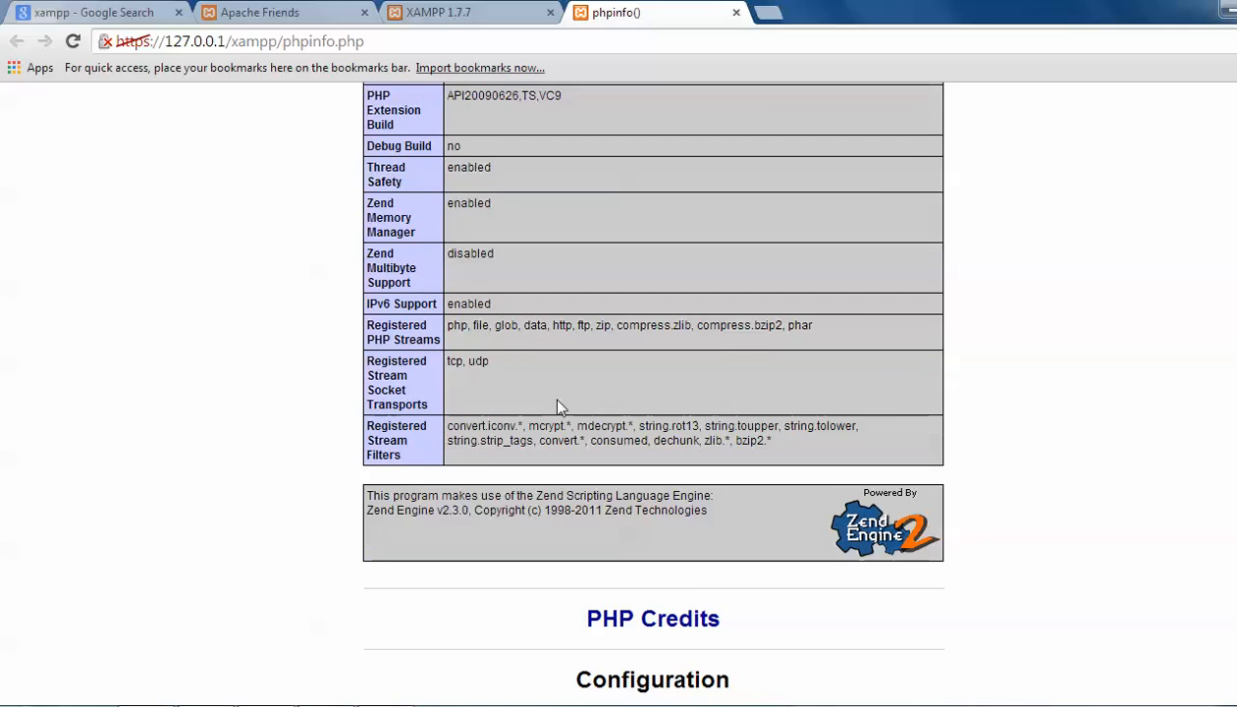
{"action": "scroll", "scroll_direction": "down", "scroll_amount": 3}
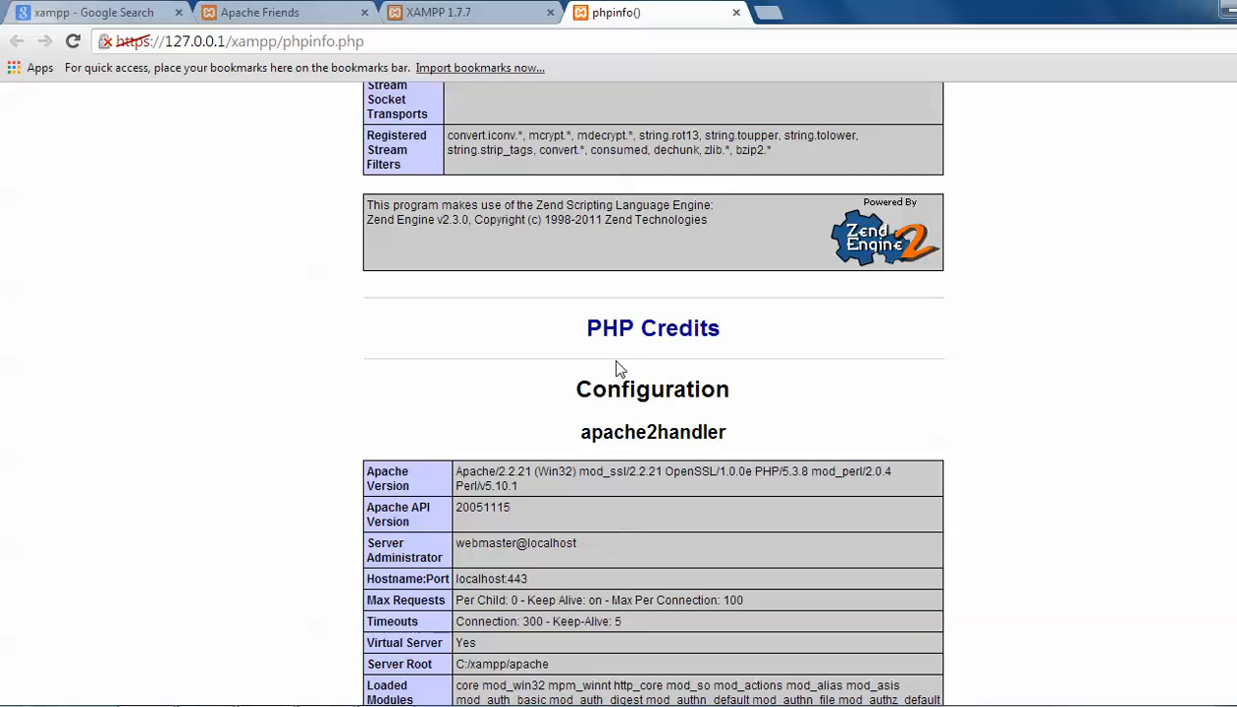
{"action": "scroll", "scroll_direction": "down", "scroll_amount": 3}
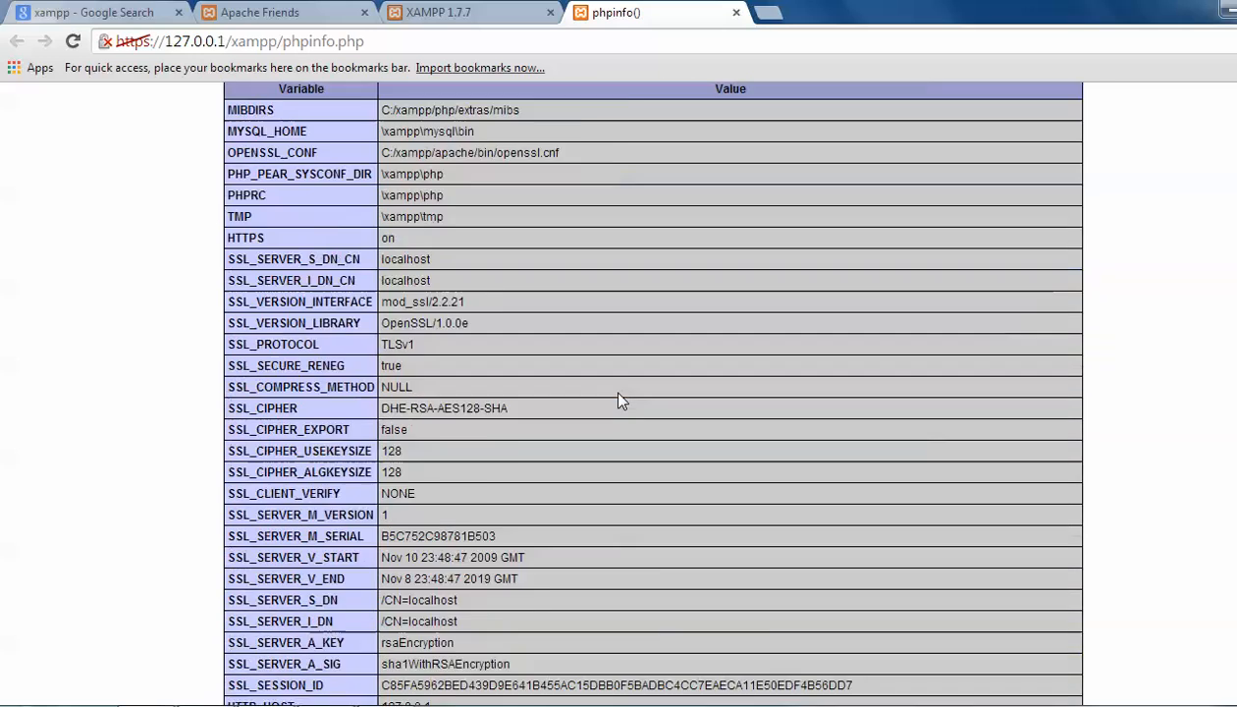
{"action": "scroll", "scroll_direction": "down", "scroll_amount": 3}
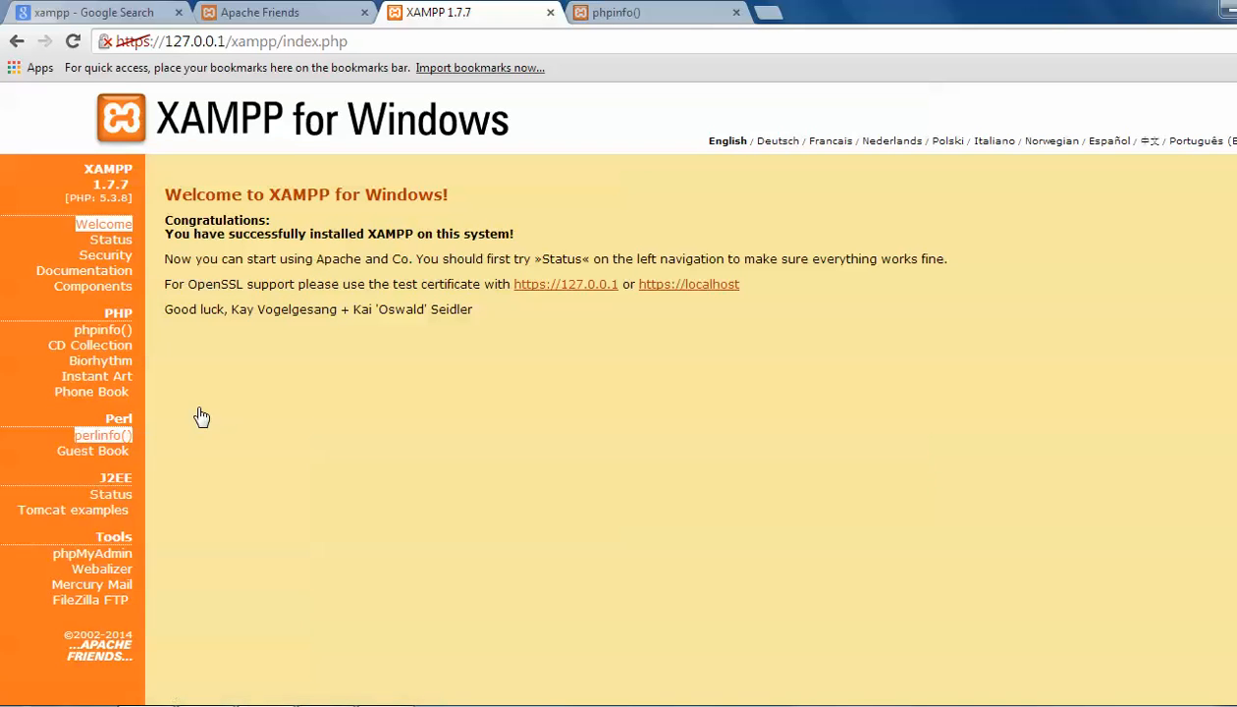
Review the perlinfo page for Perl 5.10.1, then switch to the Tomcat status tab
{"action": "left_click", "coordinate": [96, 435]}
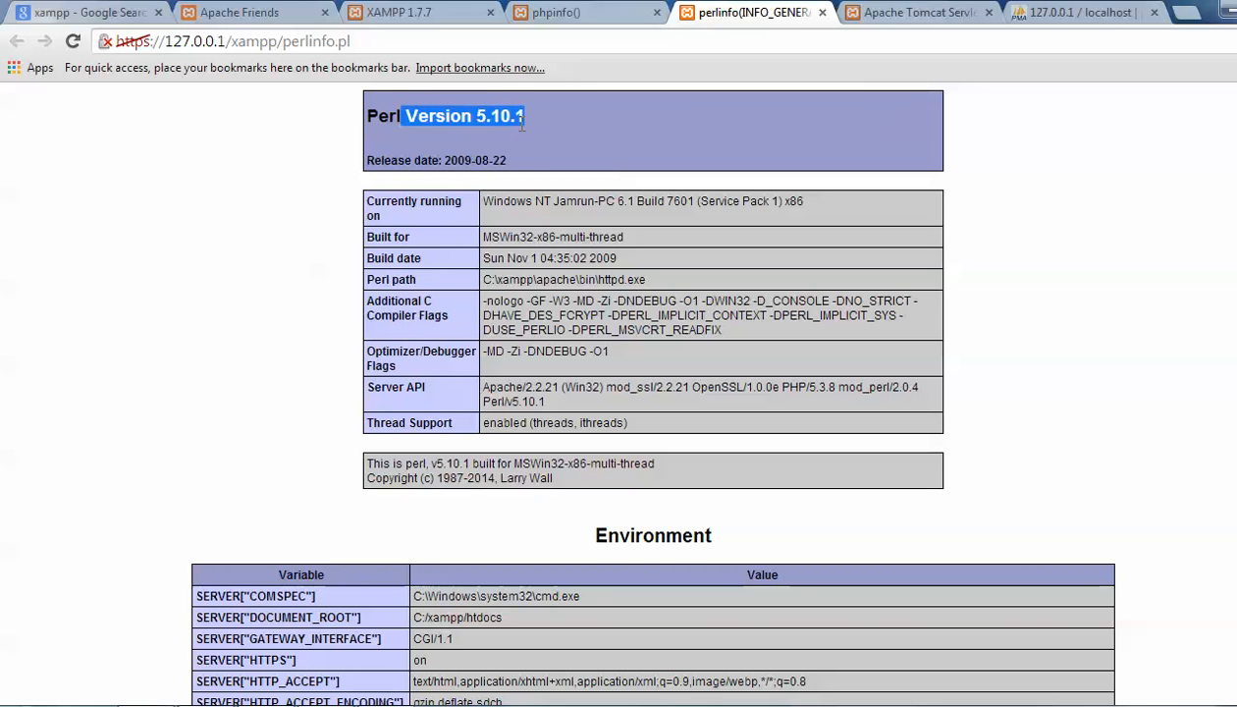
{"action": "scroll", "scroll_direction": "down", "scroll_amount": 3}
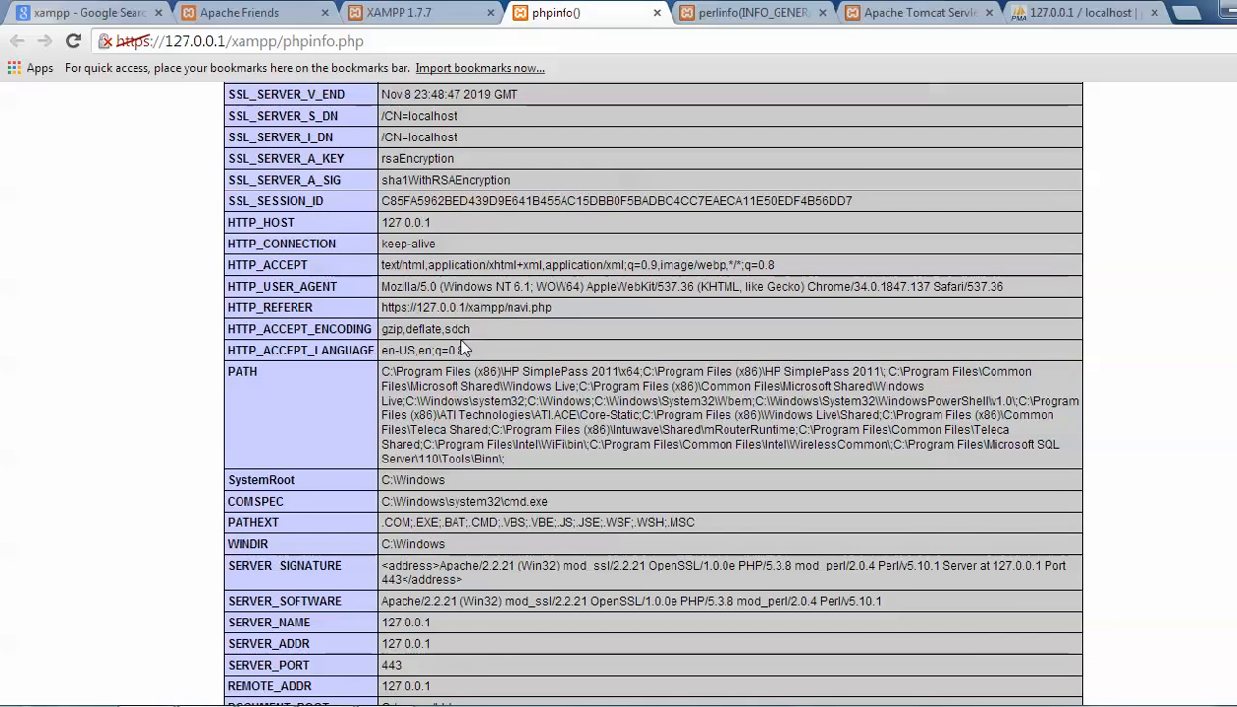
{"action": "left_click", "coordinate": [752, 19]}
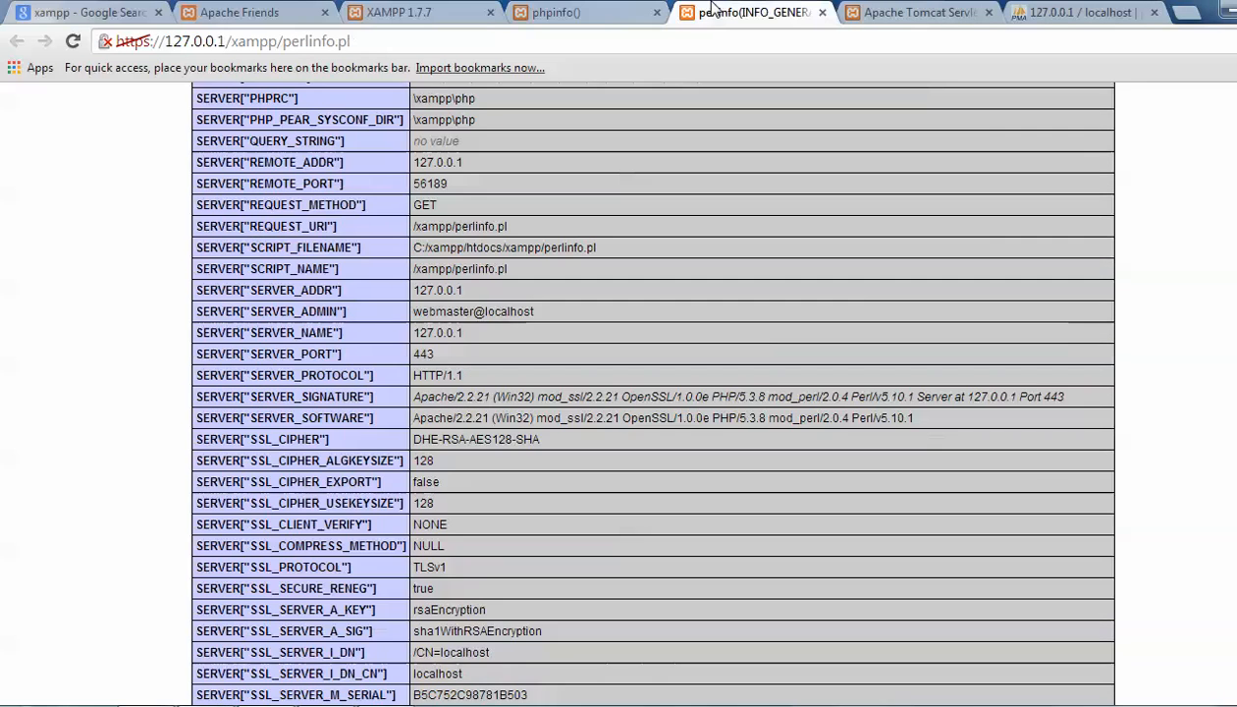
{"action": "mouse_move", "coordinate": [791, 32]}
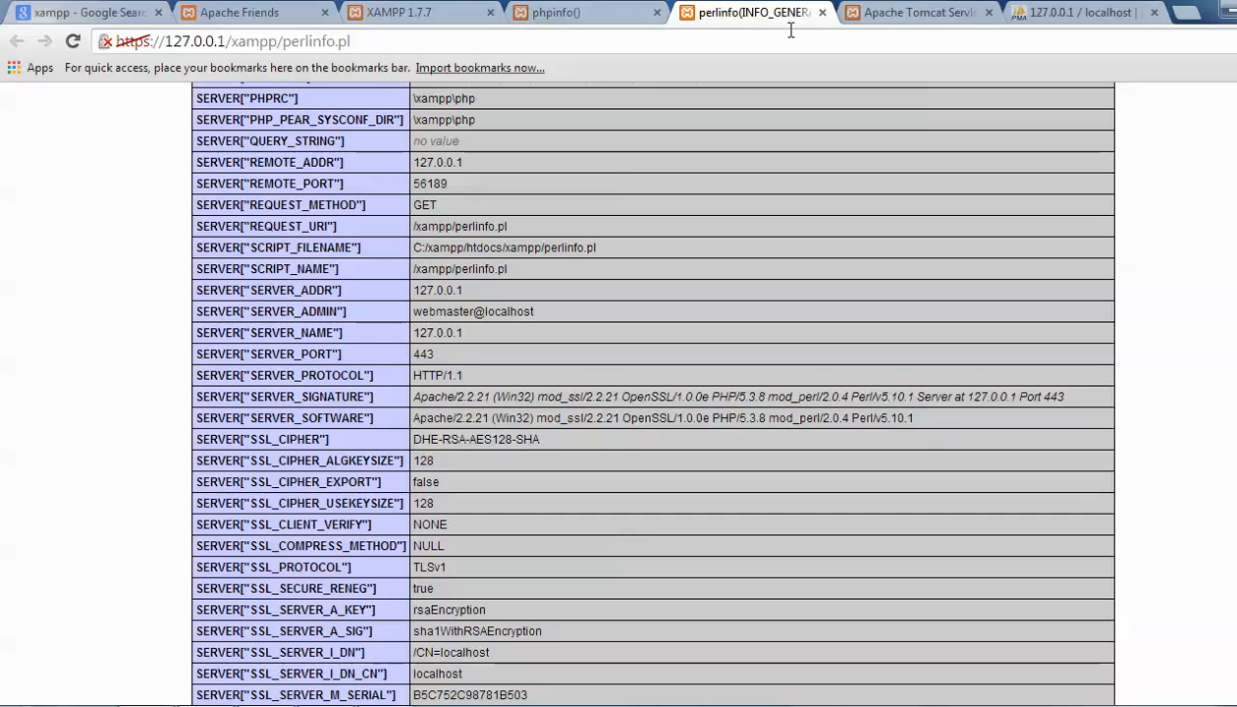
{"action": "left_click", "coordinate": [913, 15]}
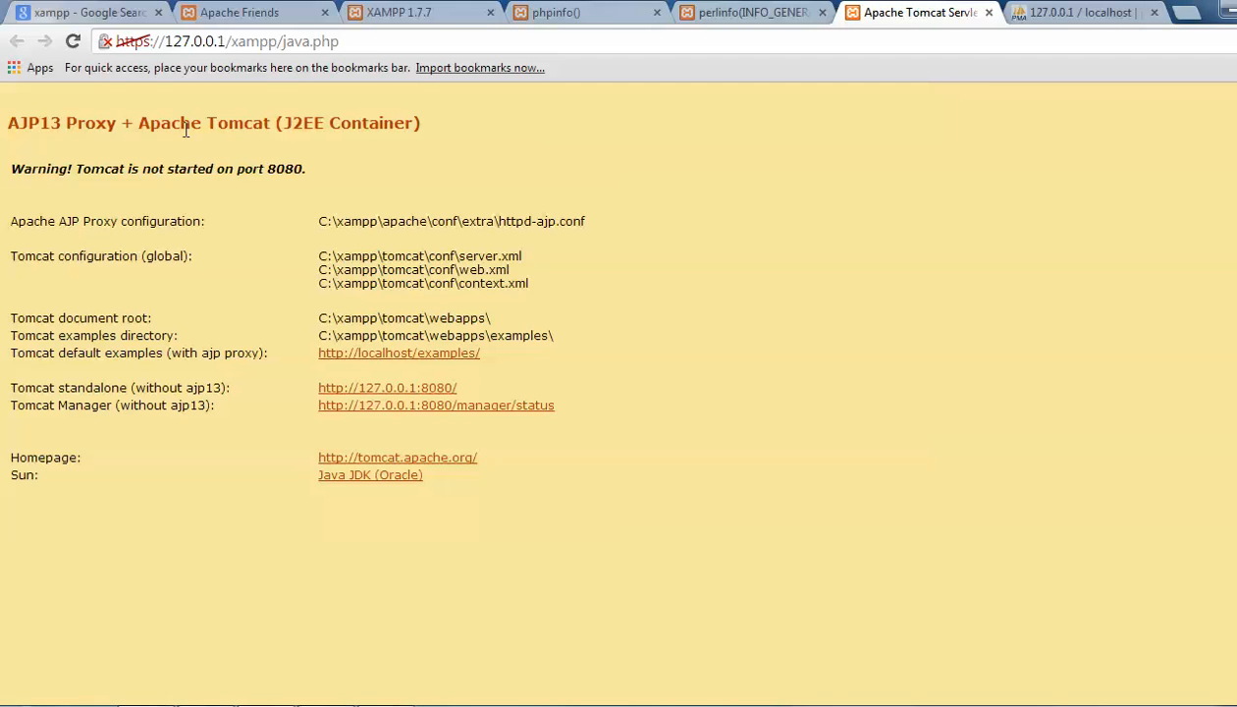
{"action": "mouse_move", "coordinate": [320, 126]}
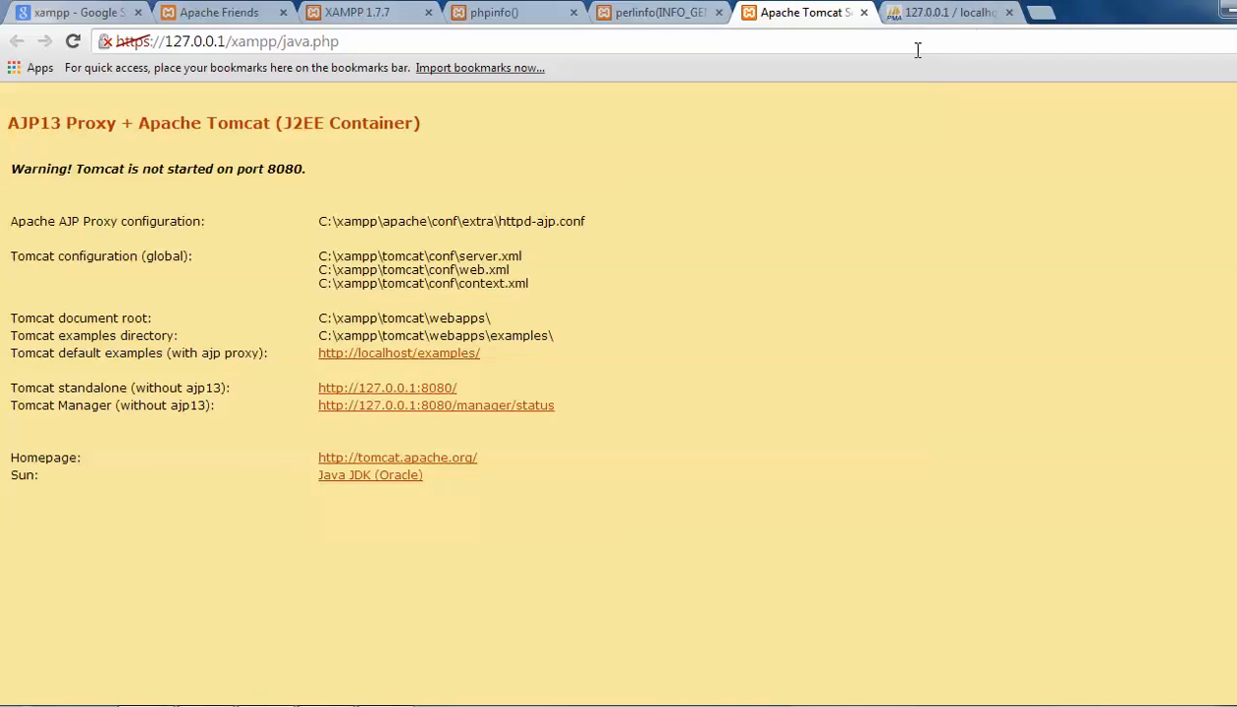
Go to phpMyAdmin's Datenbanken overview of seven databases and enter 'ghu' as a new database name
{"action": "left_click", "coordinate": [945, 12]}
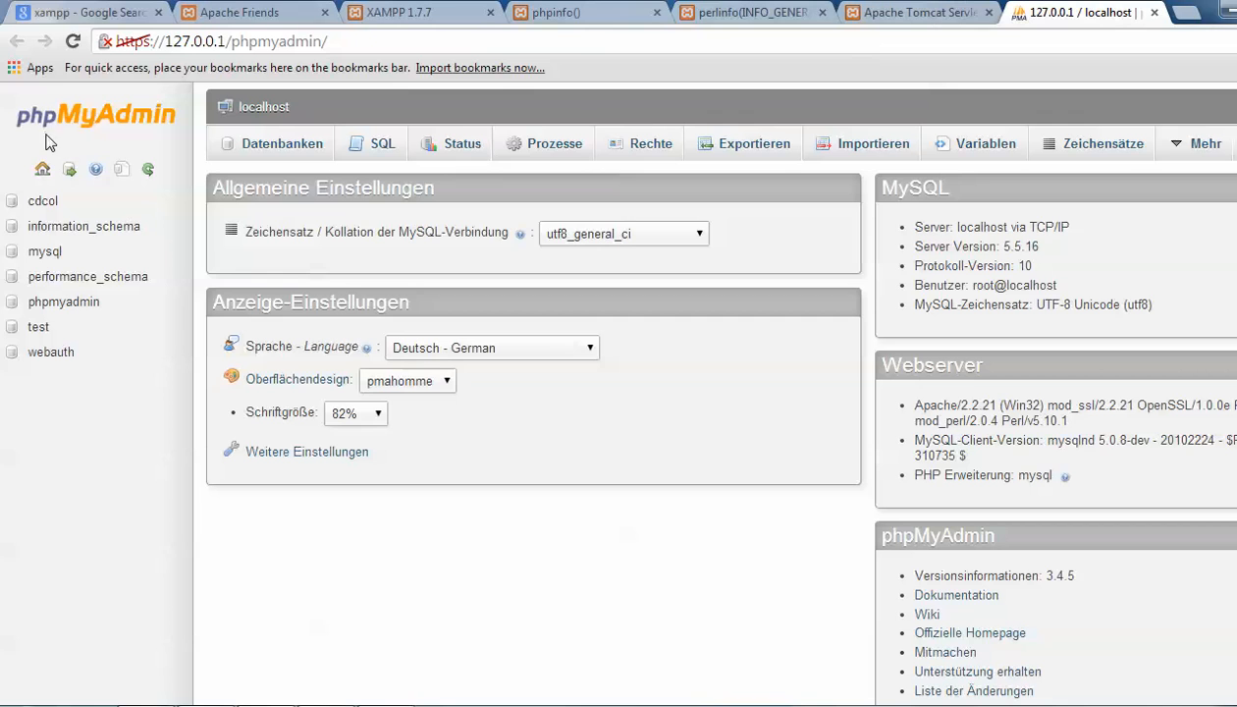
{"action": "mouse_move", "coordinate": [41, 171]}
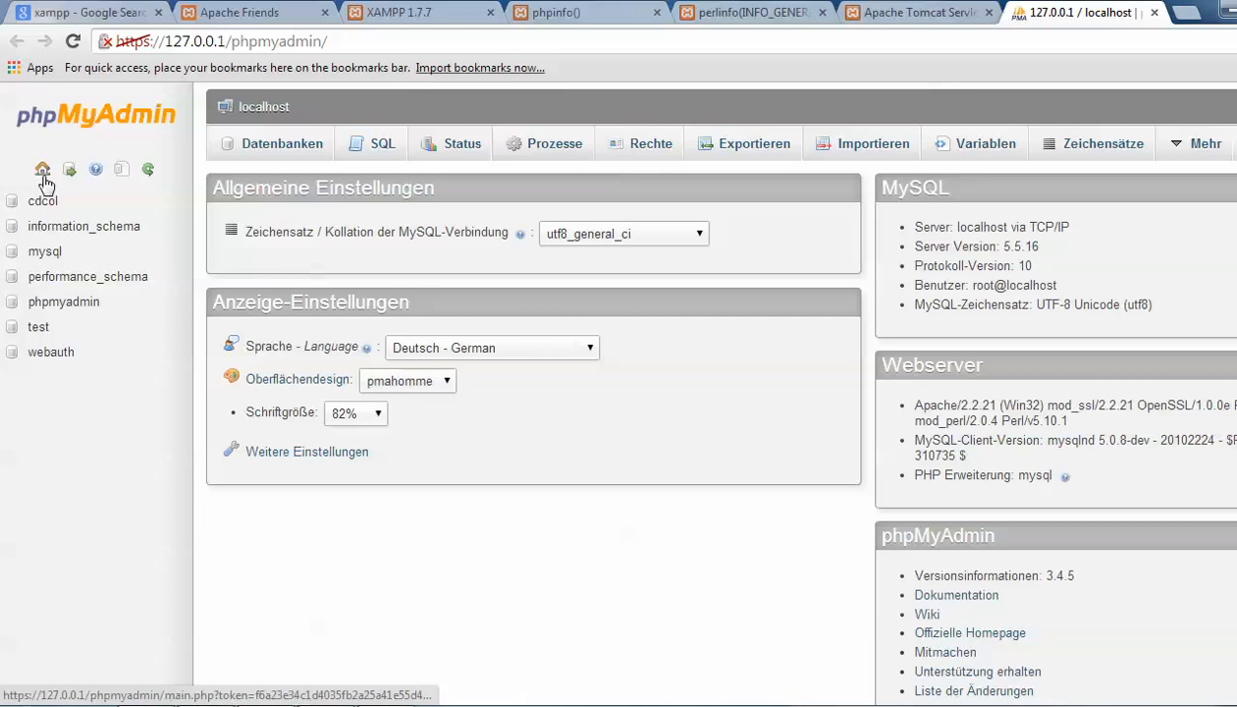
{"action": "mouse_move", "coordinate": [42, 169]}
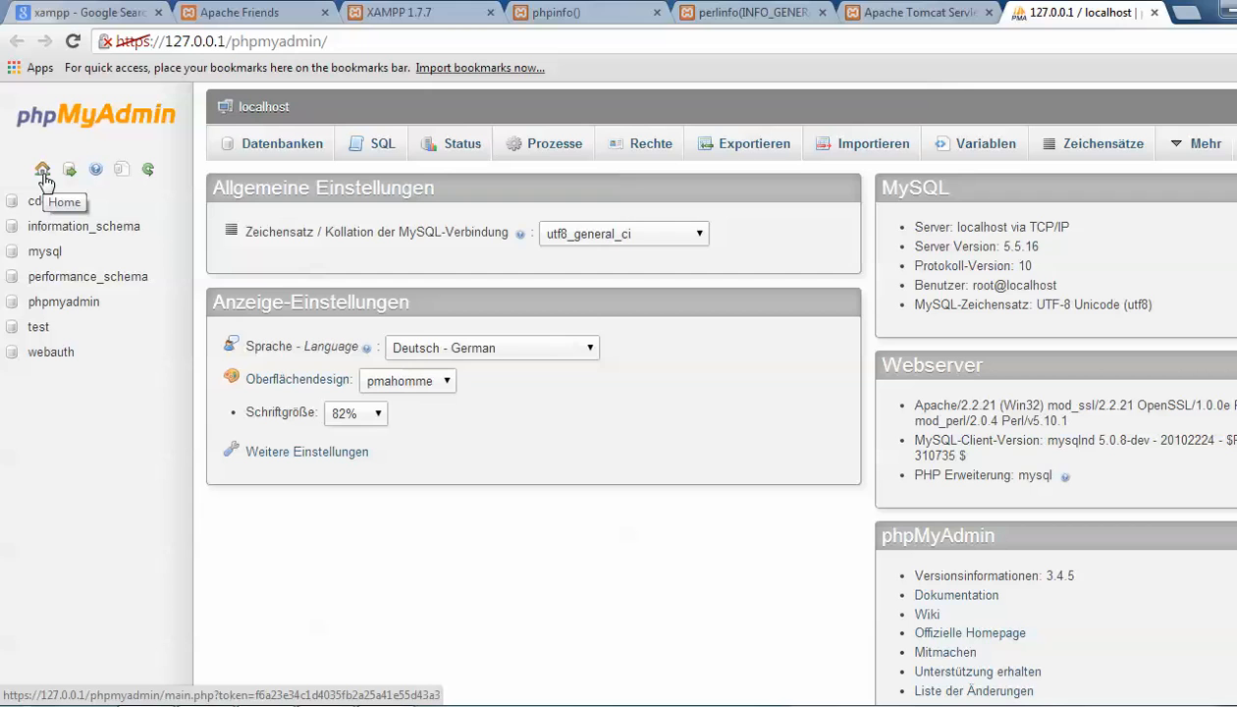
{"action": "left_click", "coordinate": [43, 168]}
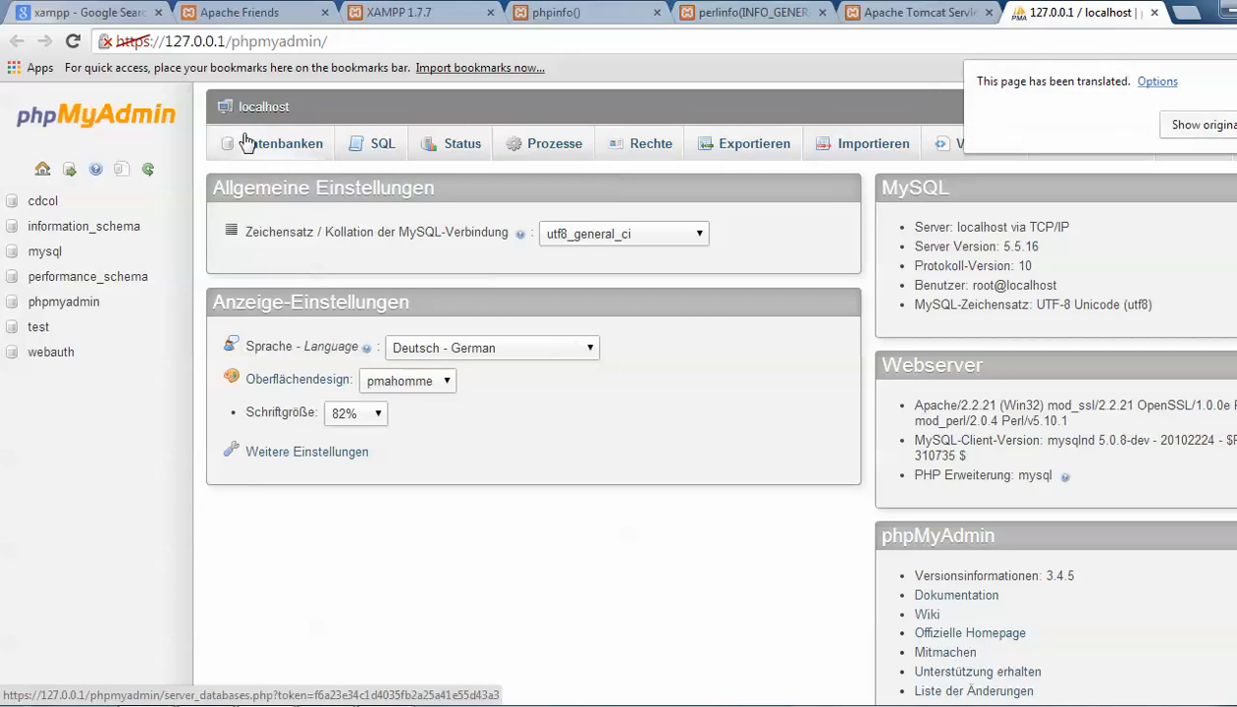
{"action": "left_click", "coordinate": [280, 144]}
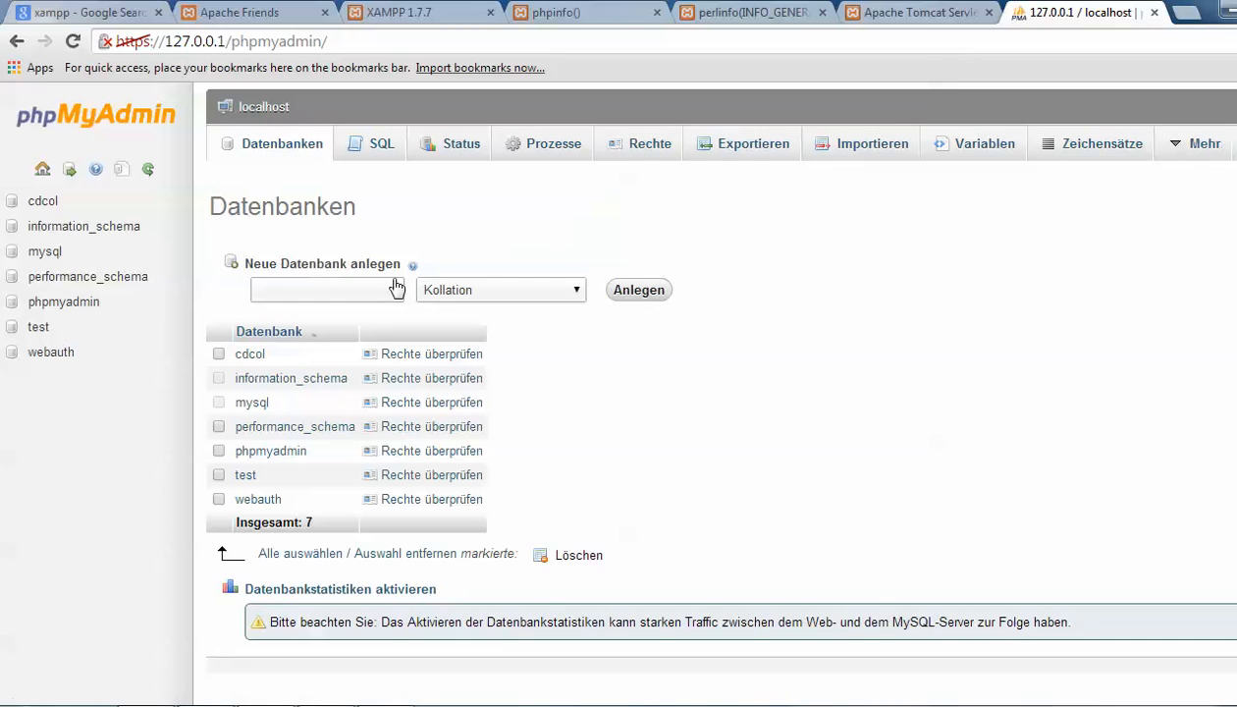
{"action": "type", "text": "g"}
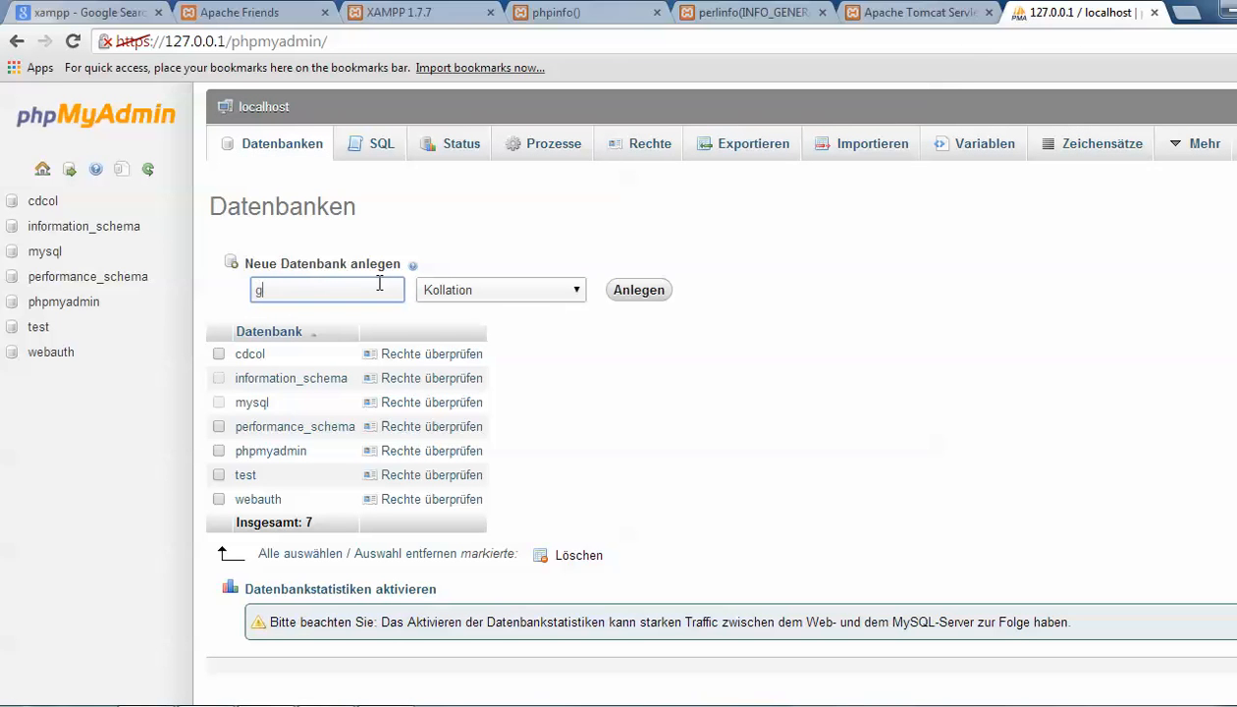
{"action": "type", "text": "hu"}
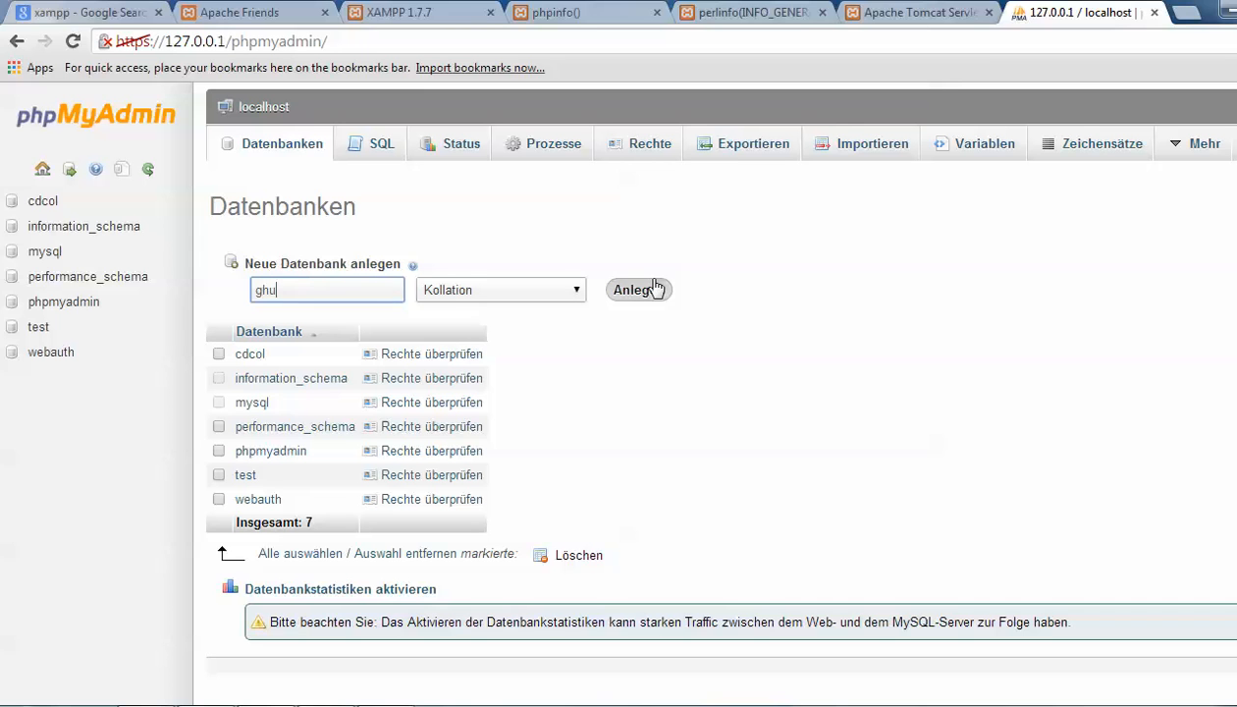
{"action": "mouse_move", "coordinate": [267, 378]}
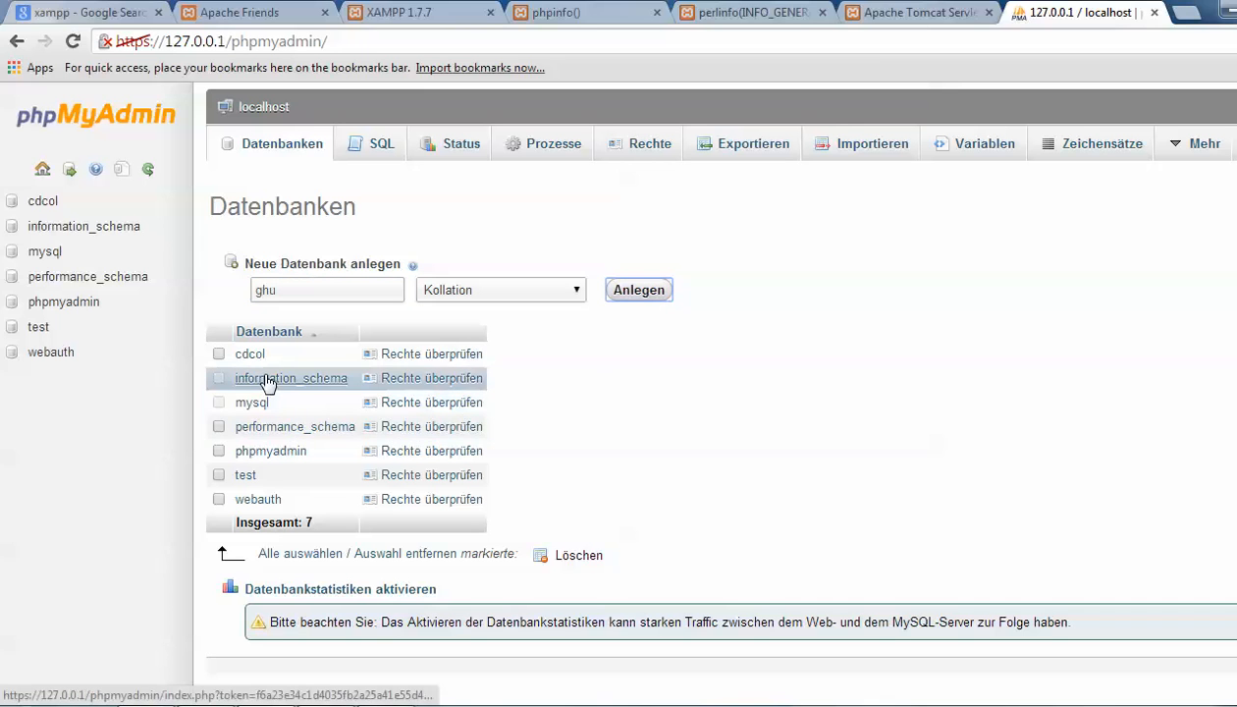
{"action": "mouse_move", "coordinate": [935, 14]}
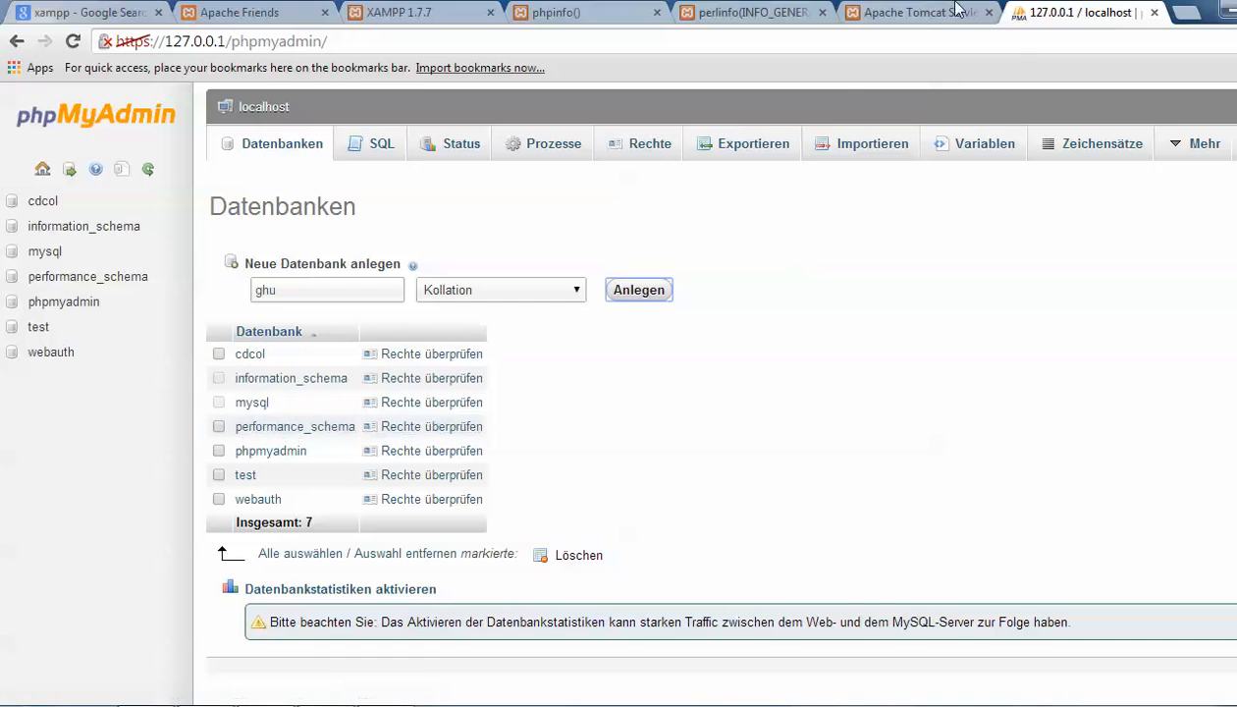
{"action": "mouse_move", "coordinate": [467, 7]}
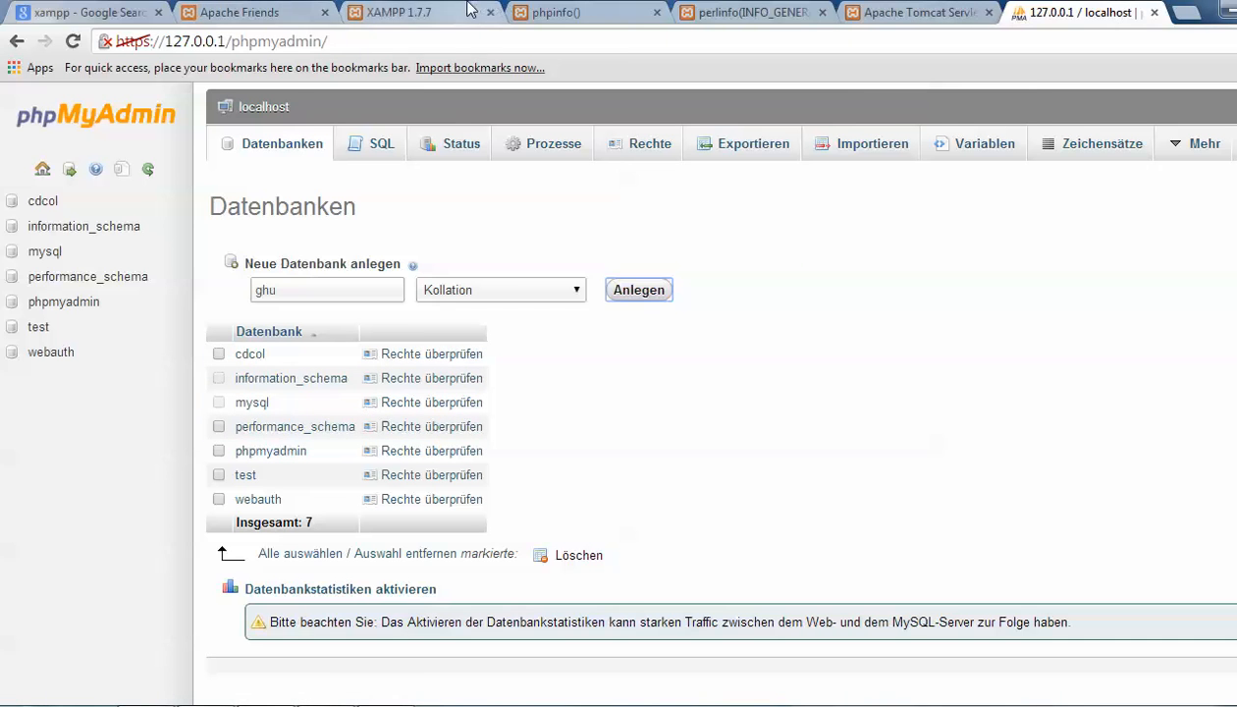
{"action": "left_click", "coordinate": [405, 11]}
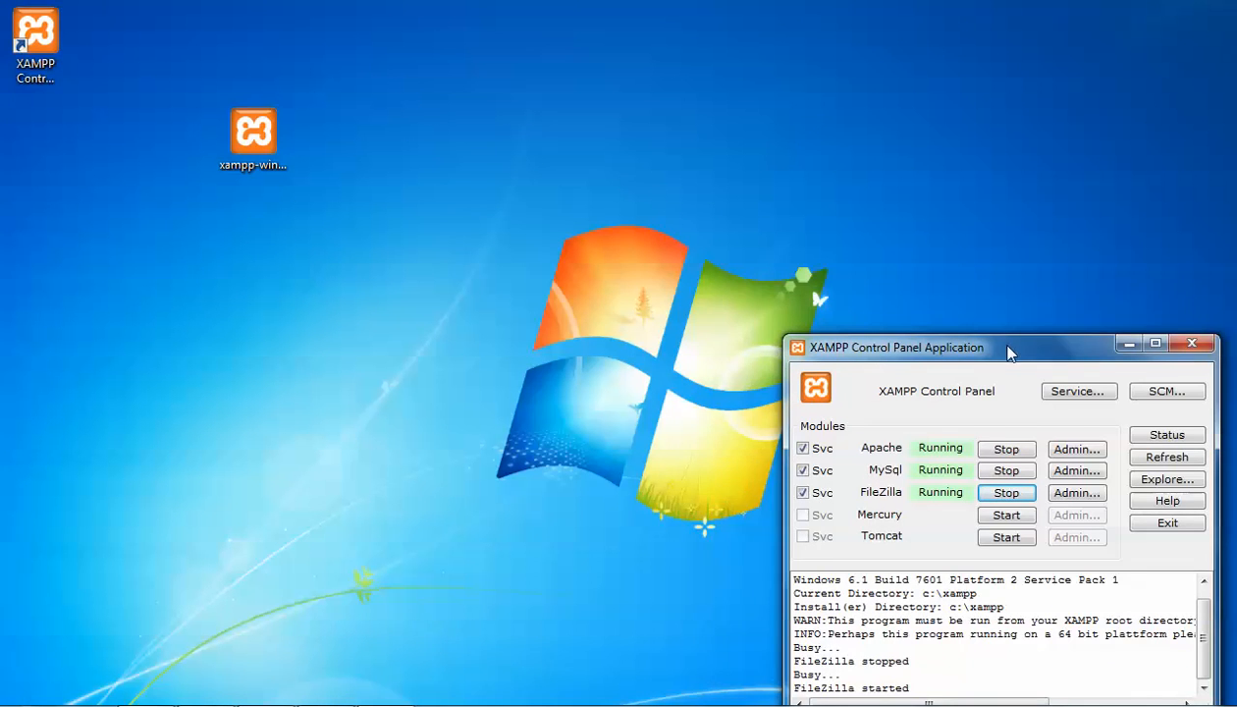
Drag the XAMPP Control Panel further onto the desktop, showing Apache, MySql and FileZilla running
{"action": "left_click_drag", "start_coordinate": [1011, 347], "coordinate": [924, 305]}
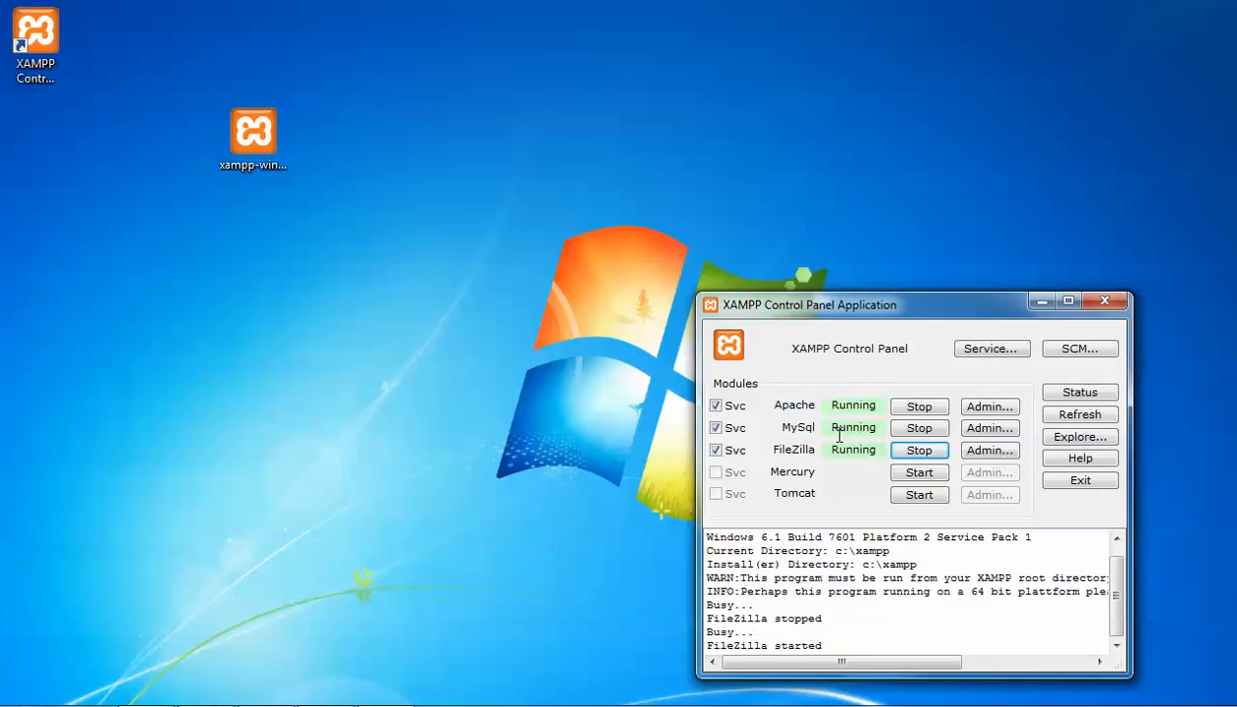
{"action": "mouse_move", "coordinate": [825, 429]}
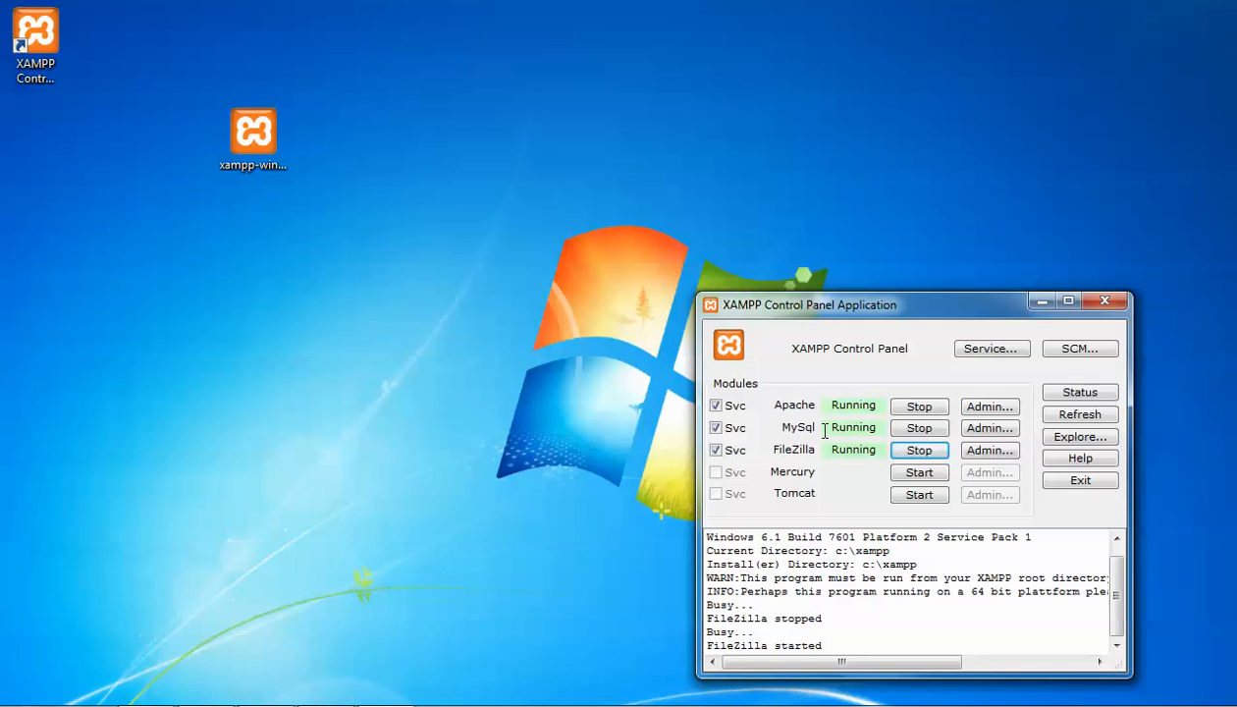